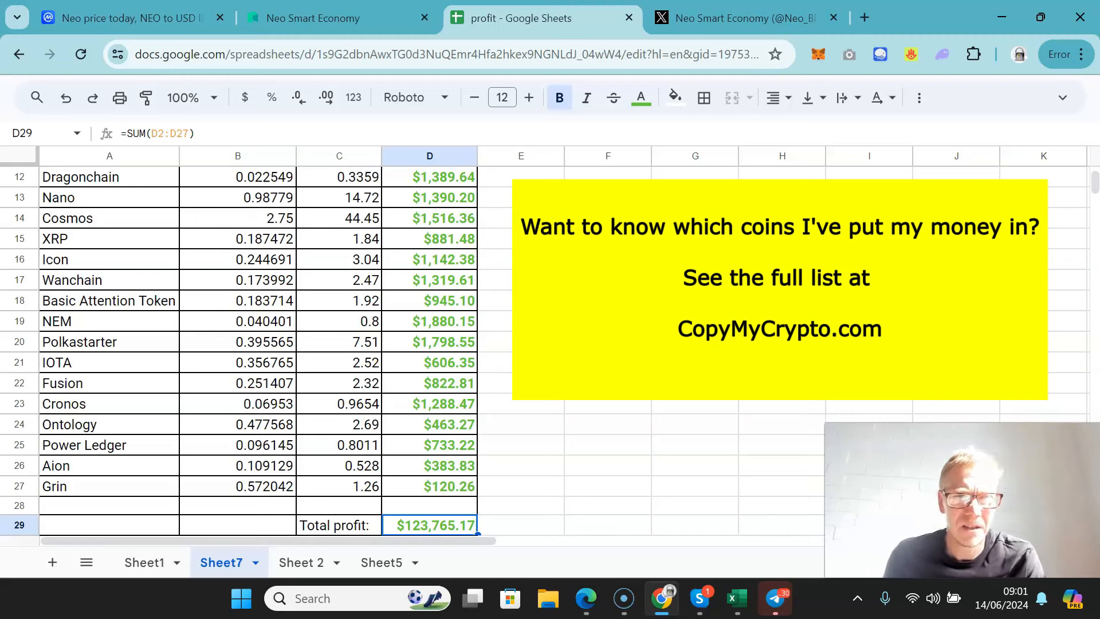
# Switch back to the 'Neo price today' CoinMarketCap tab with Neo's all-time price chart
pyautogui.click(126, 17)
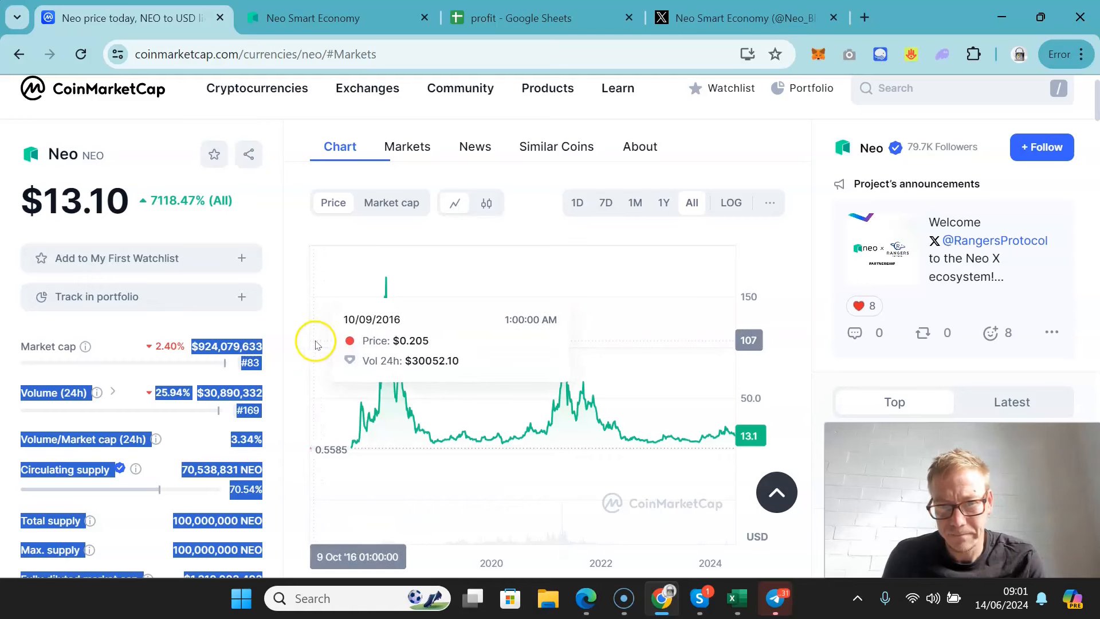
pyautogui.moveTo(316, 343)
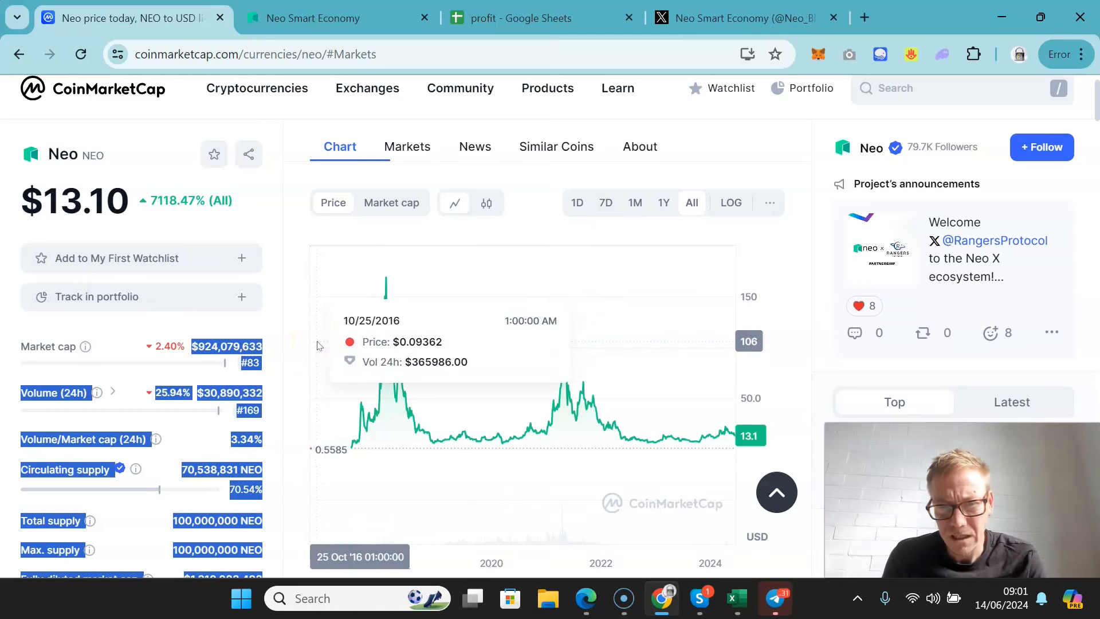
pyautogui.moveTo(331, 346)
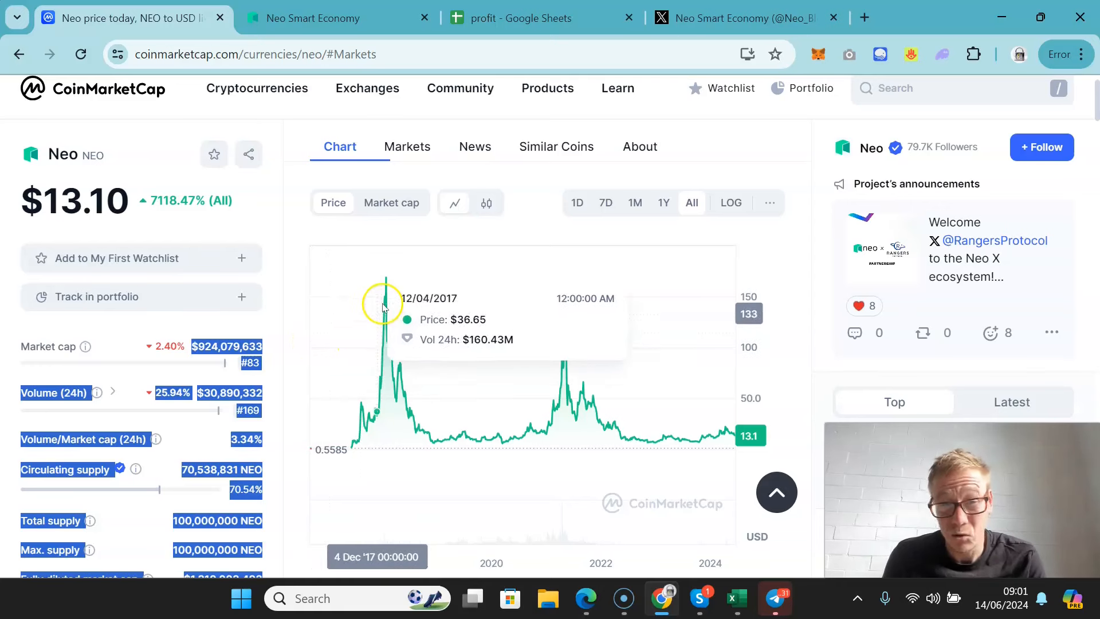
pyautogui.moveTo(385, 290)
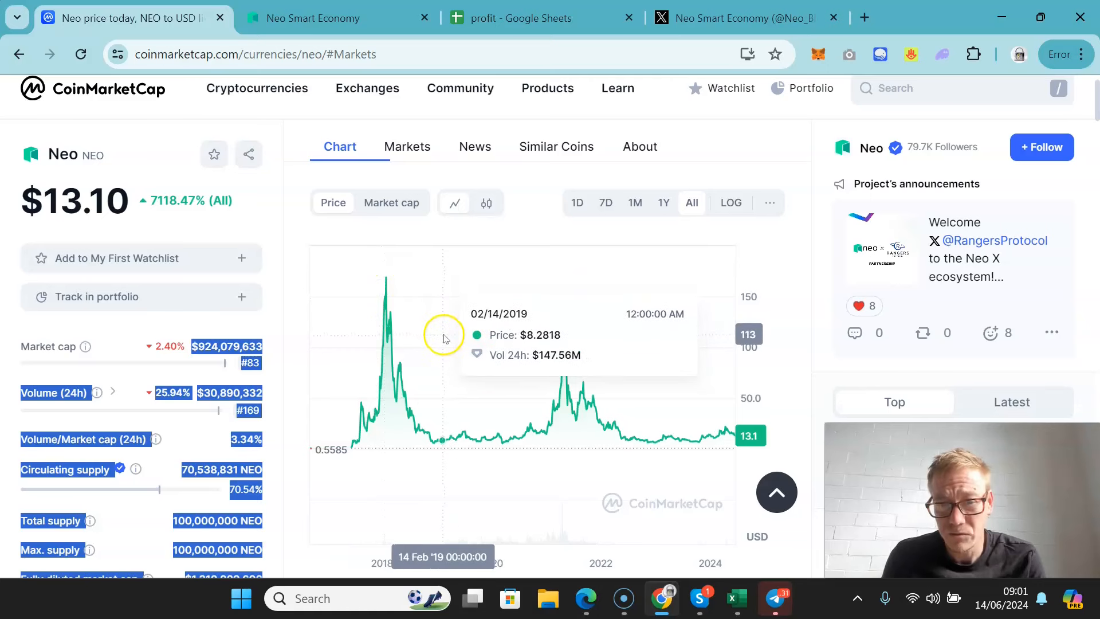
pyautogui.moveTo(561, 330)
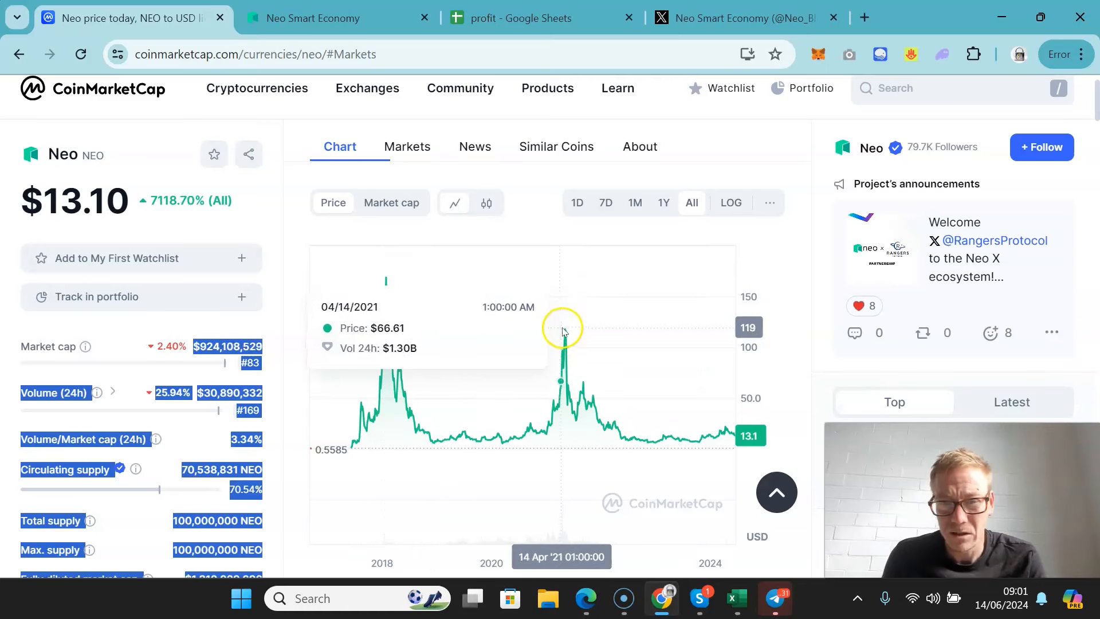
pyautogui.moveTo(293, 356)
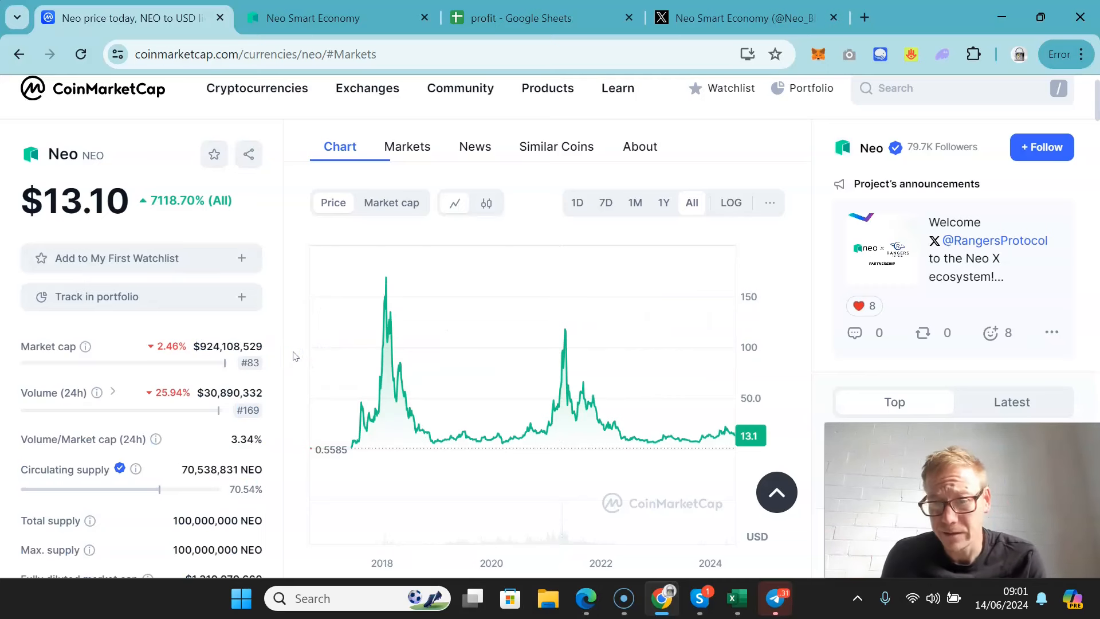
pyautogui.moveTo(472, 321)
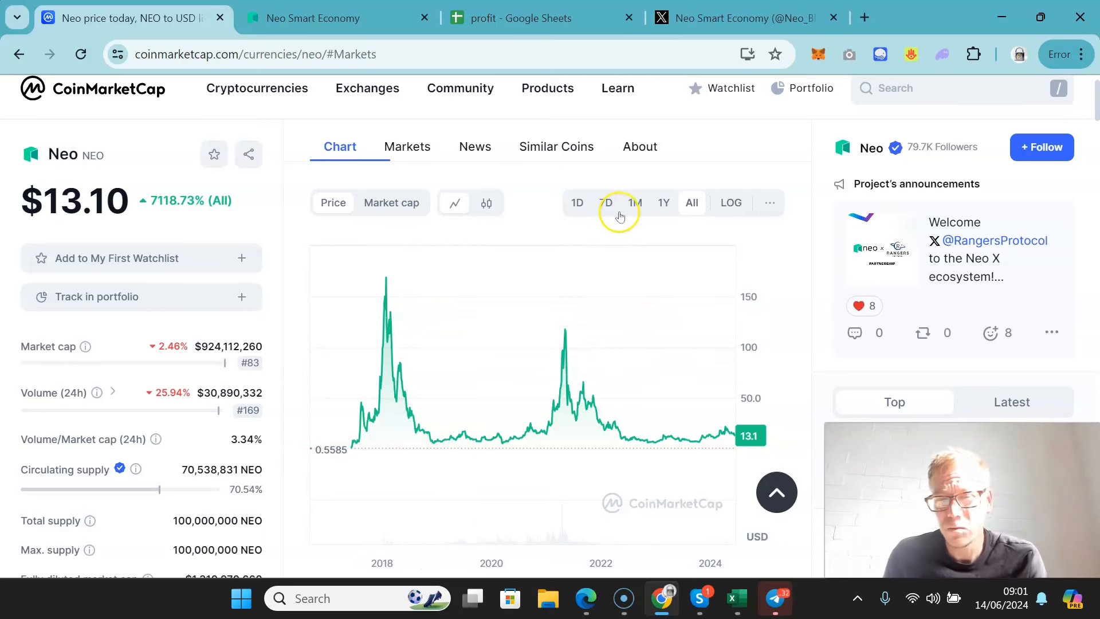
# Go to the neo.org tab and scroll past All In One features to 'Neo Is New Again'
pyautogui.click(330, 17)
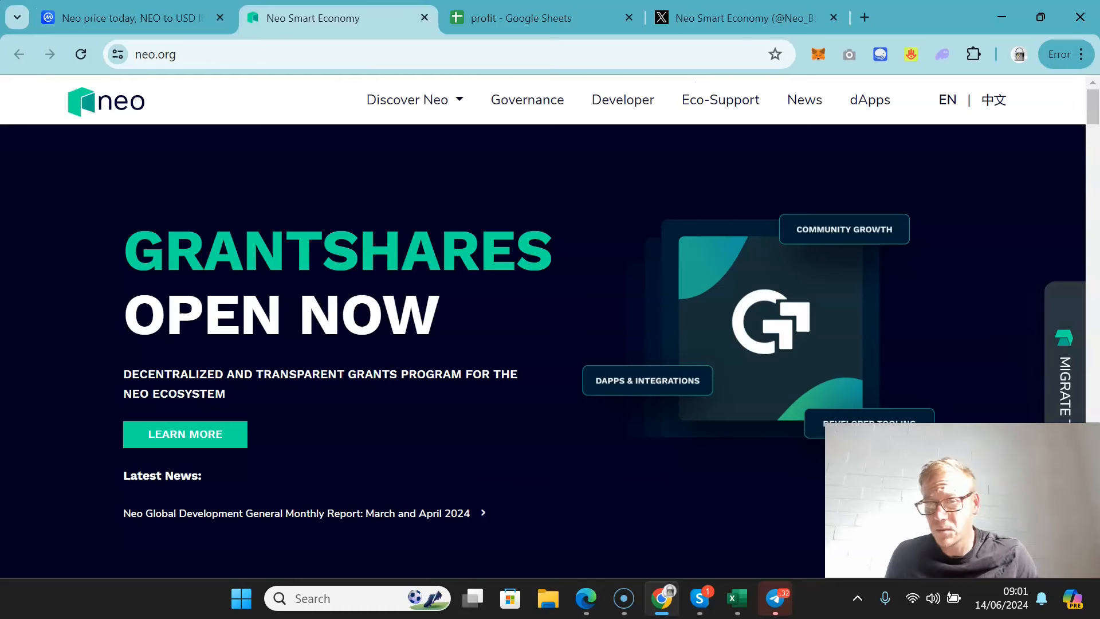
pyautogui.scroll(-3)
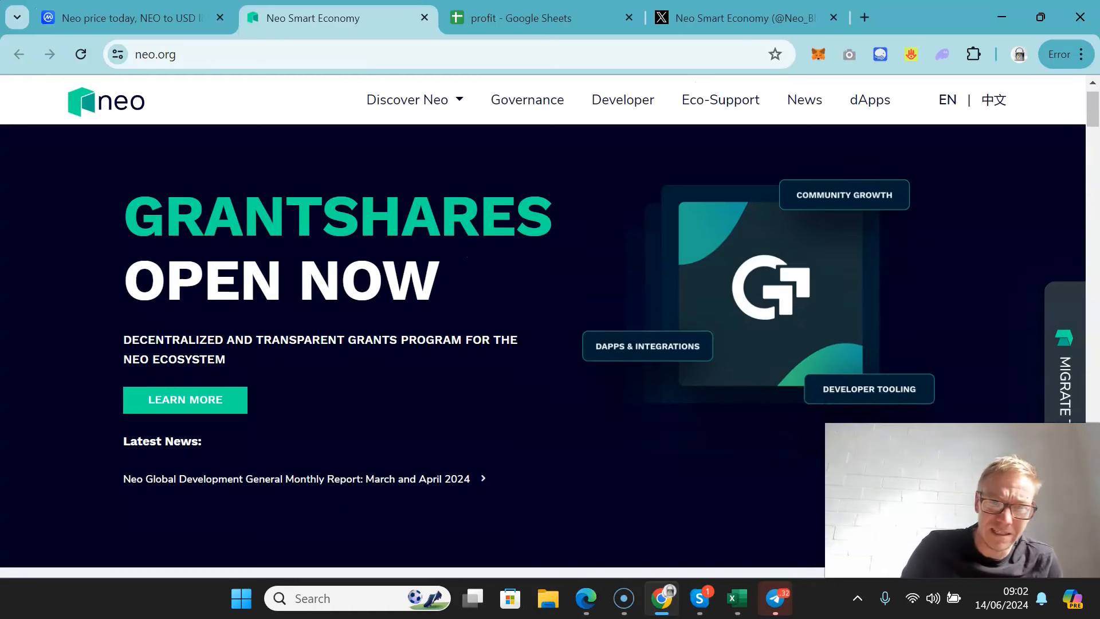
pyautogui.scroll(-3)
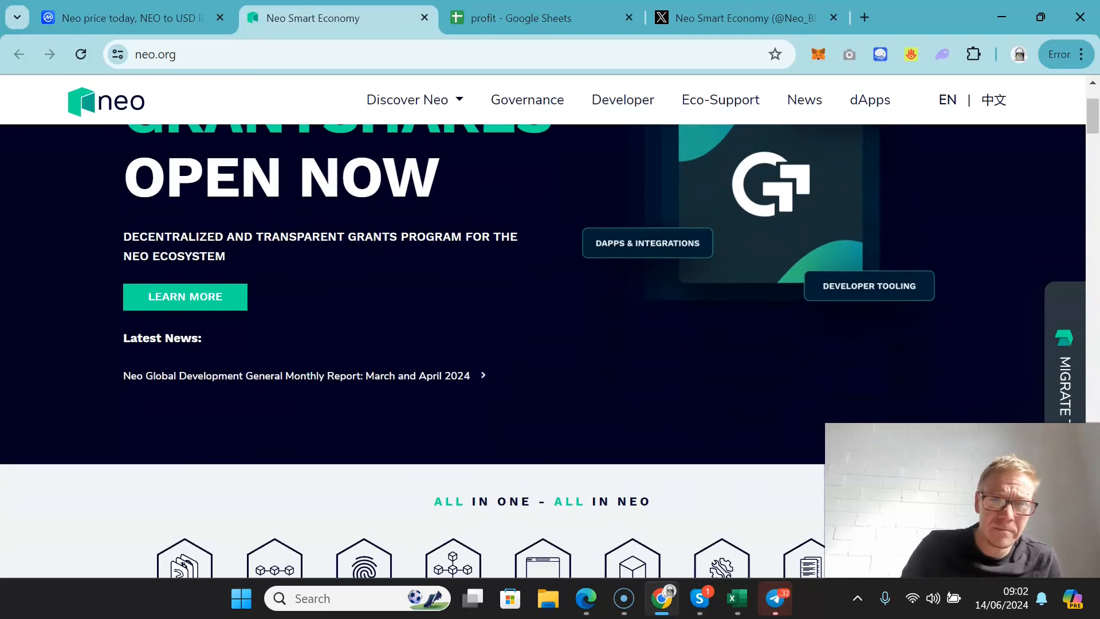
pyautogui.scroll(-3)
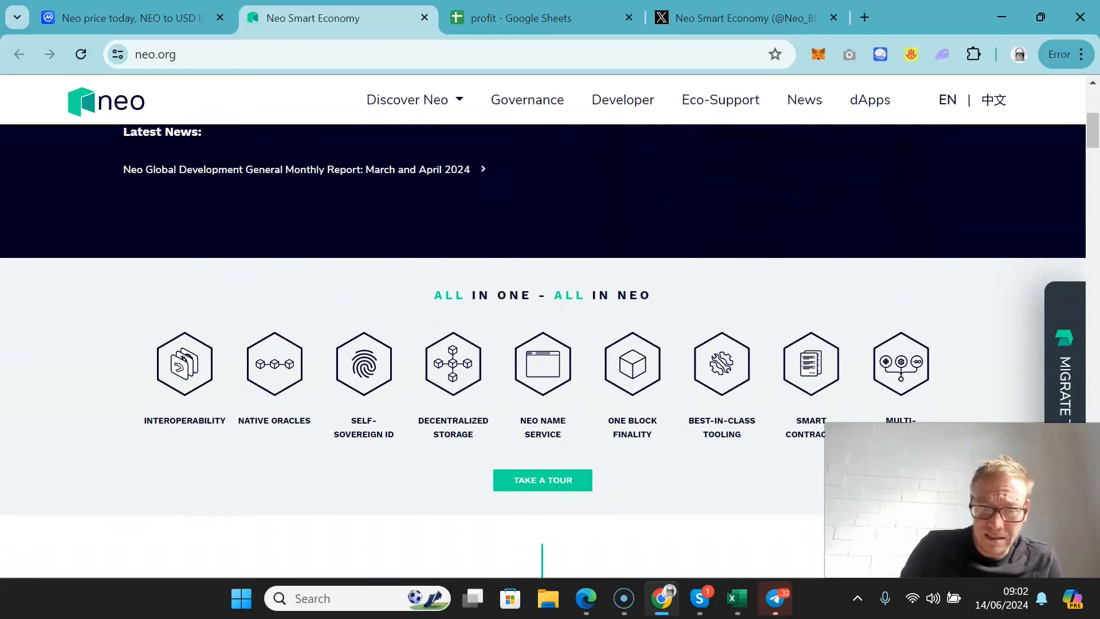
pyautogui.scroll(-3)
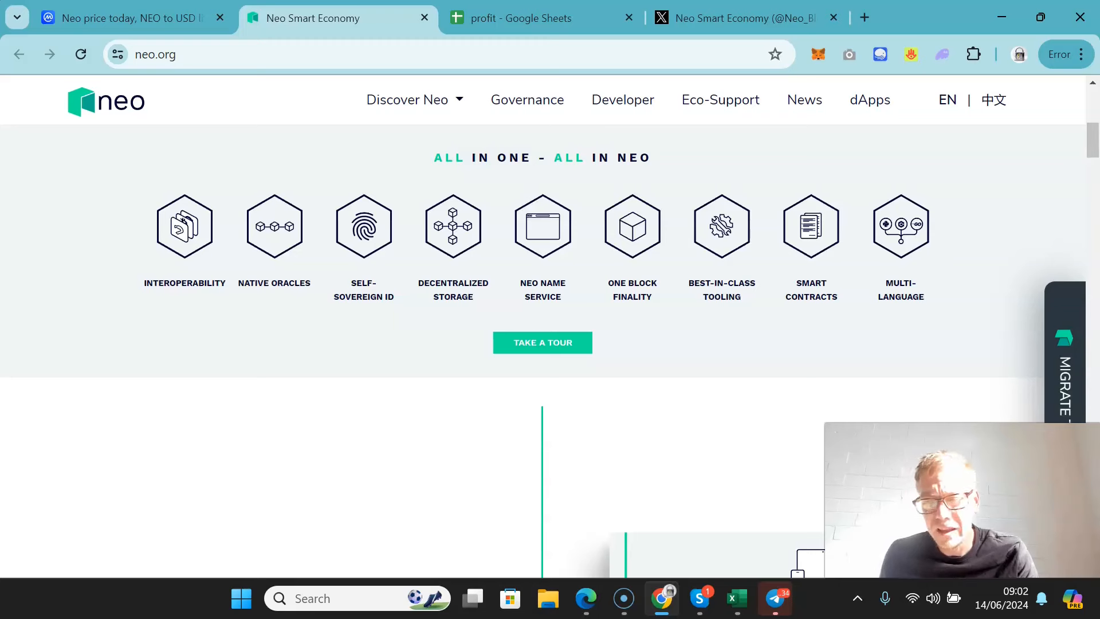
pyautogui.scroll(-3)
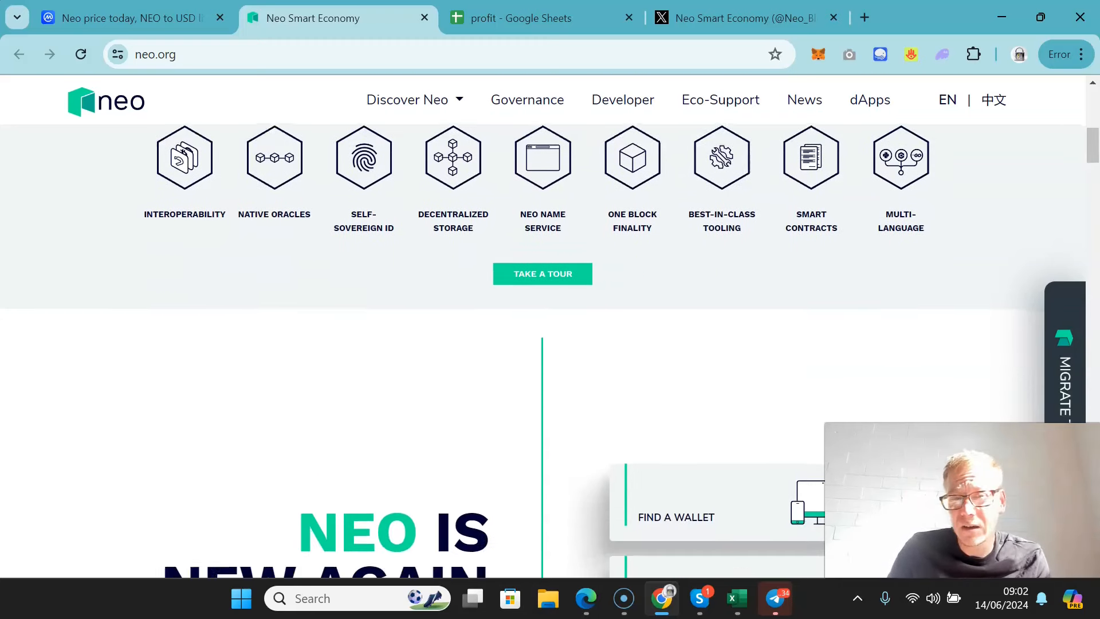
pyautogui.scroll(-3)
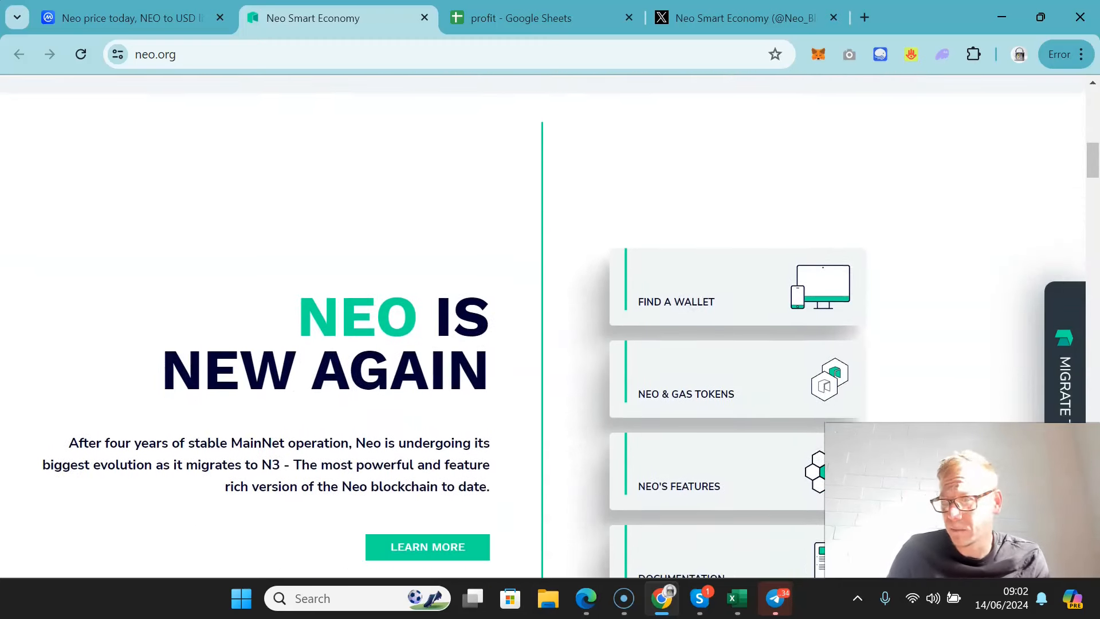
pyautogui.scroll(-3)
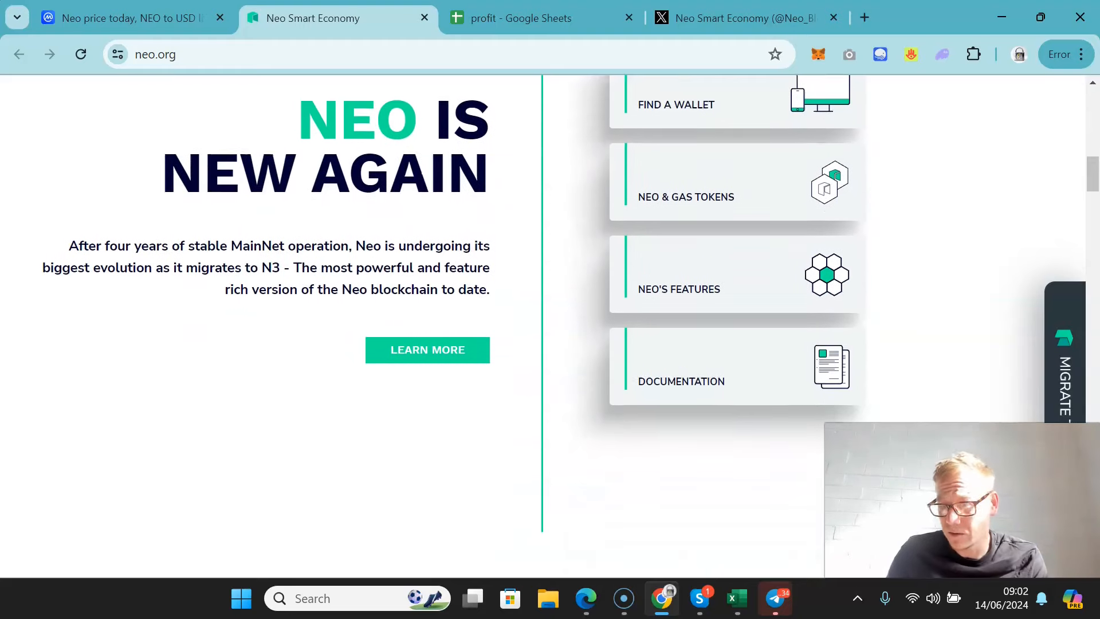
pyautogui.scroll(-3)
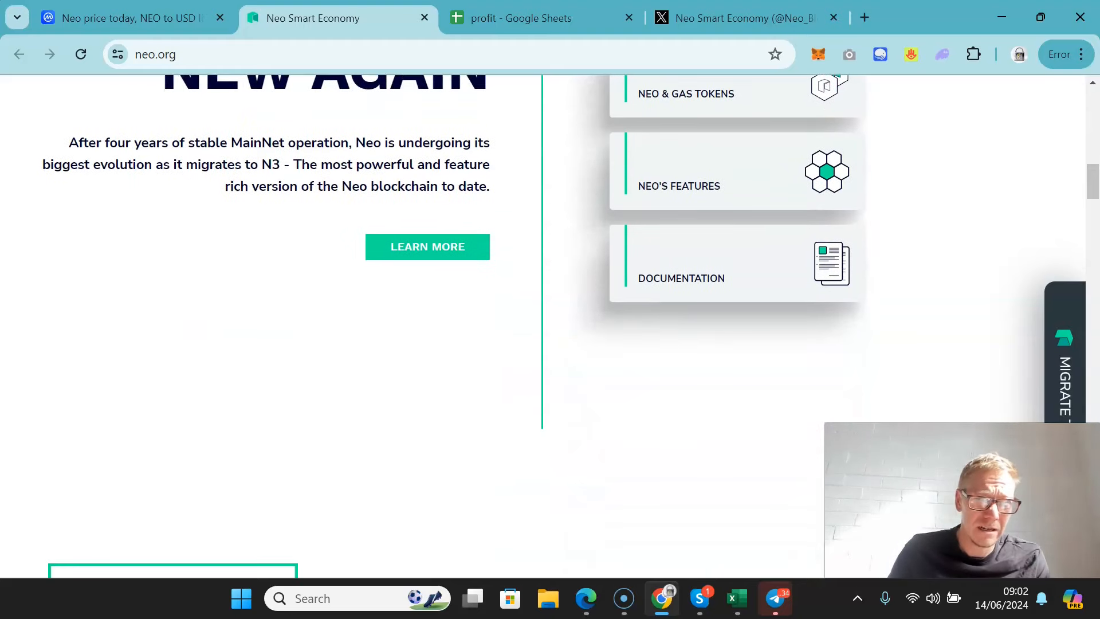
pyautogui.scroll(3)
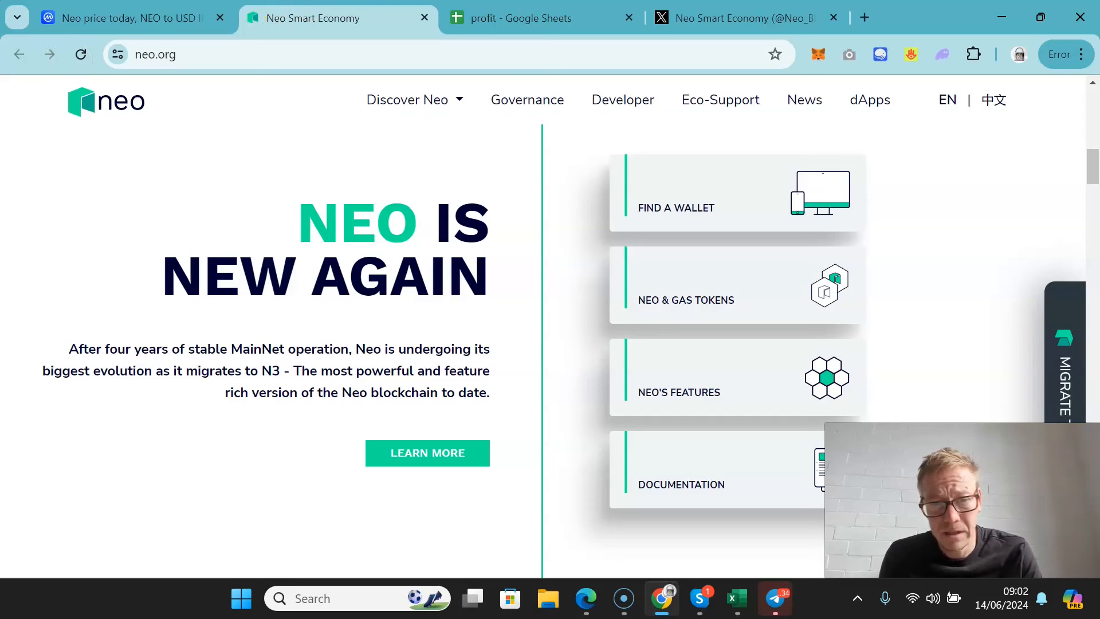
pyautogui.moveTo(440, 82)
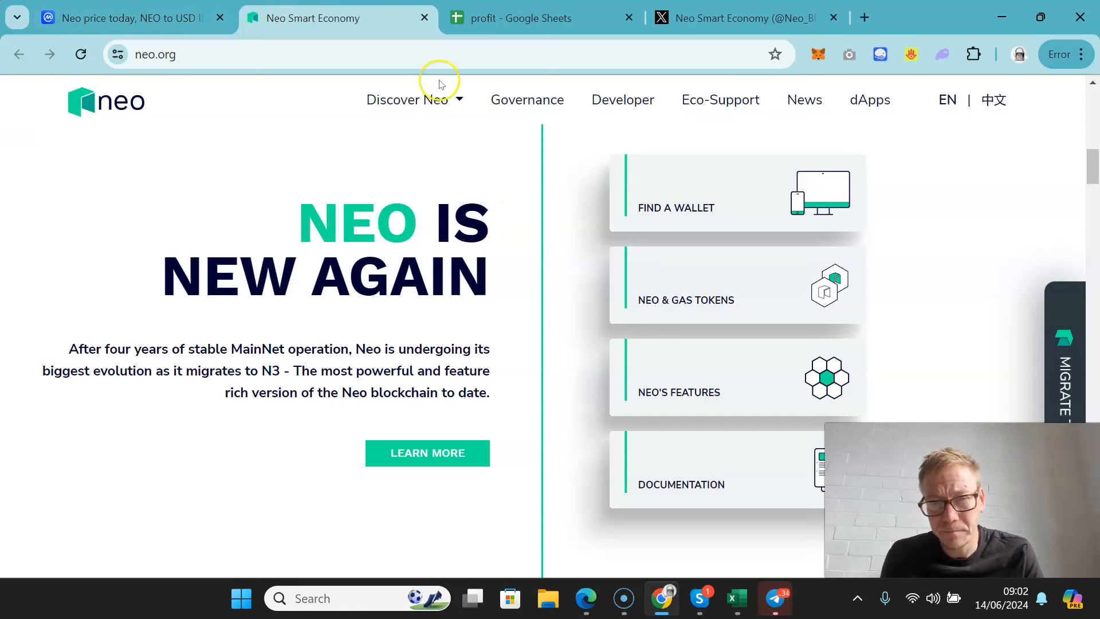
# Preview the Discover Neo menu, then scroll through Dual Tokens, Global Contributors and footer links
pyautogui.click(405, 99)
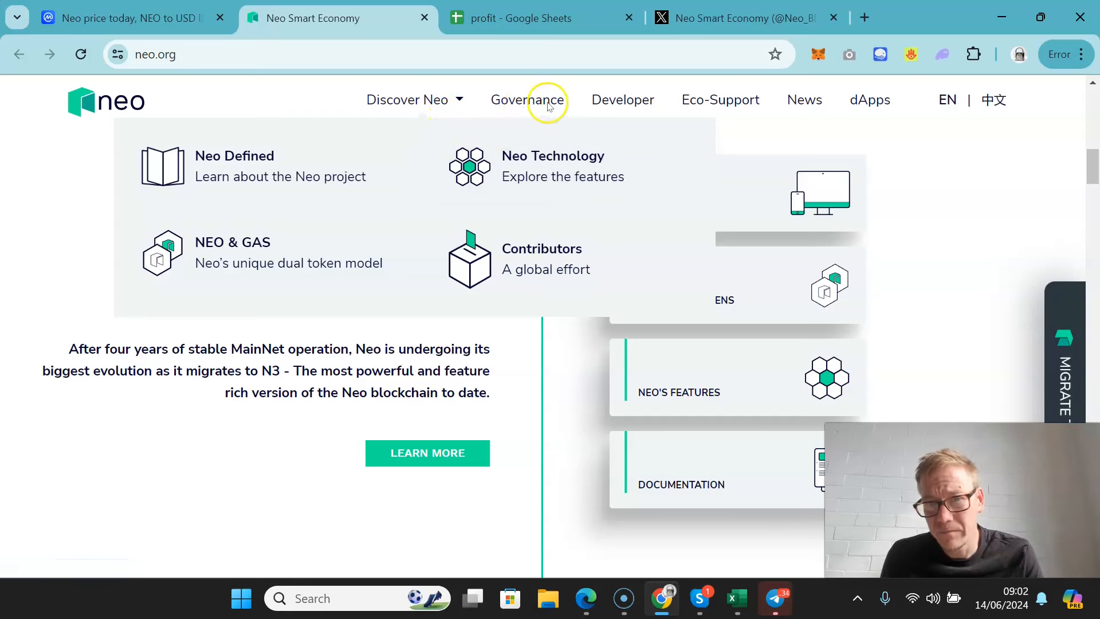
pyautogui.moveTo(556, 223)
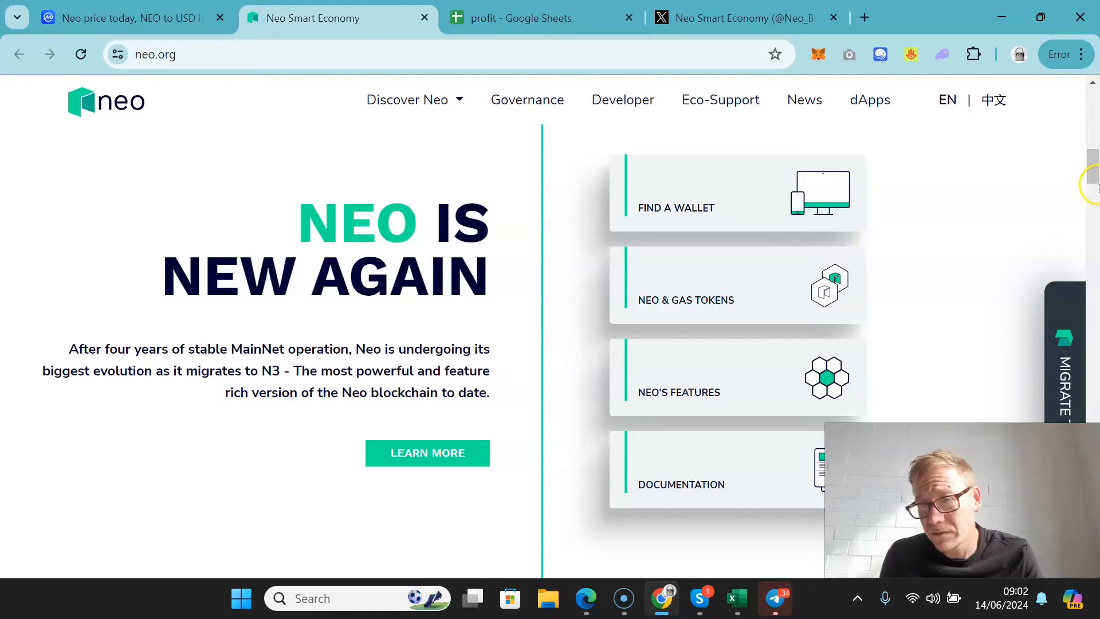
pyautogui.scroll(-3)
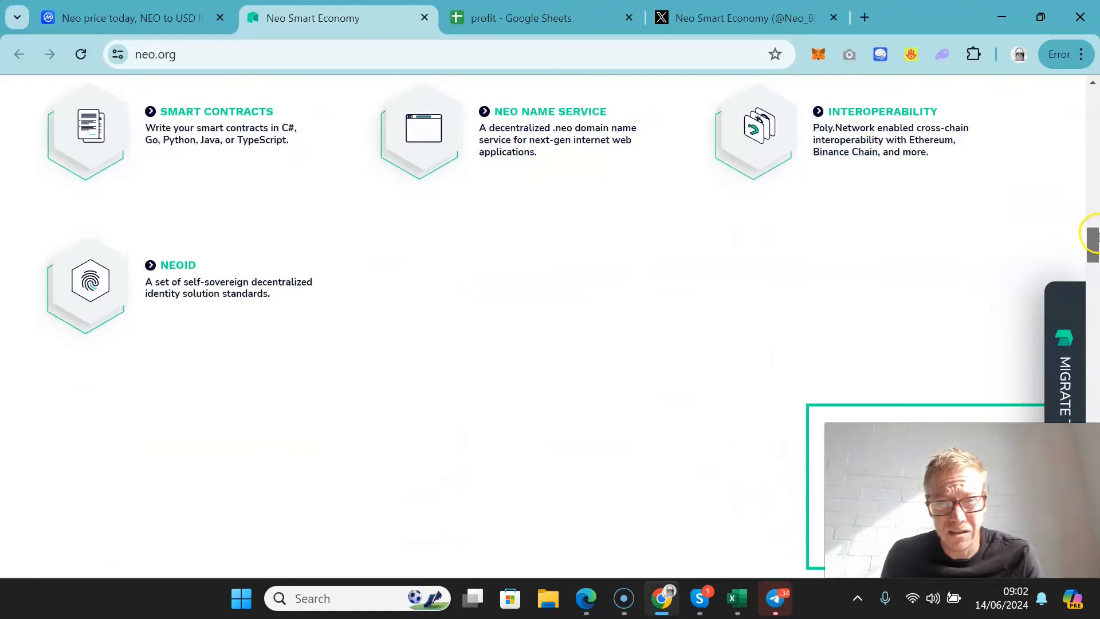
pyautogui.scroll(-3)
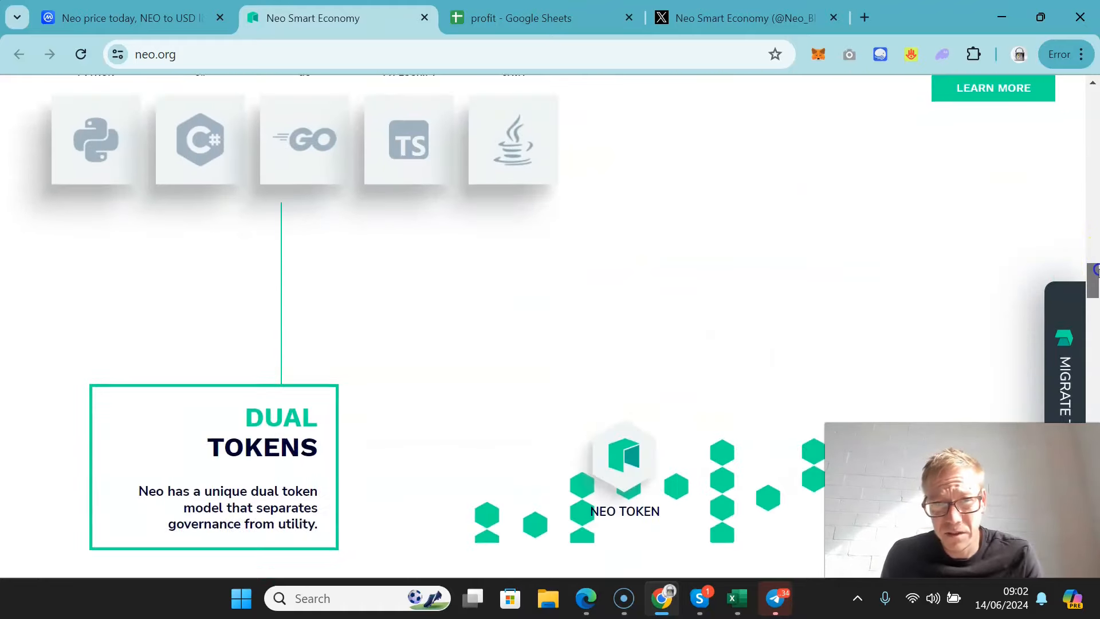
pyautogui.scroll(-3)
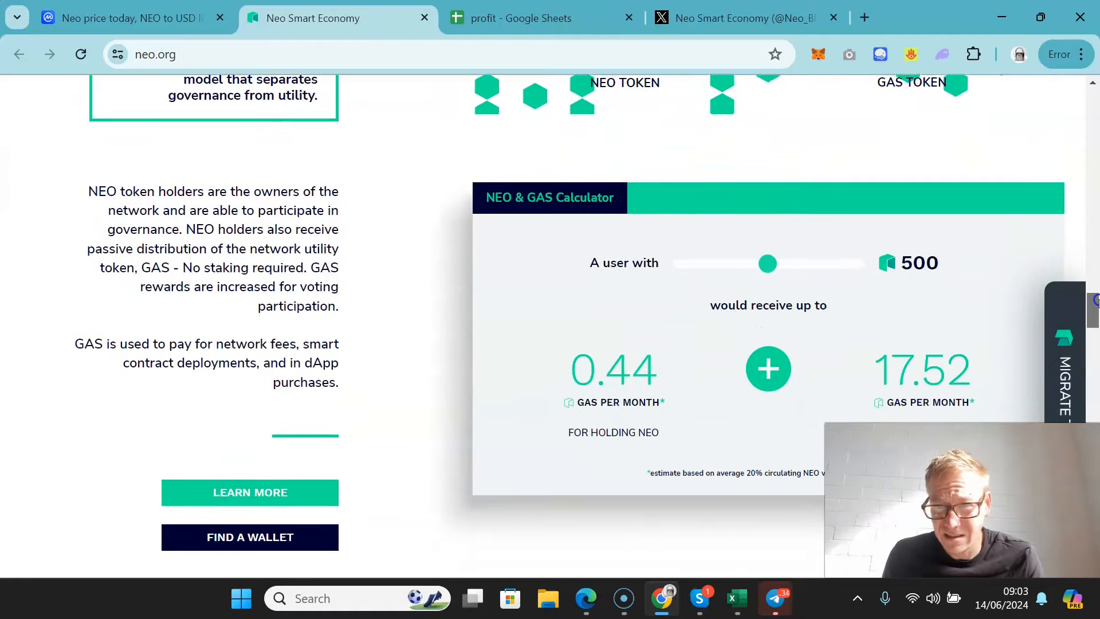
pyautogui.scroll(-3)
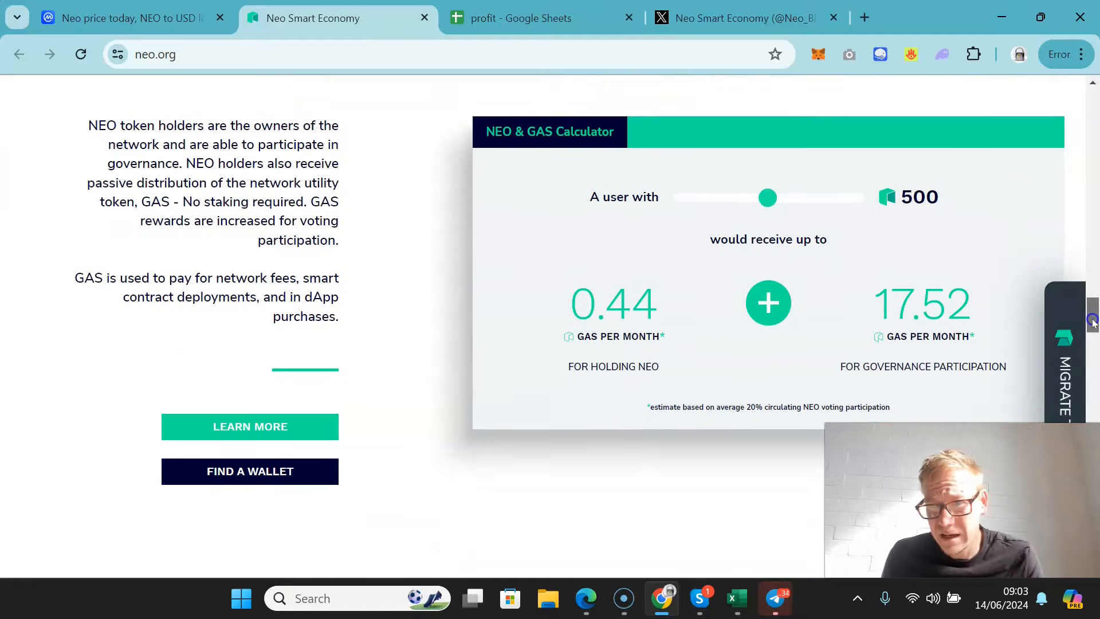
pyautogui.scroll(-3)
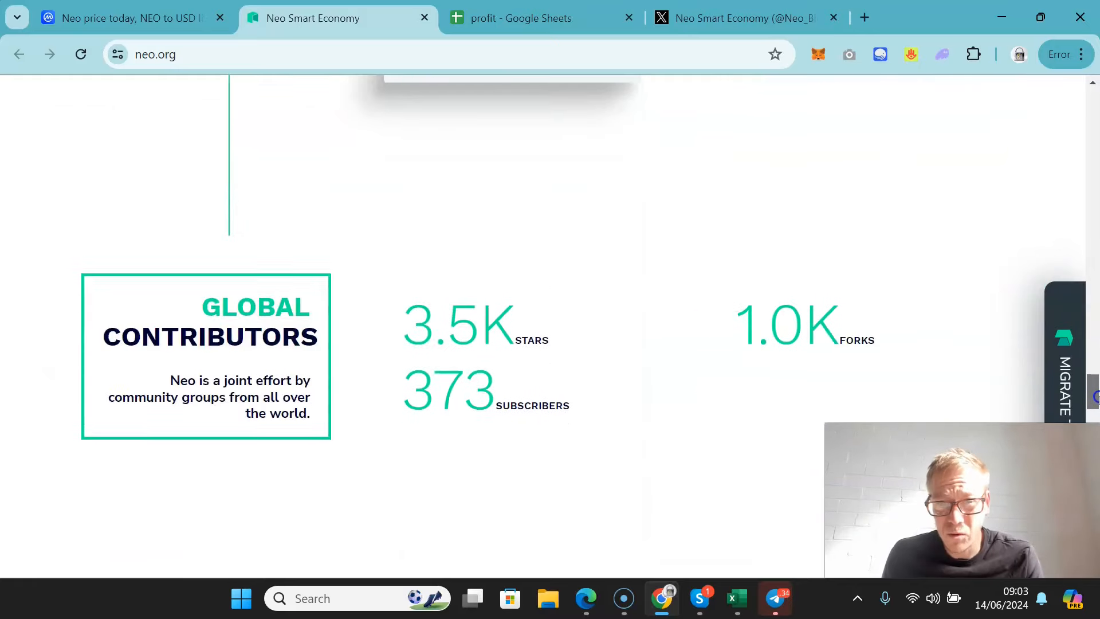
pyautogui.scroll(-3)
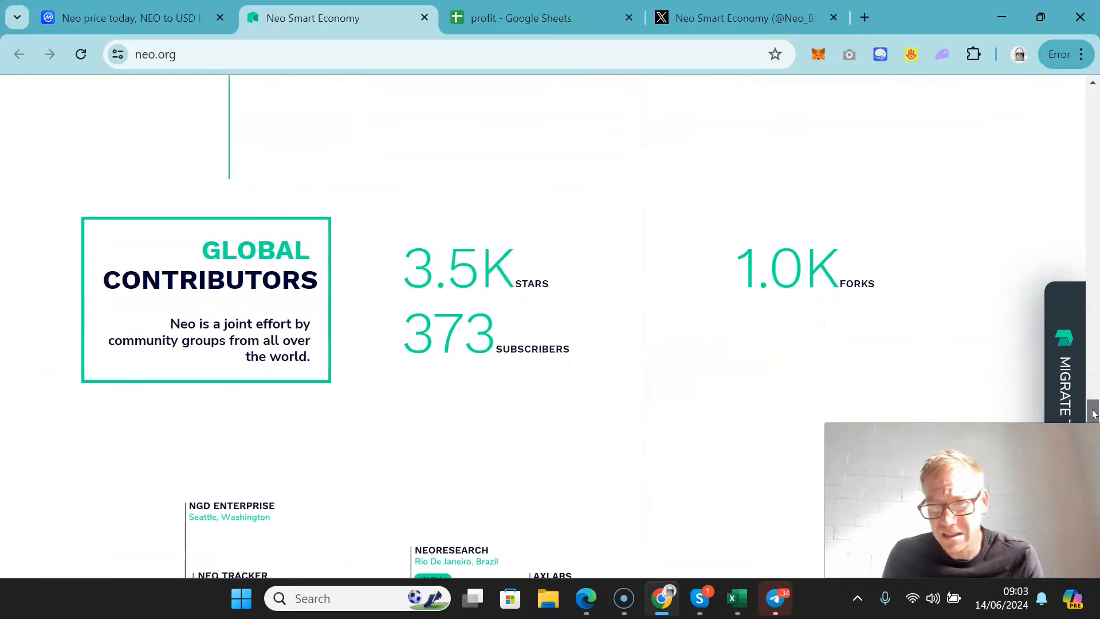
pyautogui.scroll(-3)
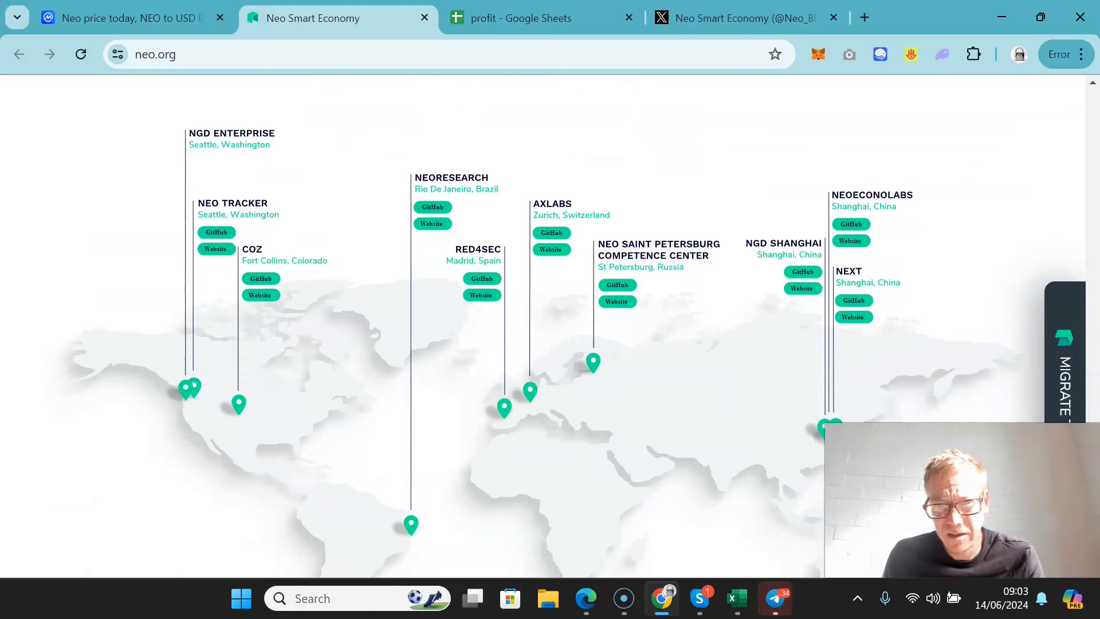
pyautogui.scroll(-3)
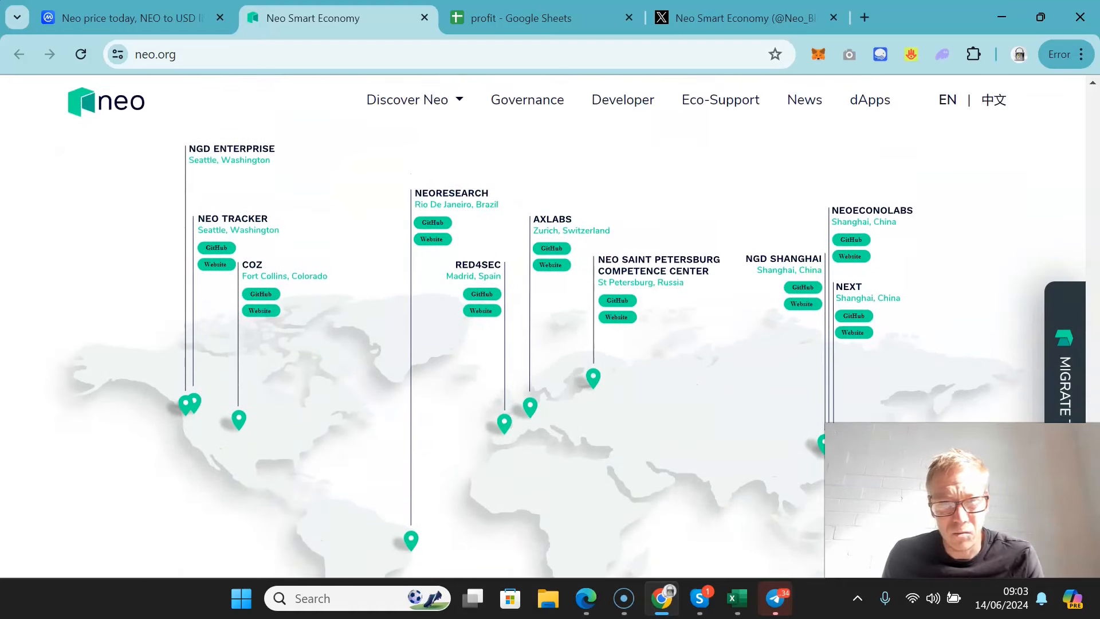
pyautogui.scroll(-3)
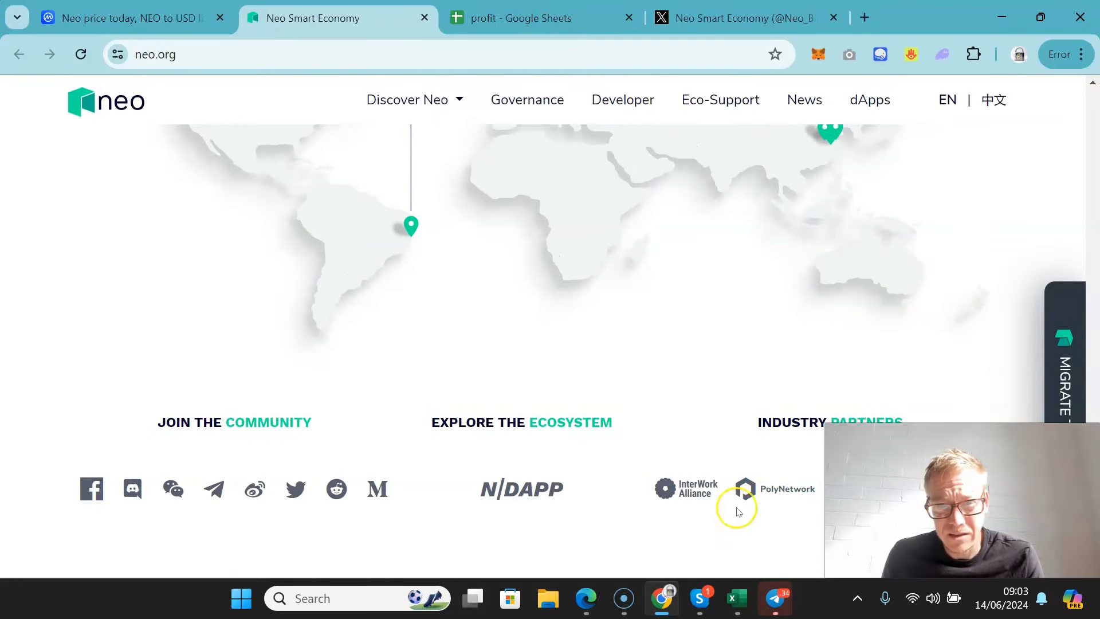
pyautogui.moveTo(471, 399)
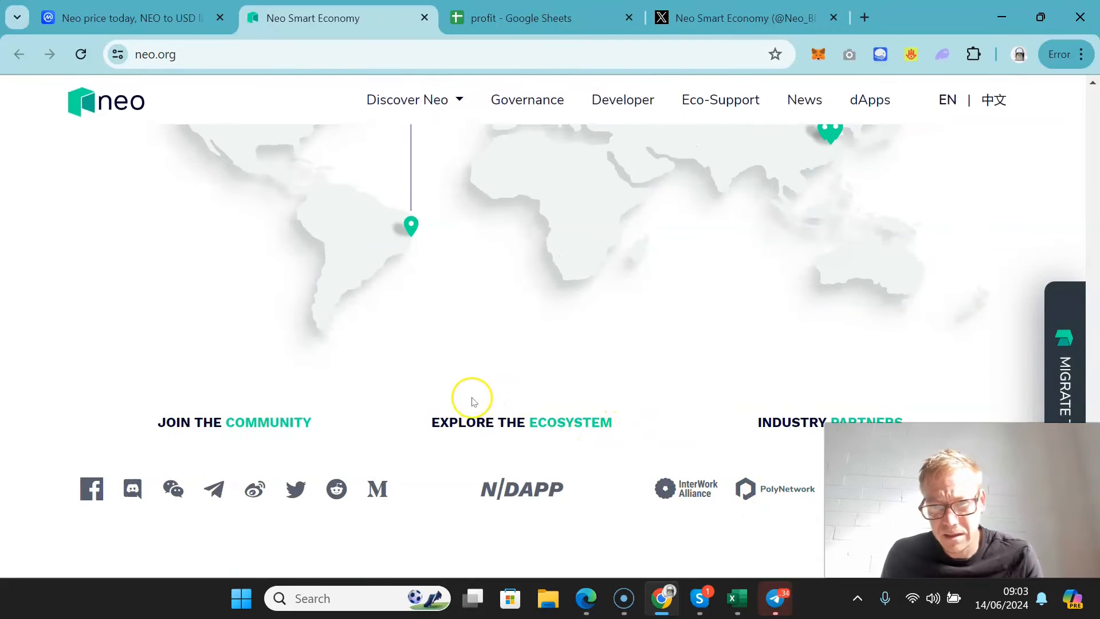
# Open the N/DAPP ecosystem link in a new tab, staying on neo.org
pyautogui.doubleClick(569, 421)
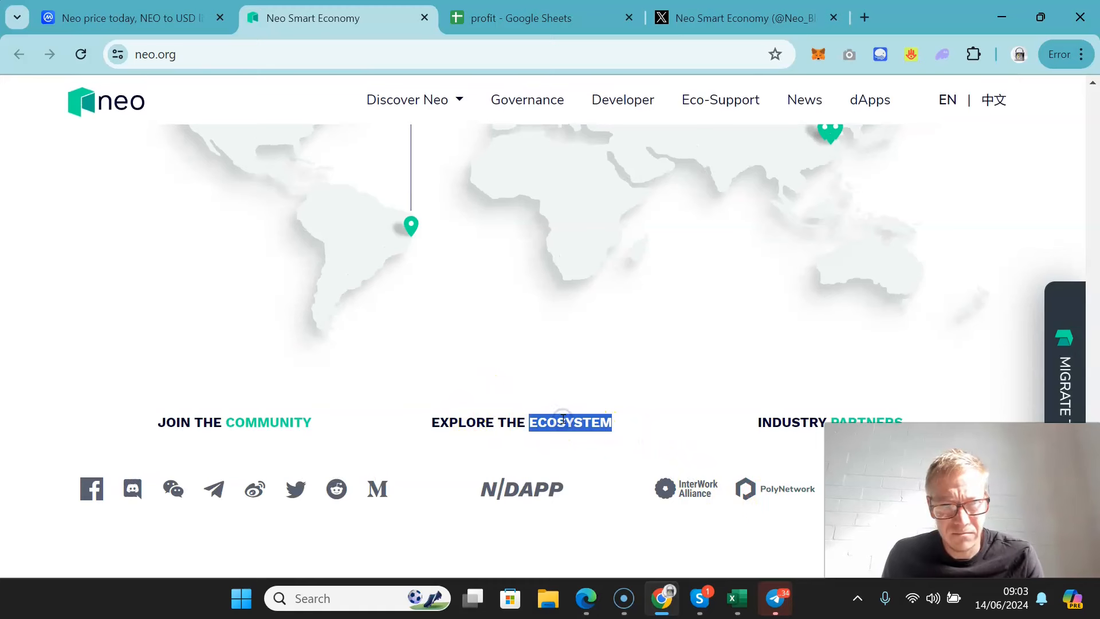
pyautogui.rightClick(570, 422)
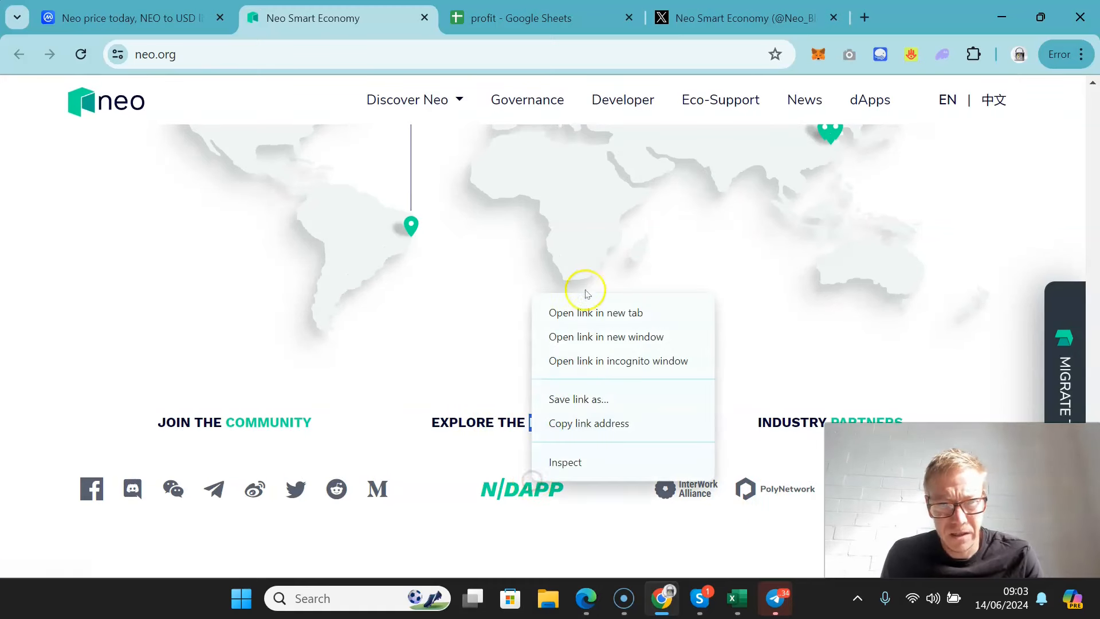
pyautogui.click(596, 312)
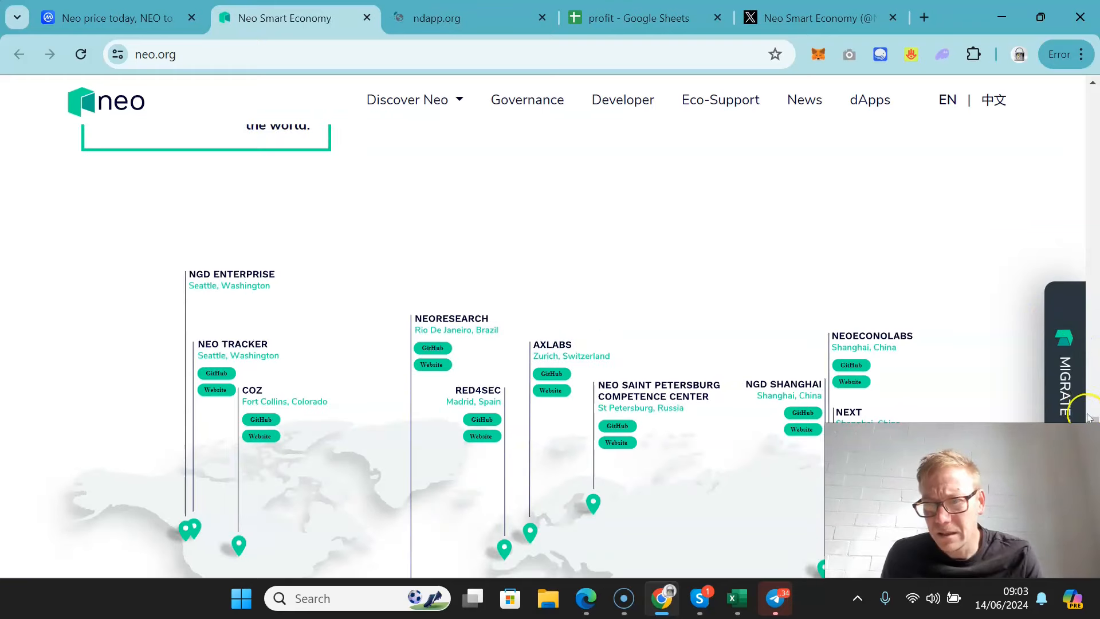
pyautogui.scroll(-3)
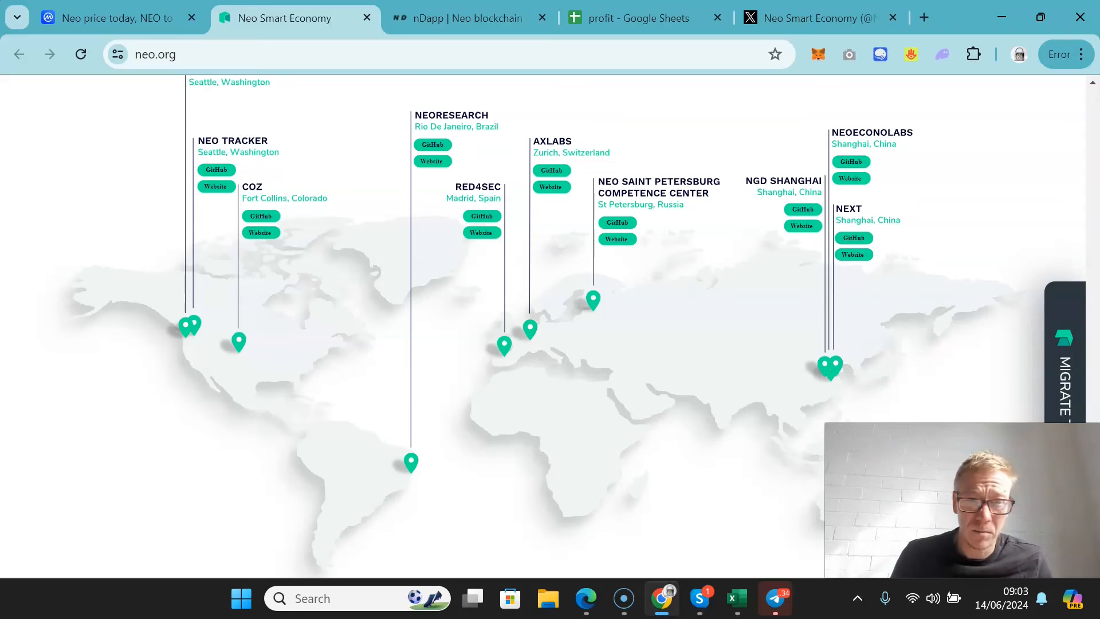
pyautogui.scroll(3)
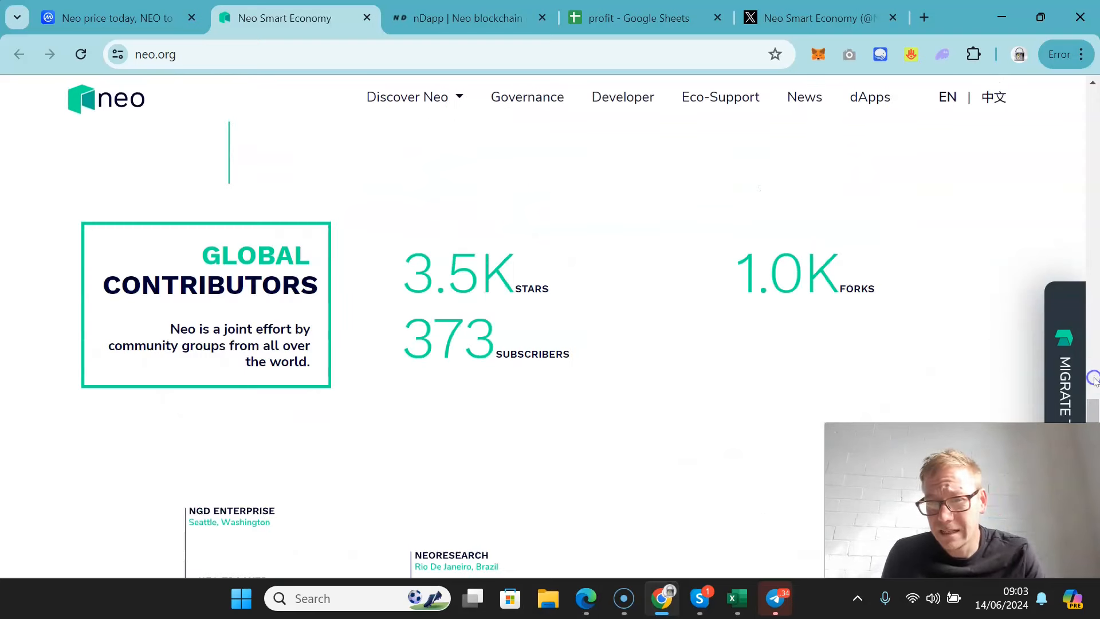
pyautogui.scroll(-3)
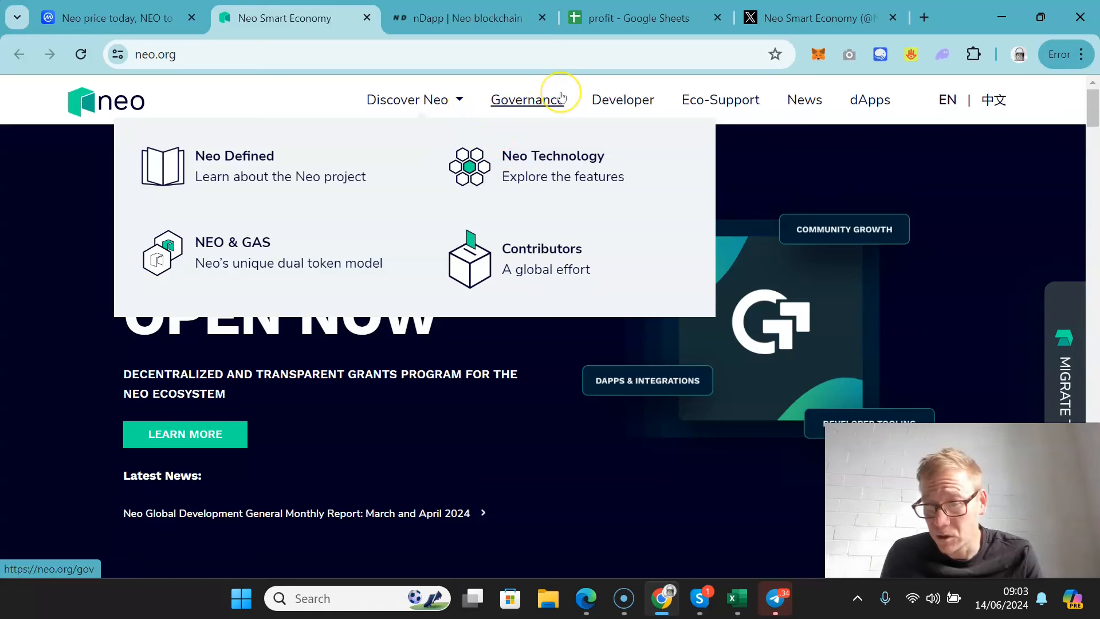
pyautogui.moveTo(621, 99)
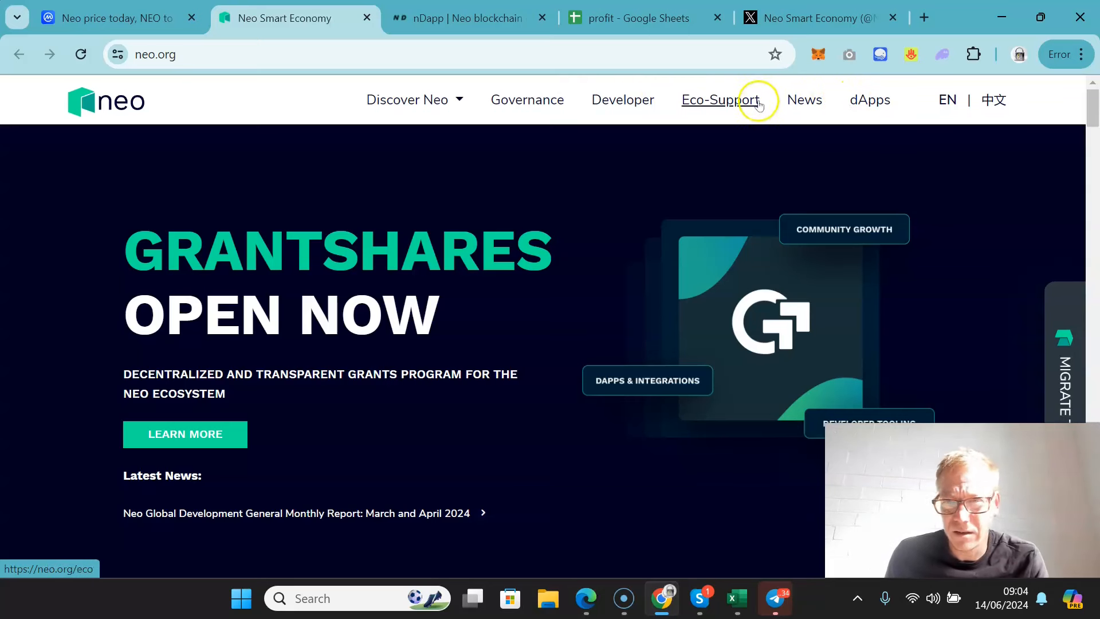
pyautogui.moveTo(621, 99)
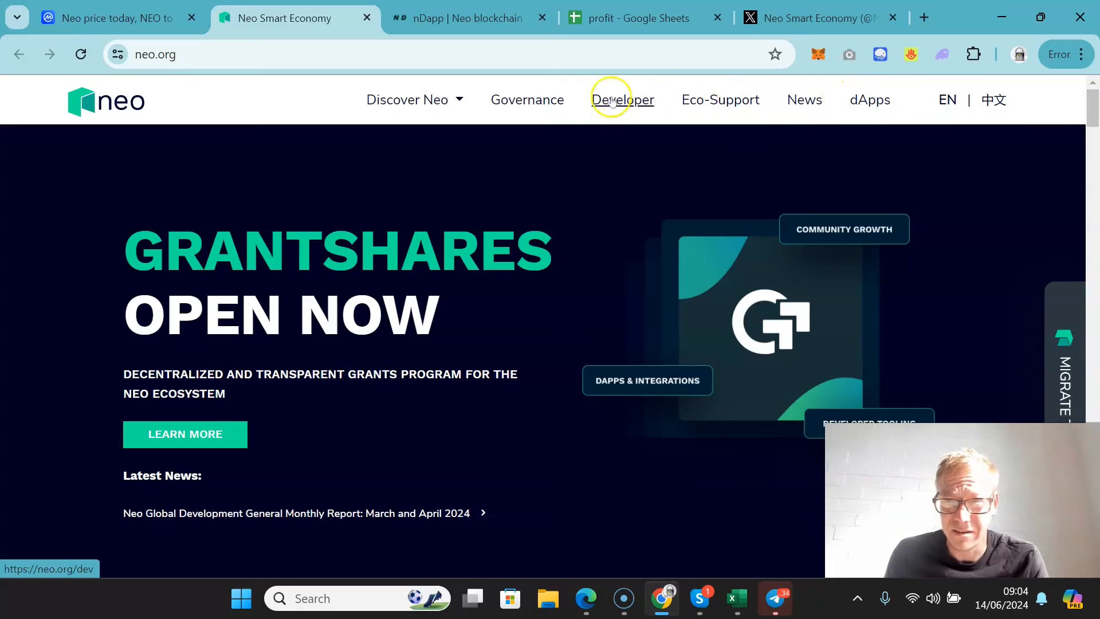
# Switch to the ndapp.org tab, accept all cookies, and view the N3 statistics
pyautogui.click(468, 17)
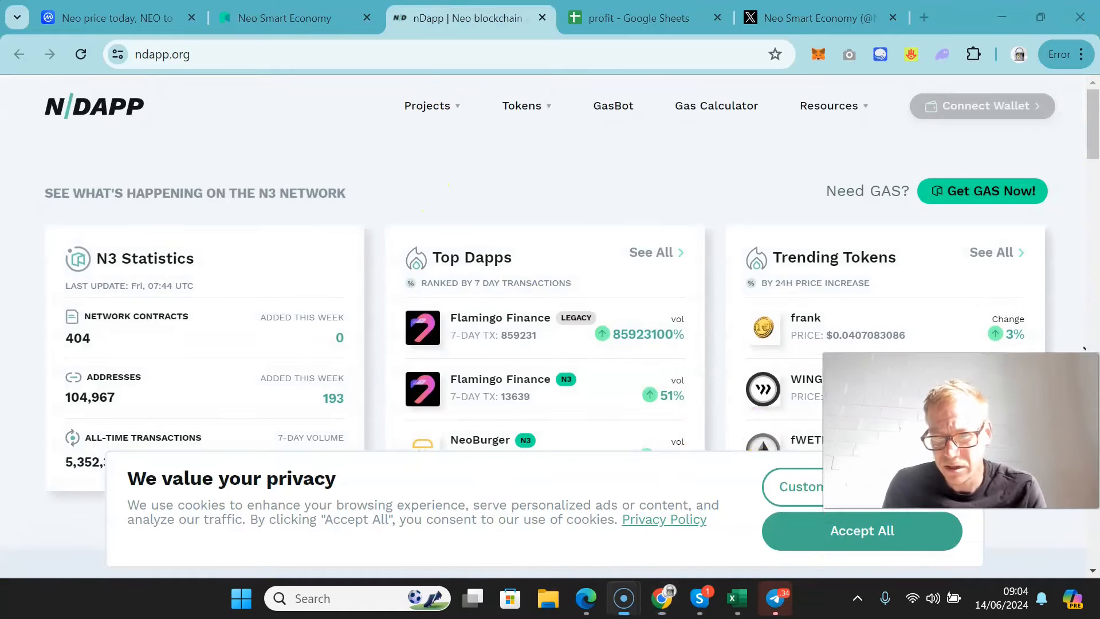
pyautogui.click(860, 530)
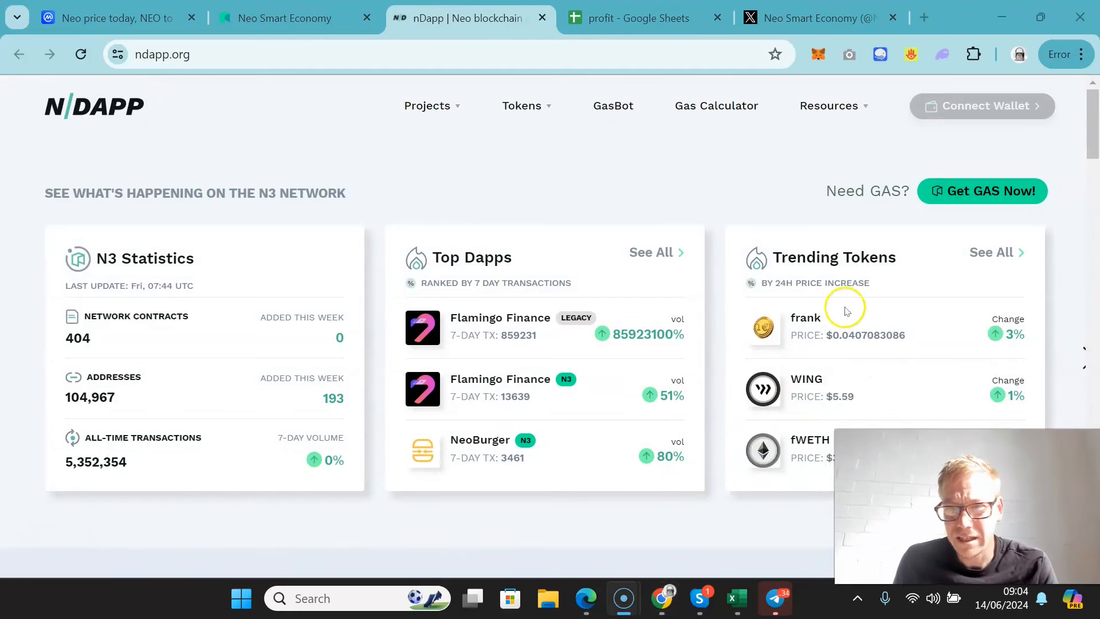
pyautogui.moveTo(1090, 126)
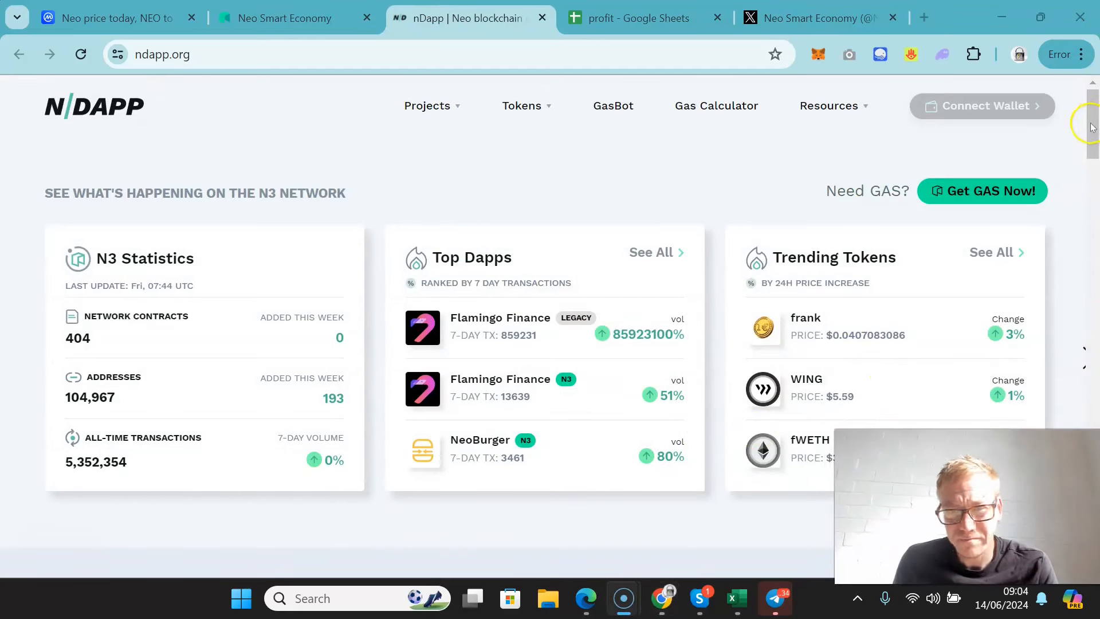
pyautogui.scroll(-3)
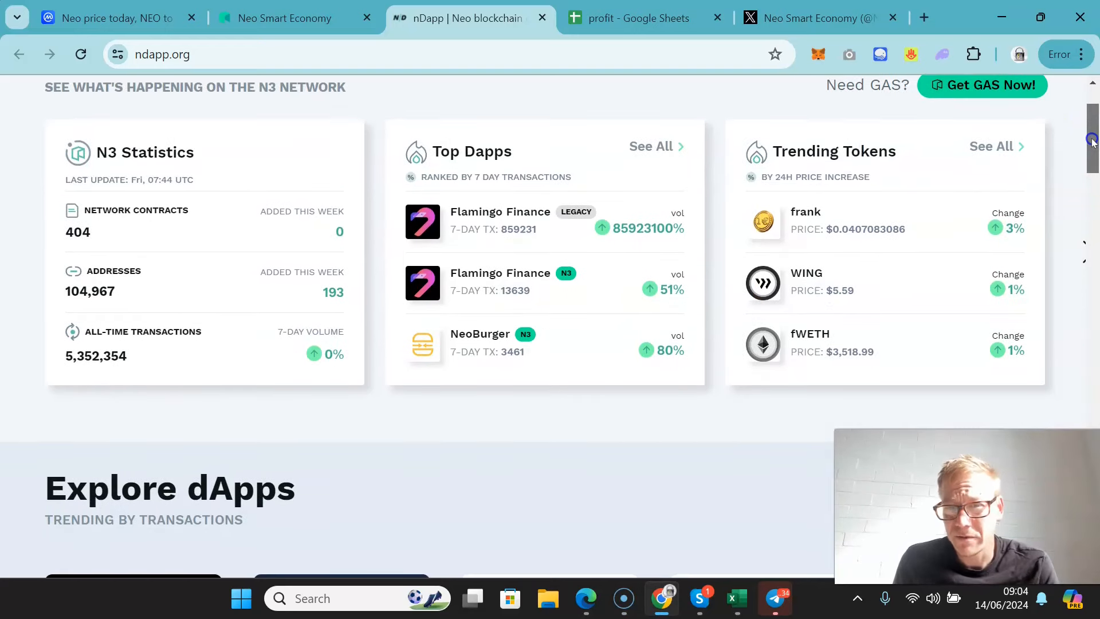
pyautogui.scroll(-3)
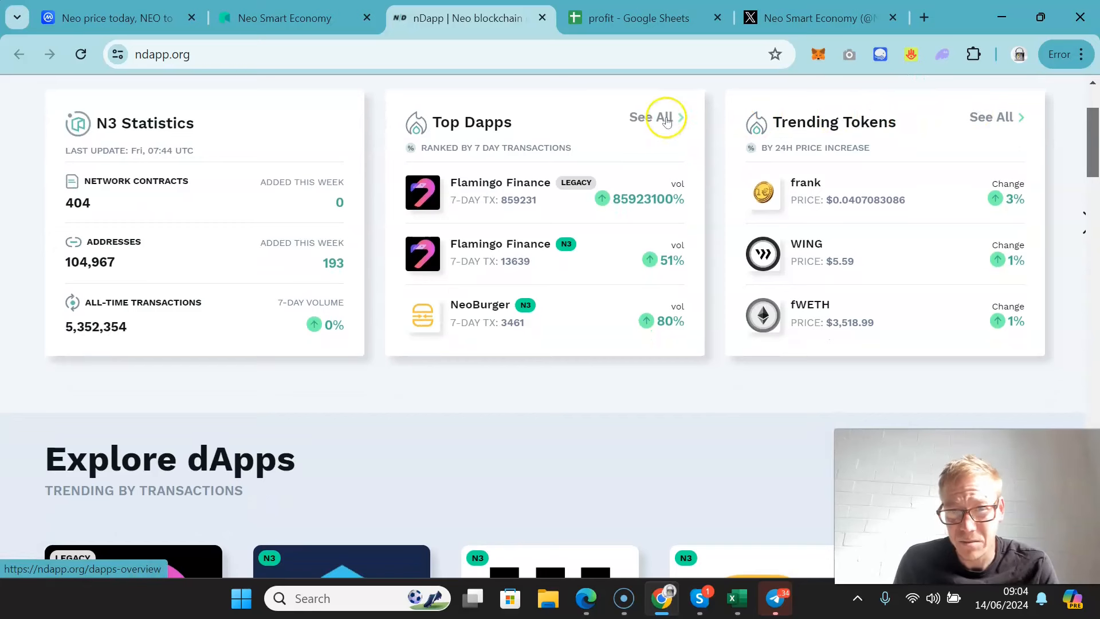
# Open 'See All' on the Top Dapps card and scroll through the dApps grid
pyautogui.click(650, 117)
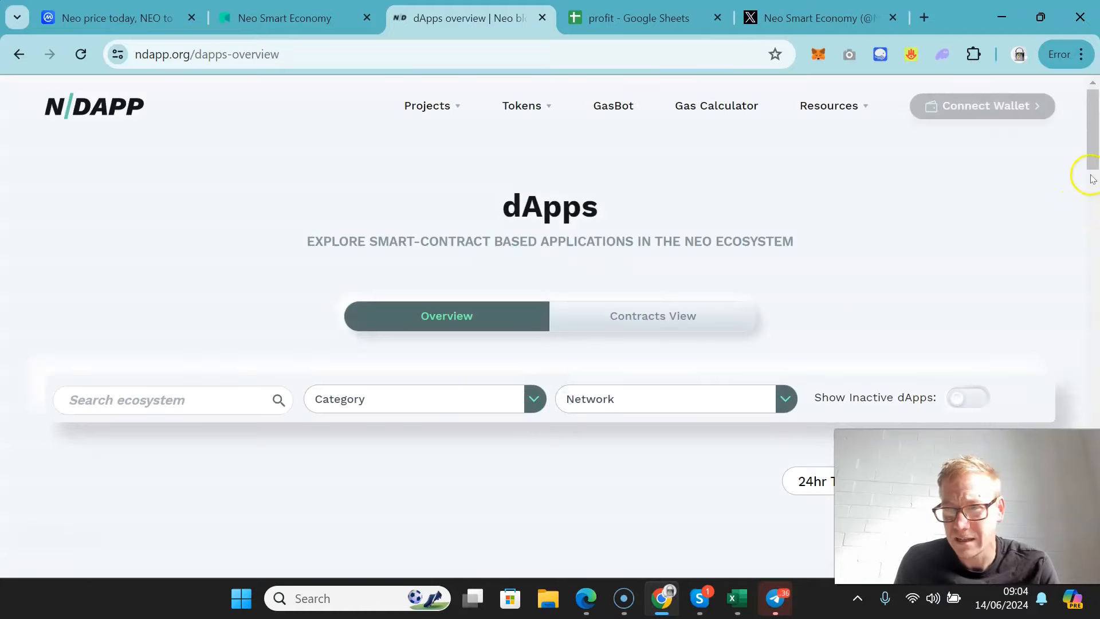
pyautogui.scroll(-3)
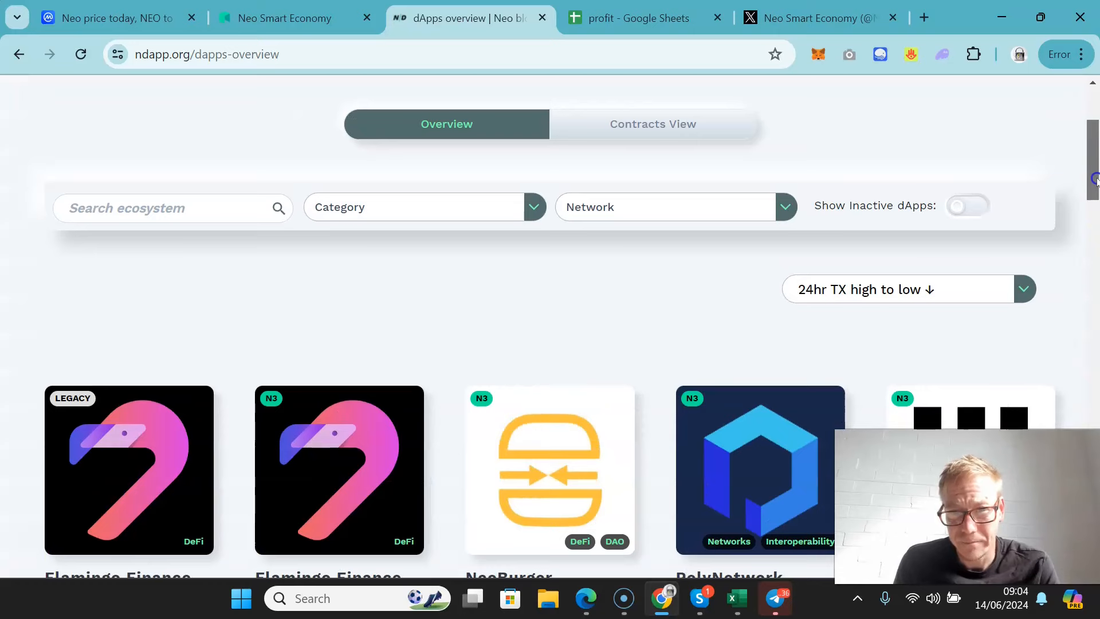
pyautogui.scroll(-3)
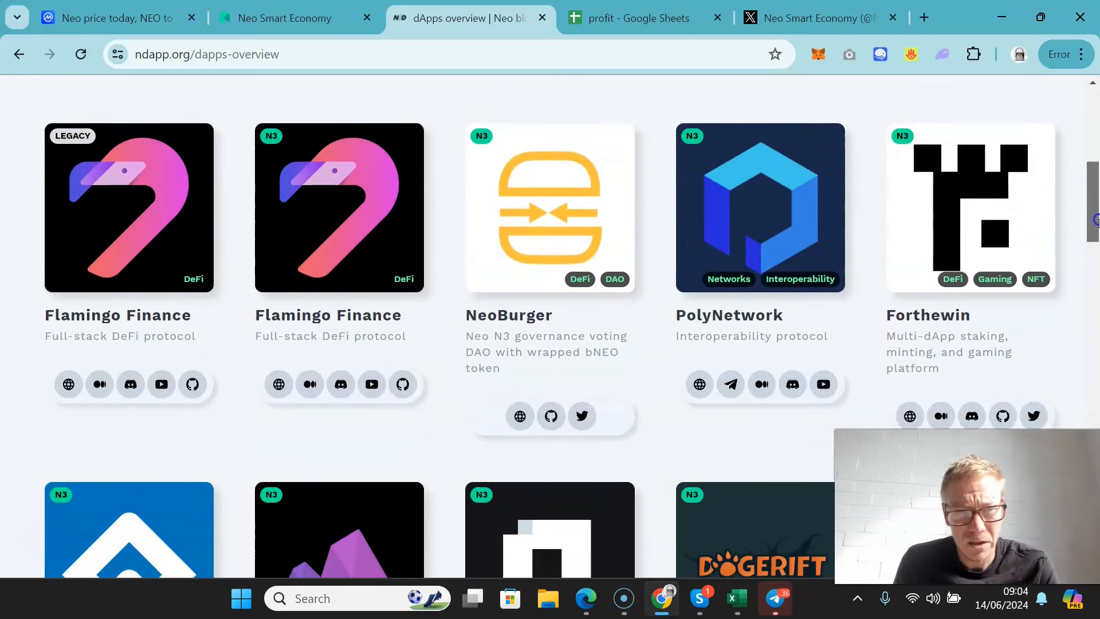
pyautogui.scroll(-3)
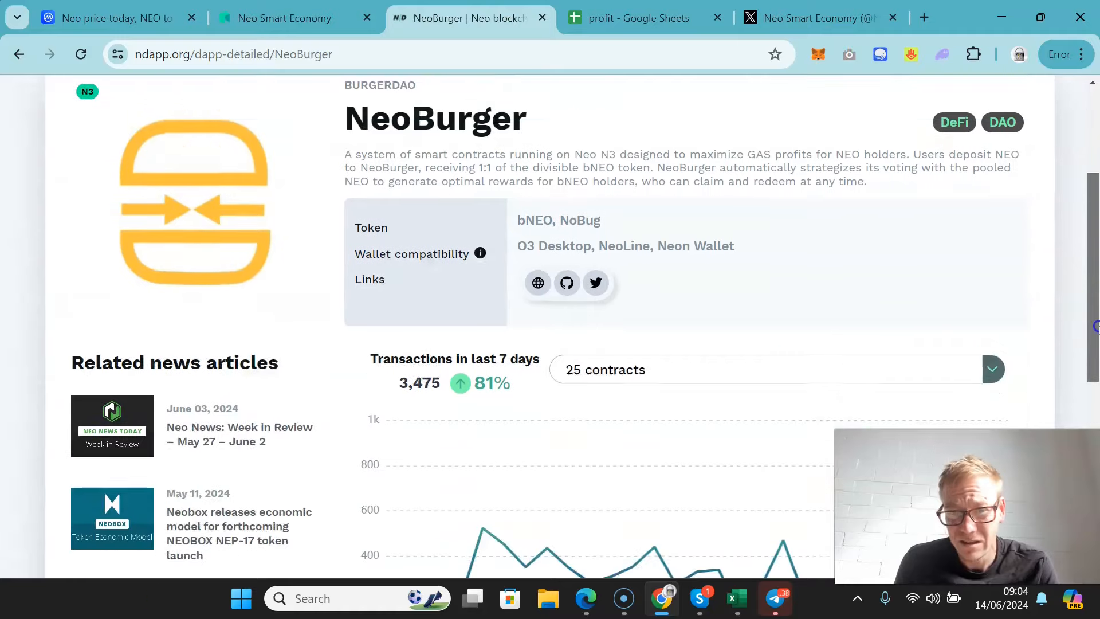
# Check NeoBurger's 7-day transactions chart, then go back to all dApps
pyautogui.scroll(-3)
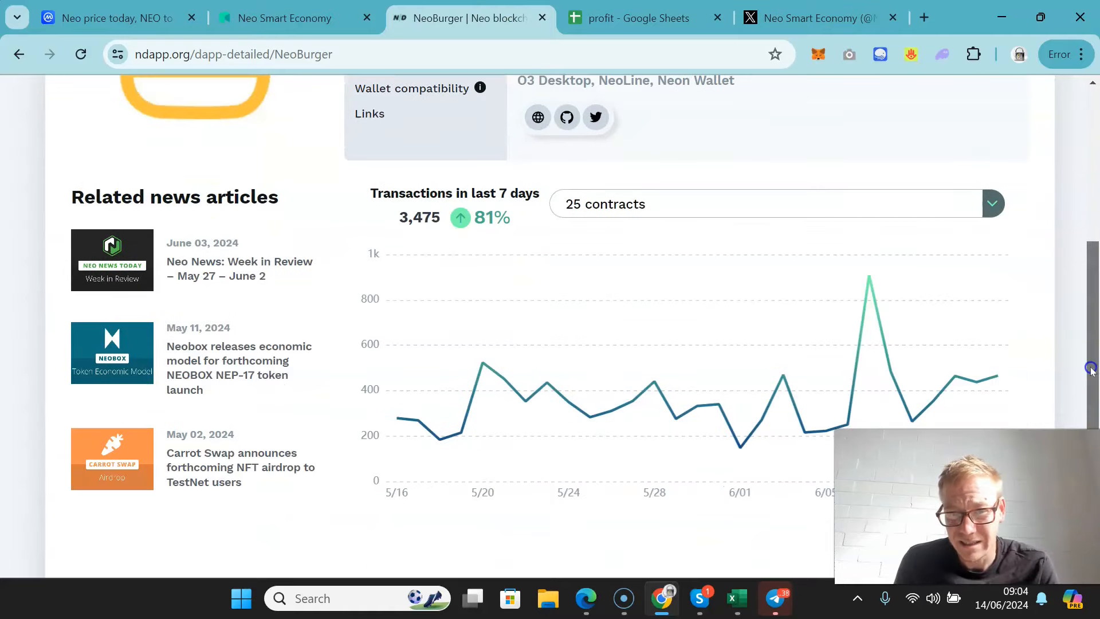
pyautogui.scroll(-3)
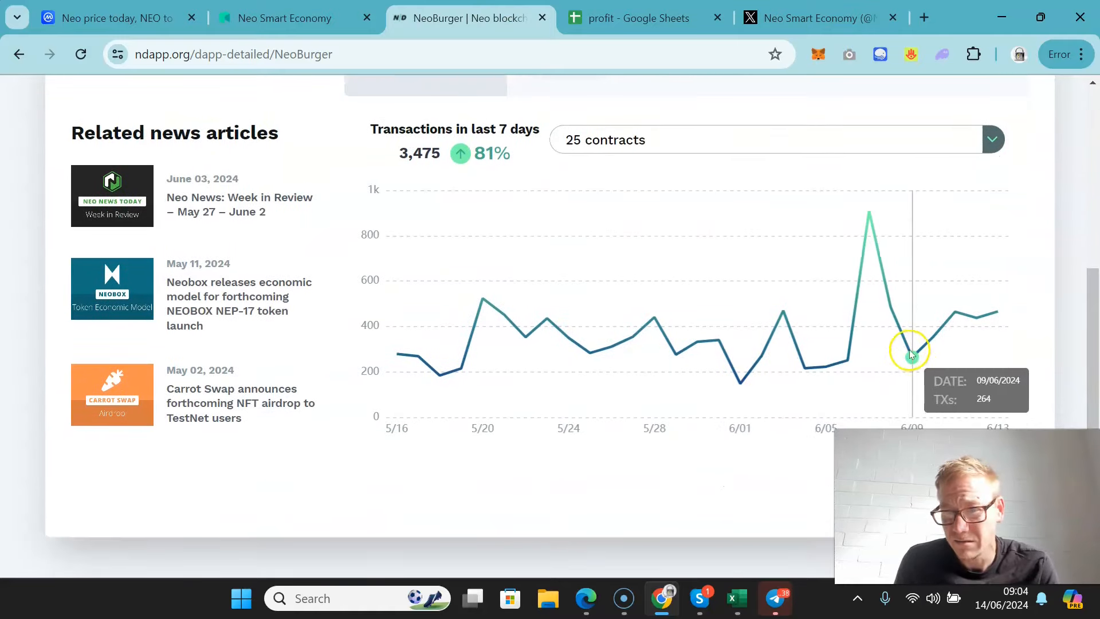
pyautogui.moveTo(933, 337)
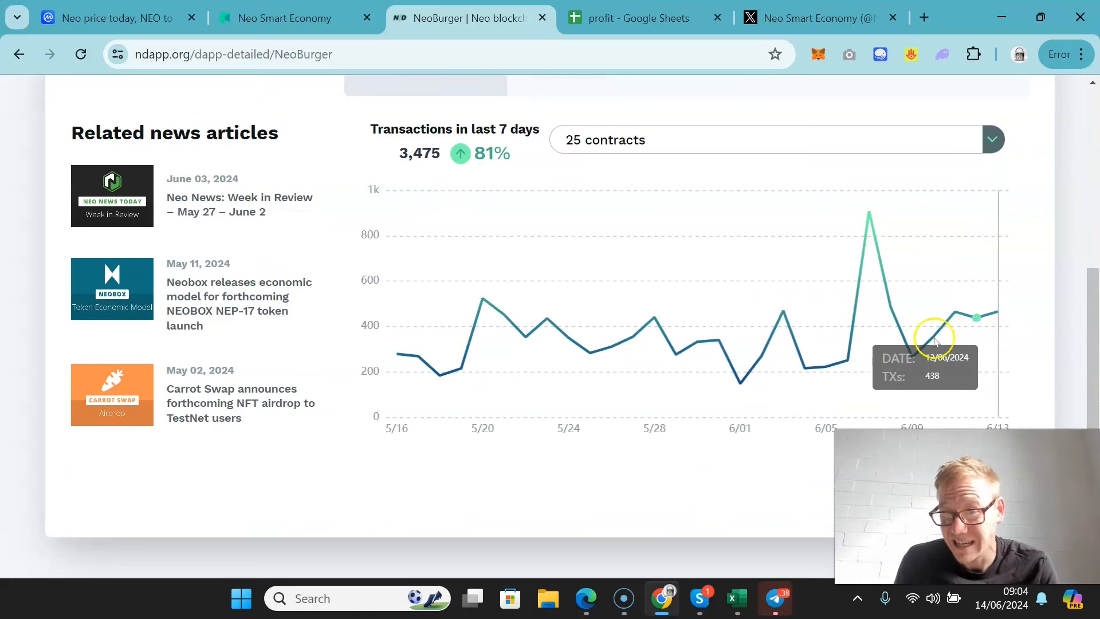
pyautogui.moveTo(845, 354)
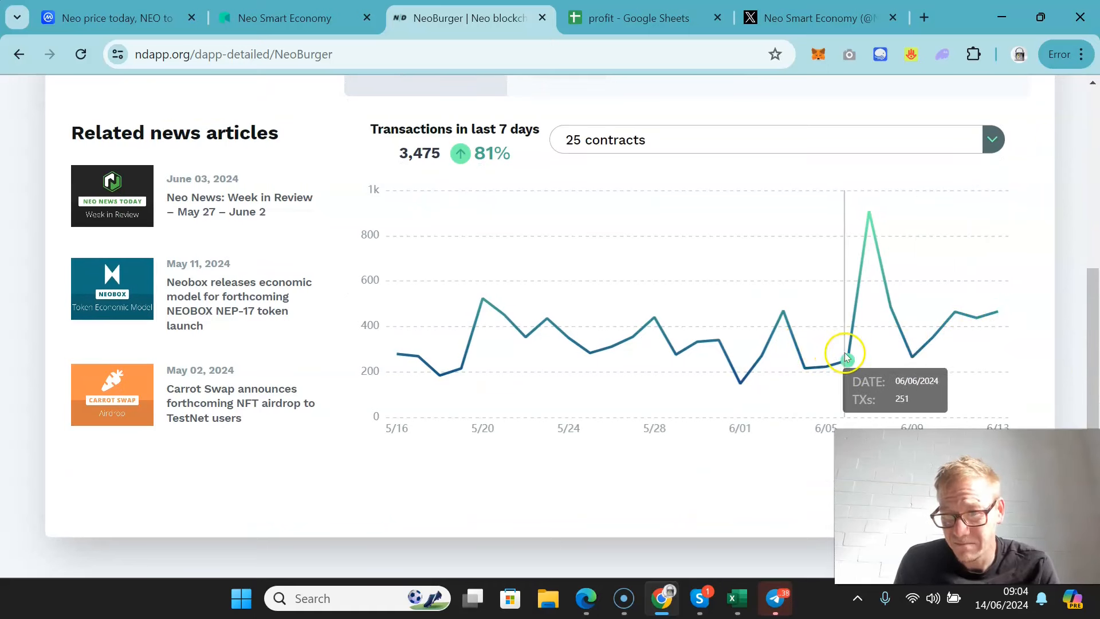
pyautogui.moveTo(1090, 335)
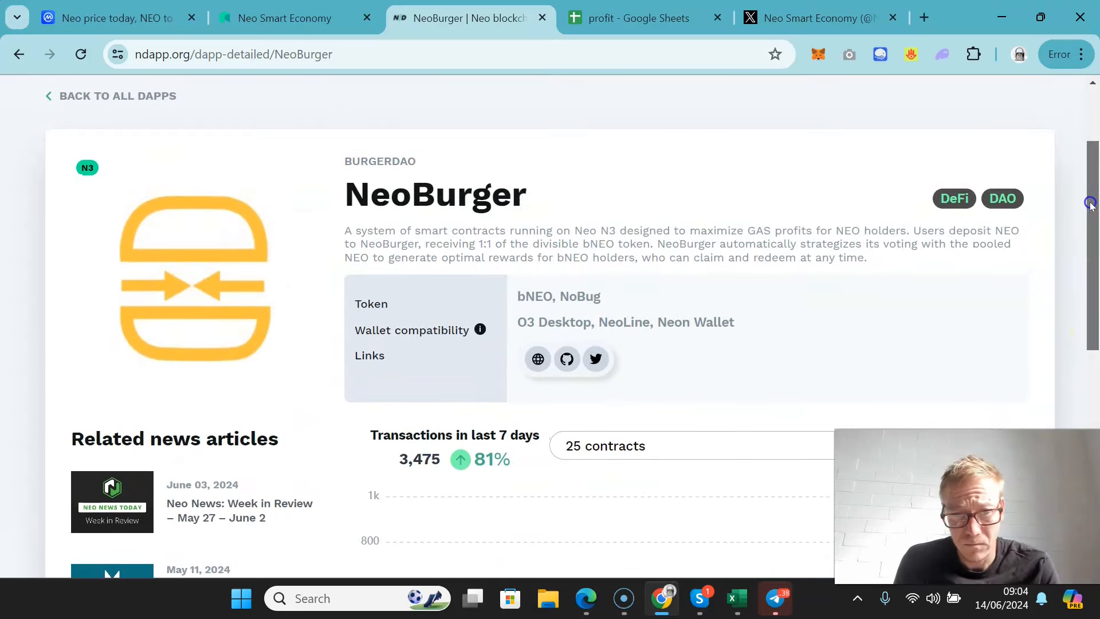
pyautogui.scroll(3)
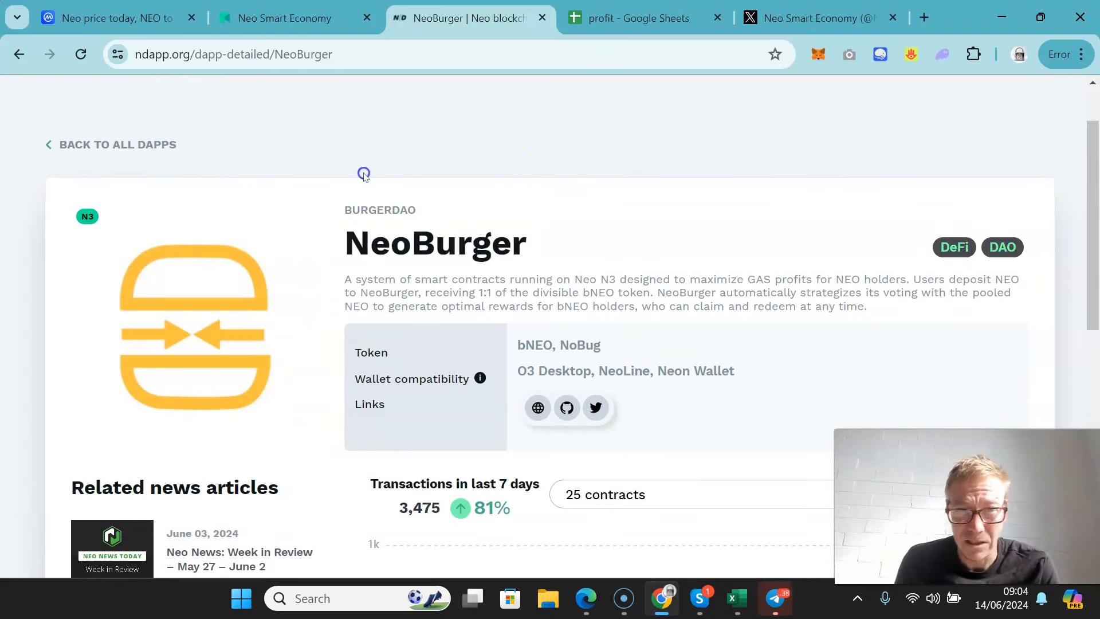
pyautogui.click(116, 144)
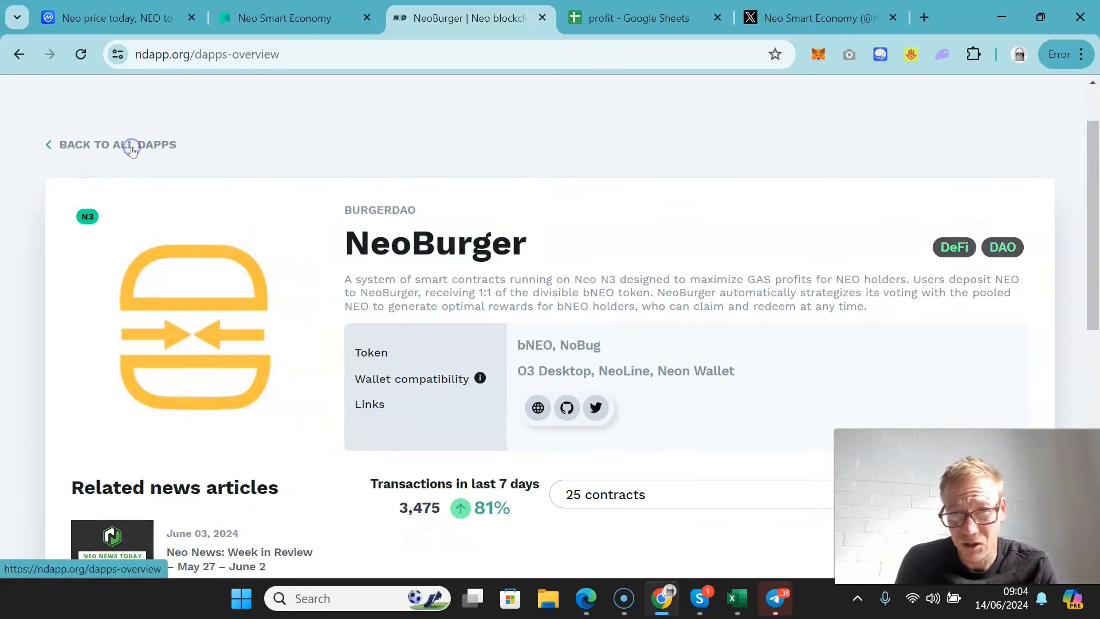
# Open Flamingo Finance (Legacy) on nDapp and inspect its zero-transaction 7-day chart
pyautogui.click(115, 144)
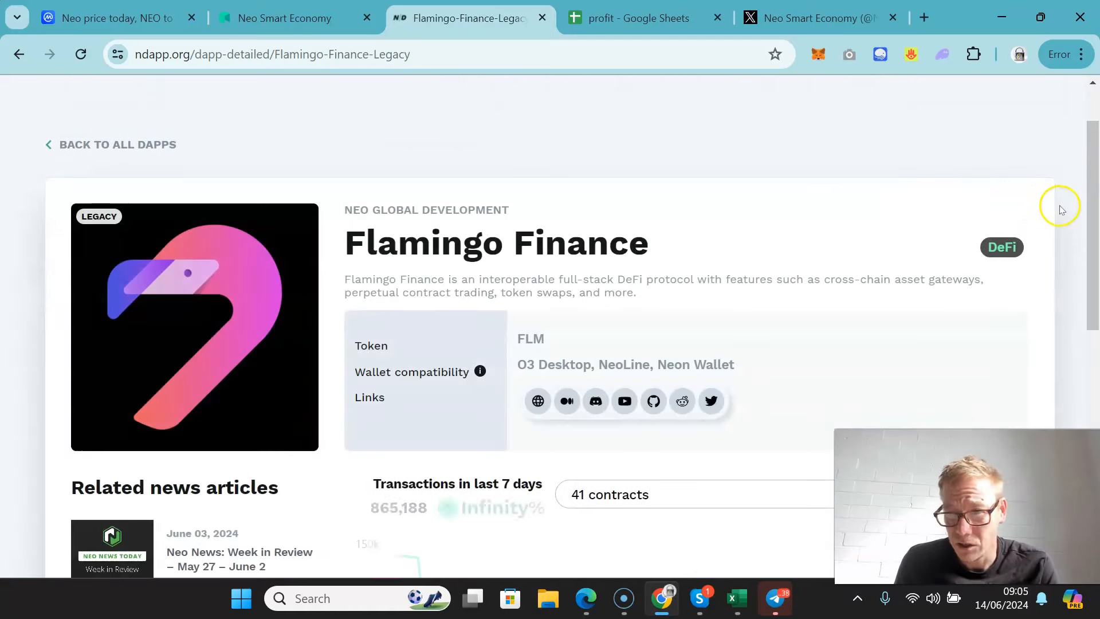
pyautogui.scroll(-3)
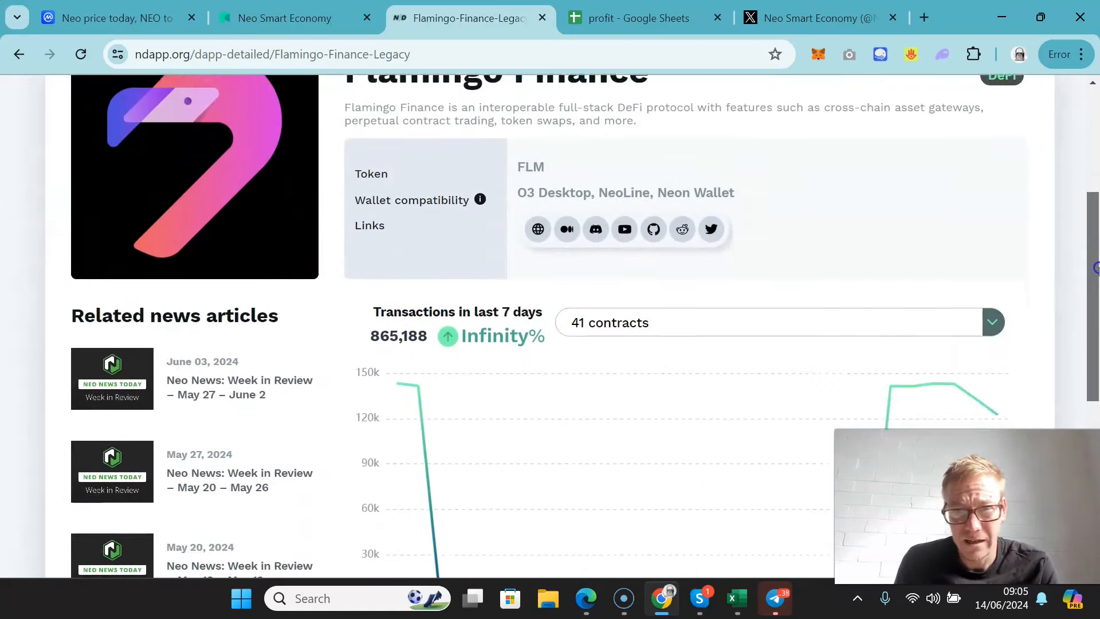
pyautogui.scroll(-3)
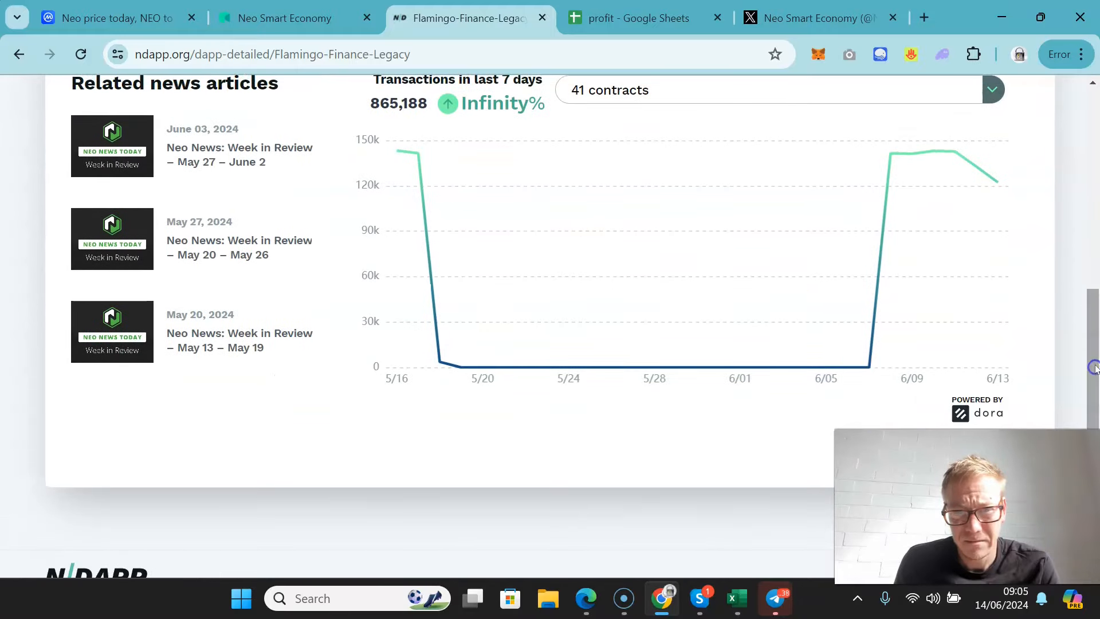
pyautogui.moveTo(641, 310)
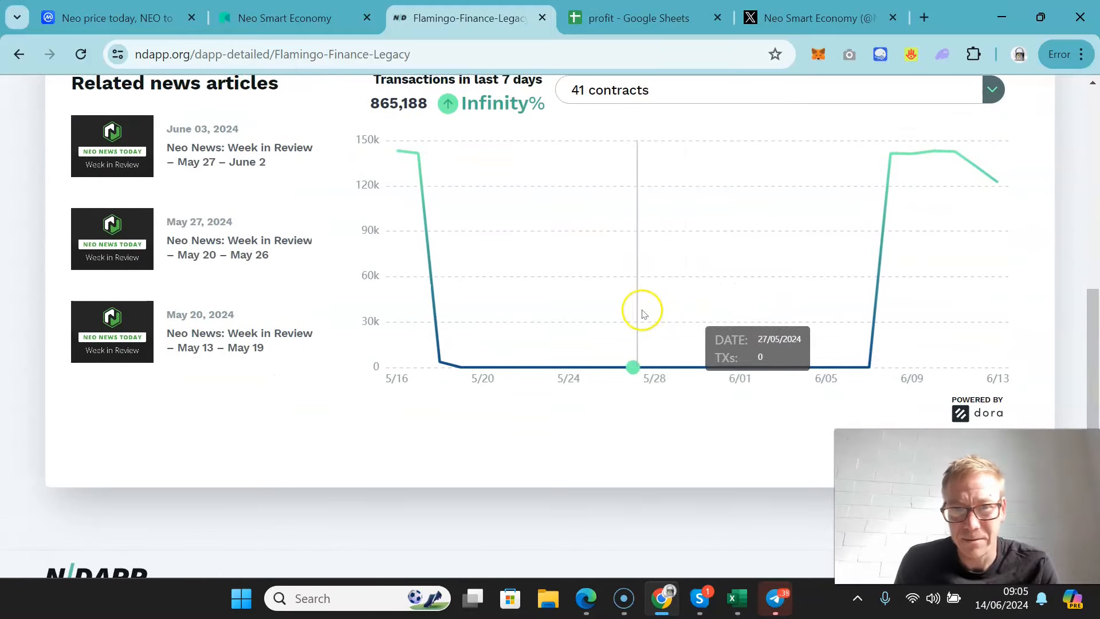
pyautogui.moveTo(856, 312)
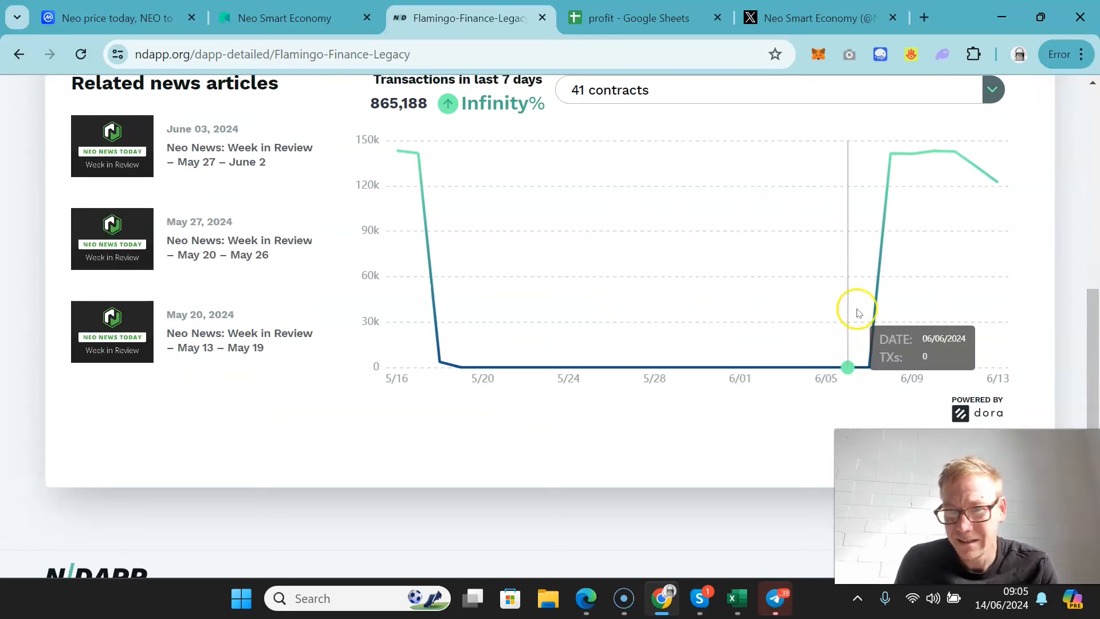
pyautogui.moveTo(883, 314)
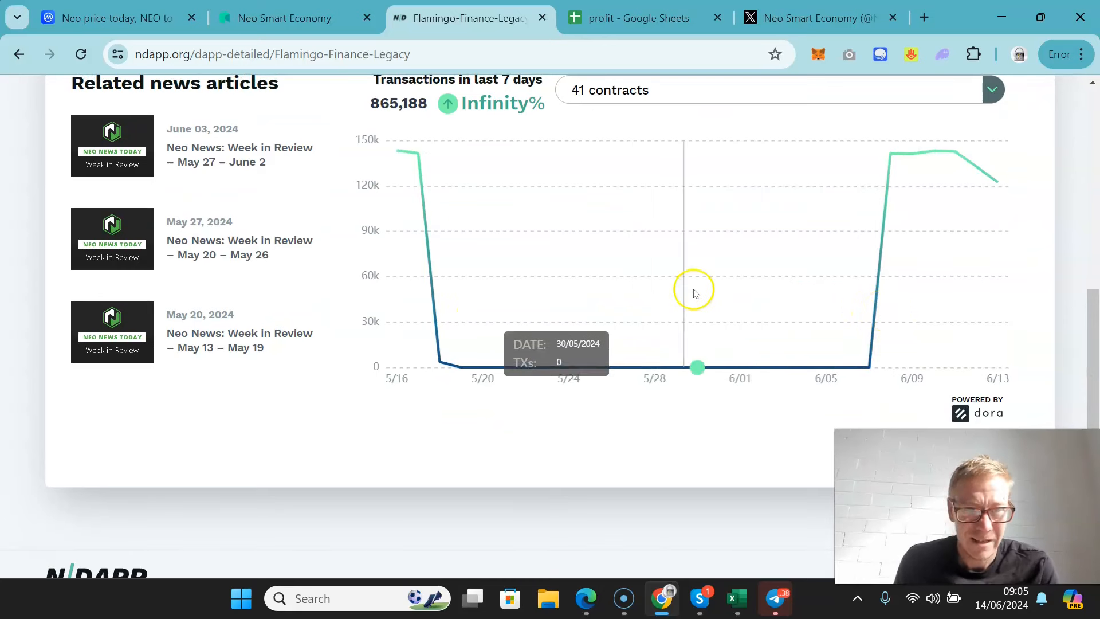
pyautogui.moveTo(1082, 335)
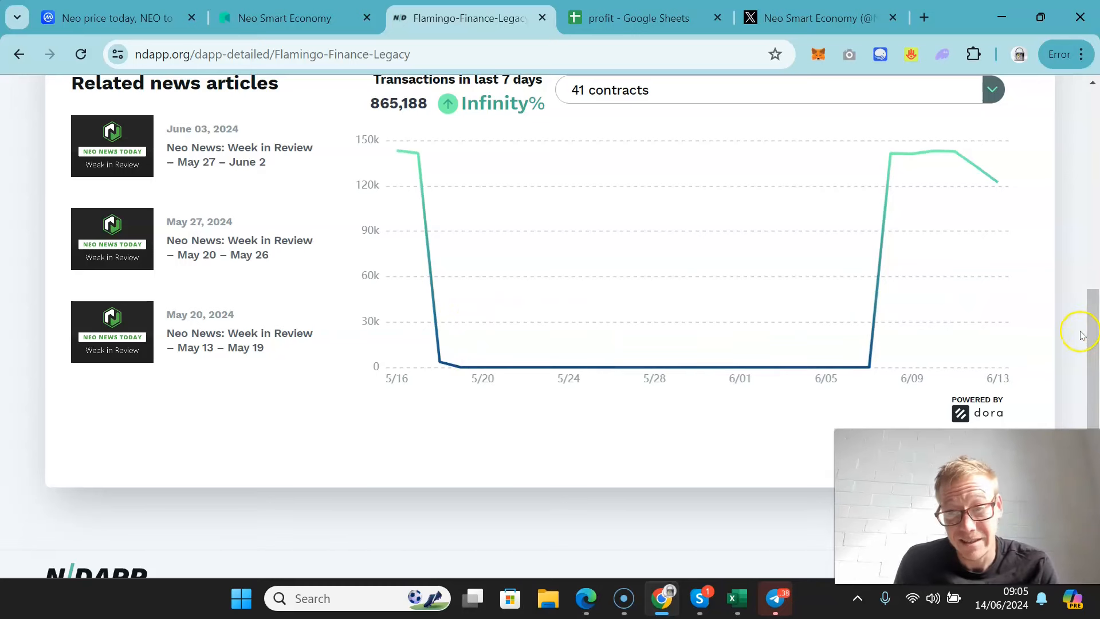
pyautogui.scroll(3)
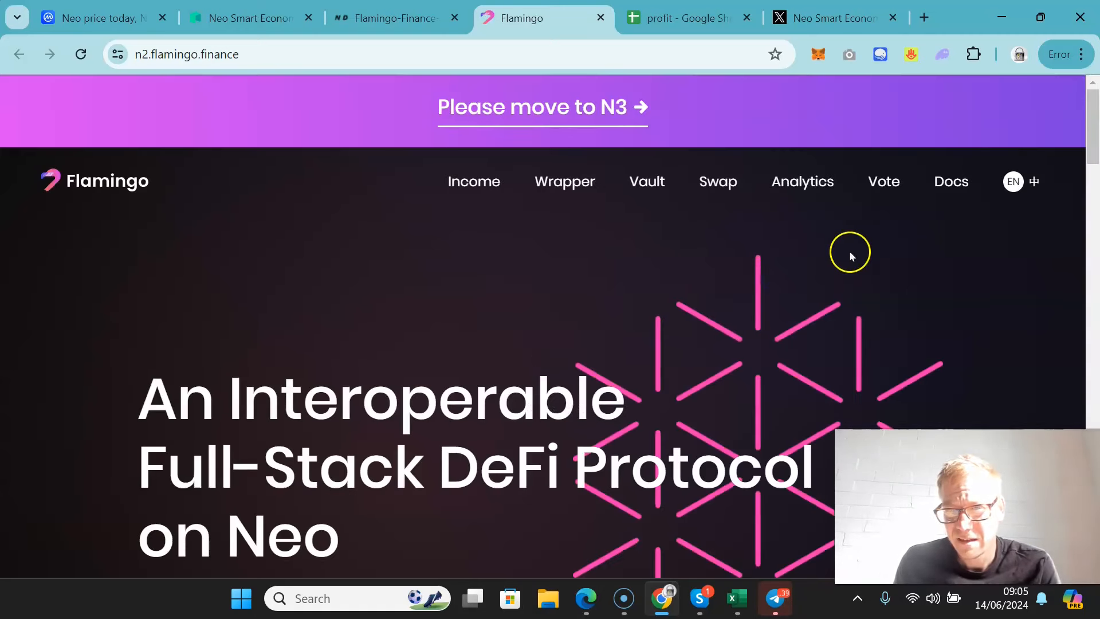
pyautogui.moveTo(709, 180)
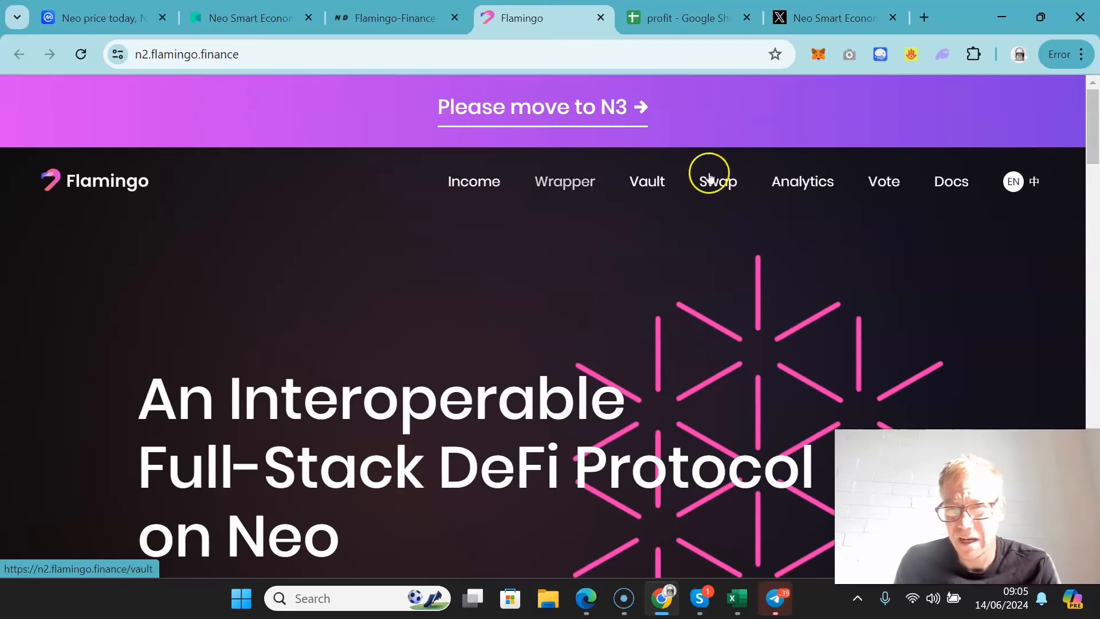
# Scroll Flamingo's homepage, open Income, and browse the WETH and WBTC pools
pyautogui.scroll(-3)
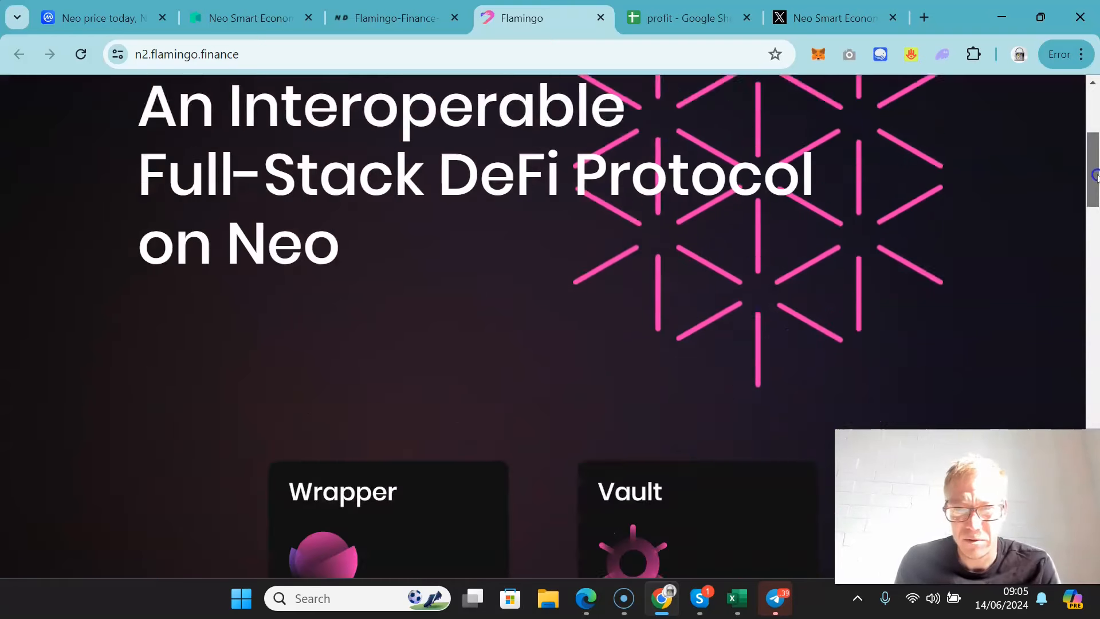
pyautogui.scroll(-3)
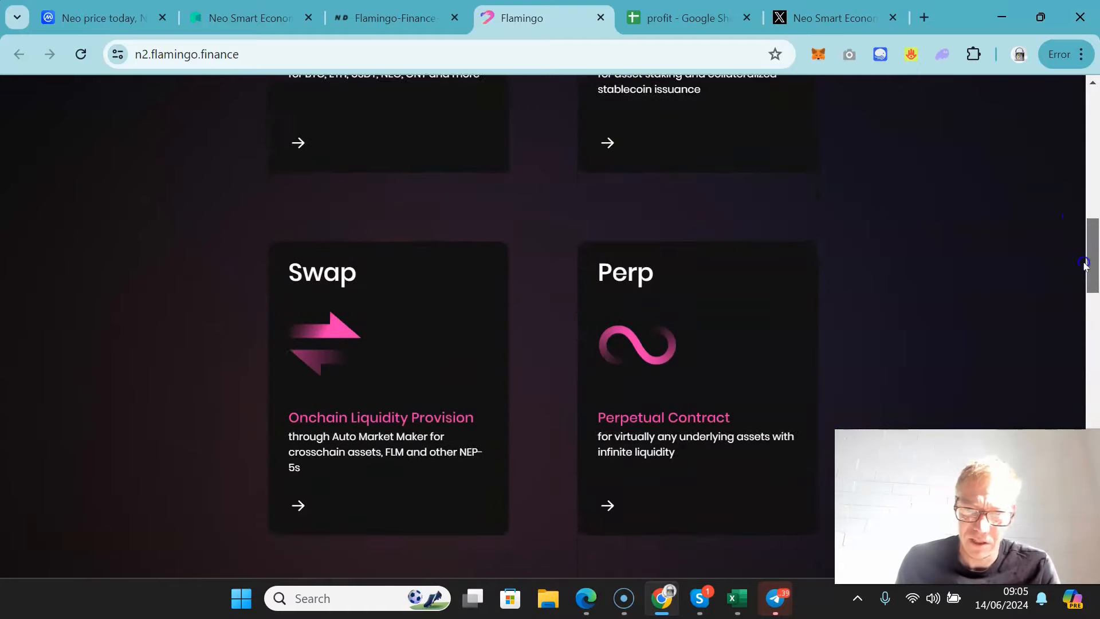
pyautogui.scroll(-3)
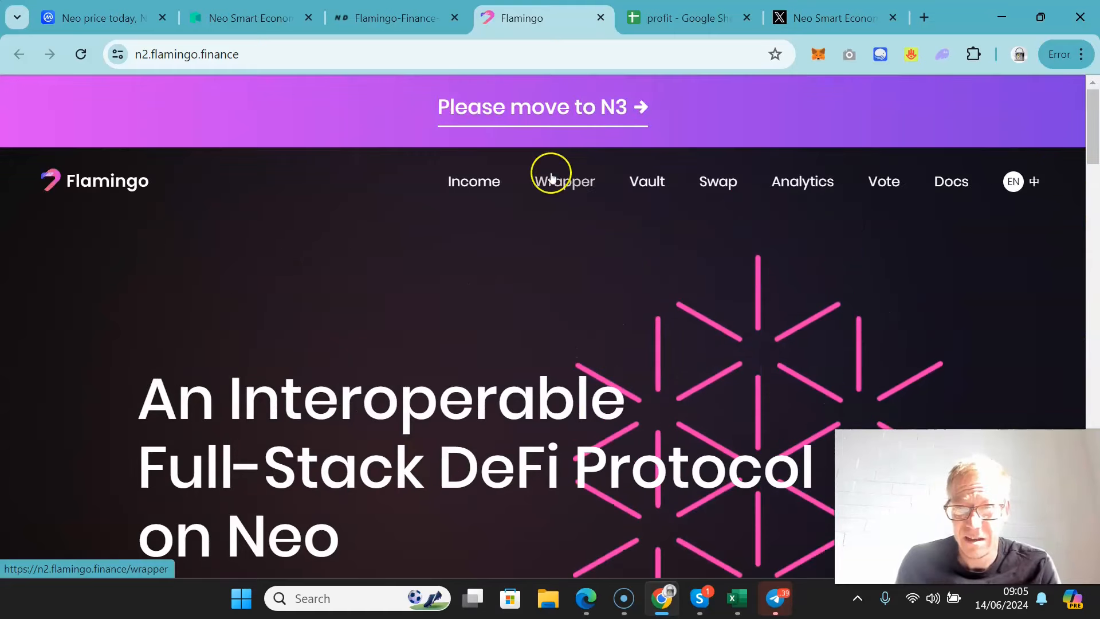
pyautogui.click(474, 181)
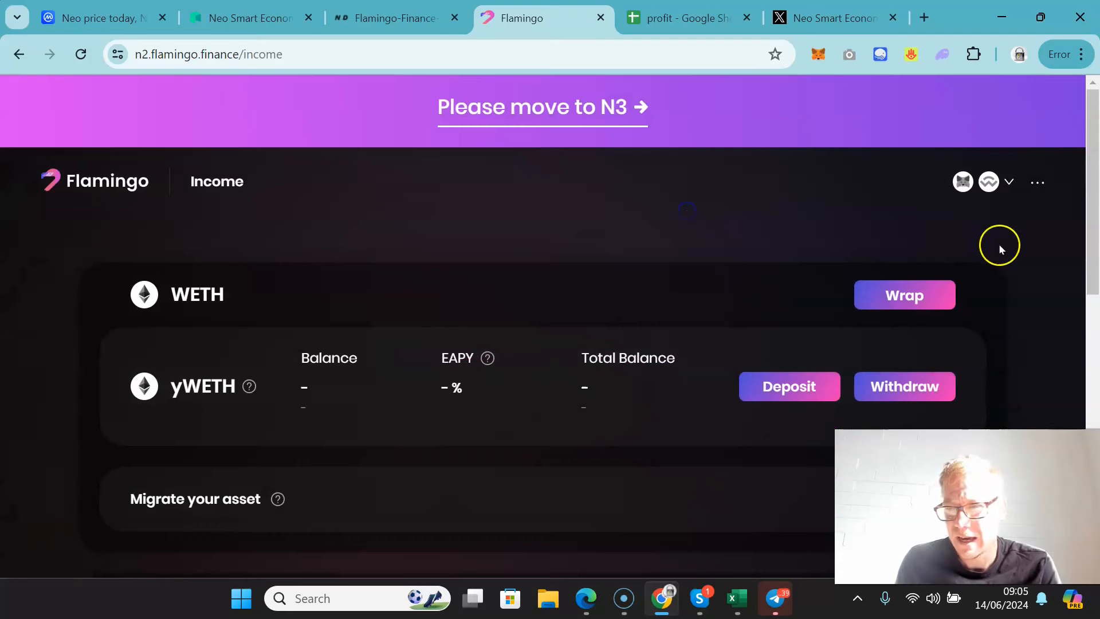
pyautogui.scroll(-3)
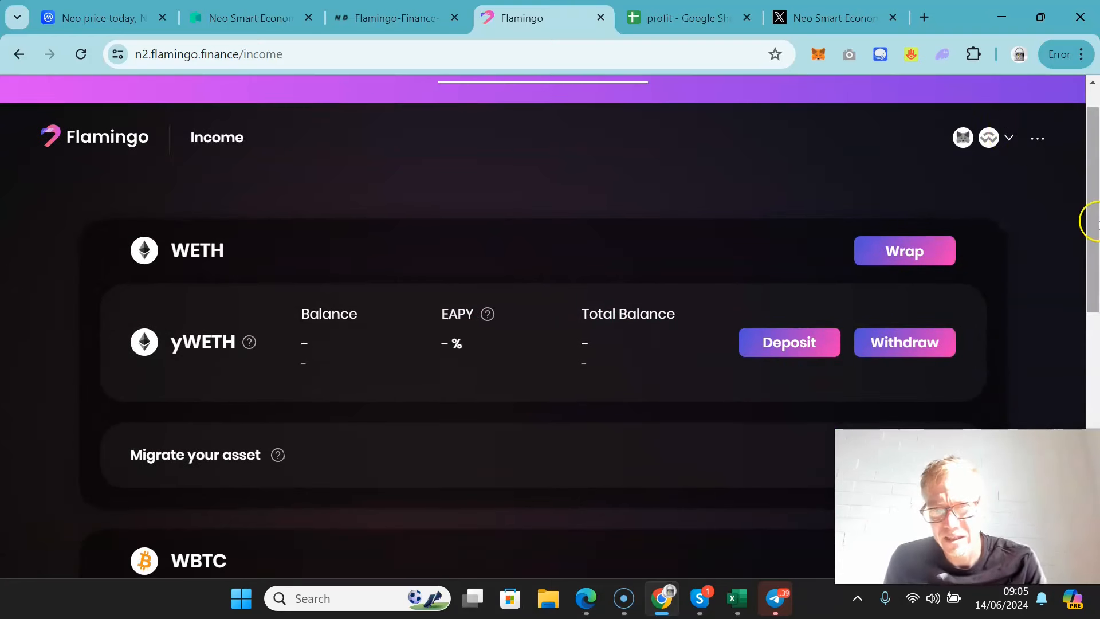
pyautogui.scroll(-3)
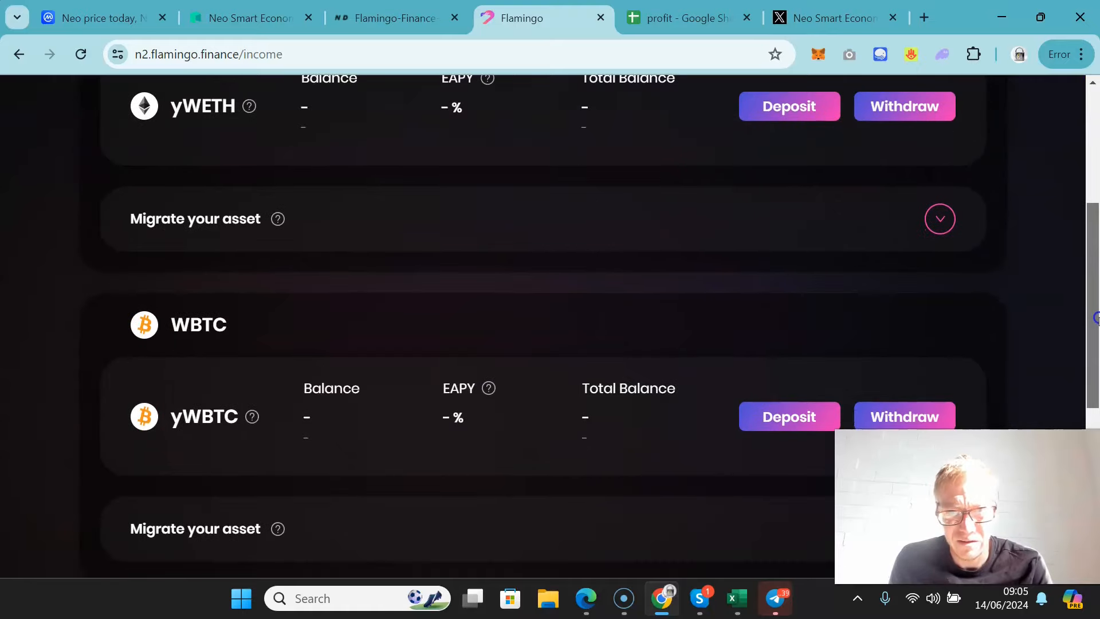
pyautogui.scroll(-3)
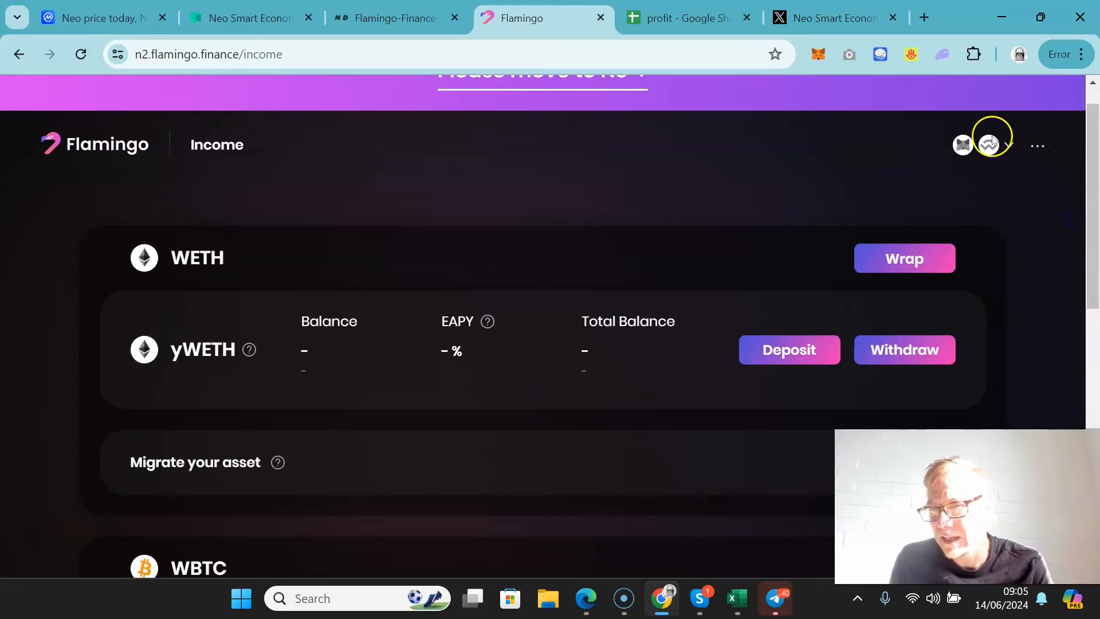
# Return to nDapp's all-dApps grid and open Forthewin's detail page
pyautogui.click(393, 17)
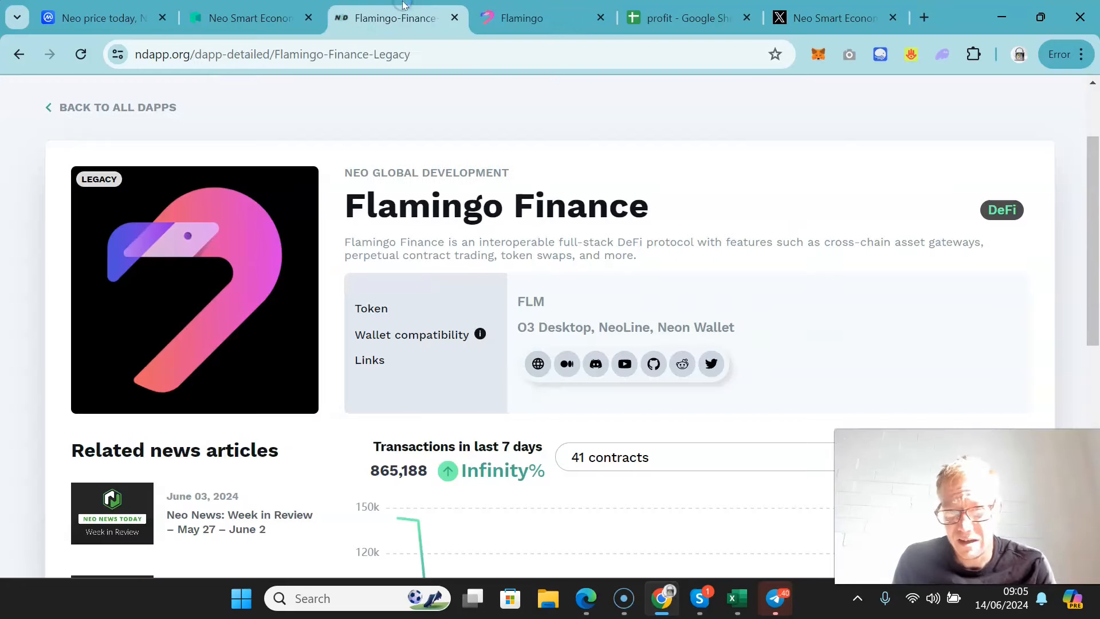
pyautogui.moveTo(49, 106)
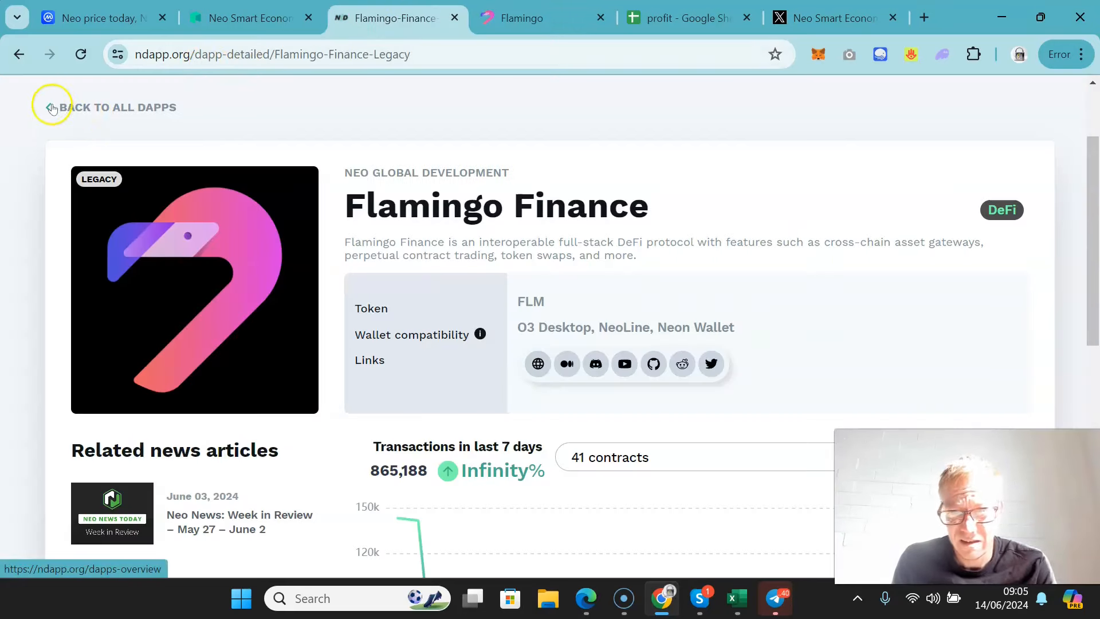
pyautogui.moveTo(172, 193)
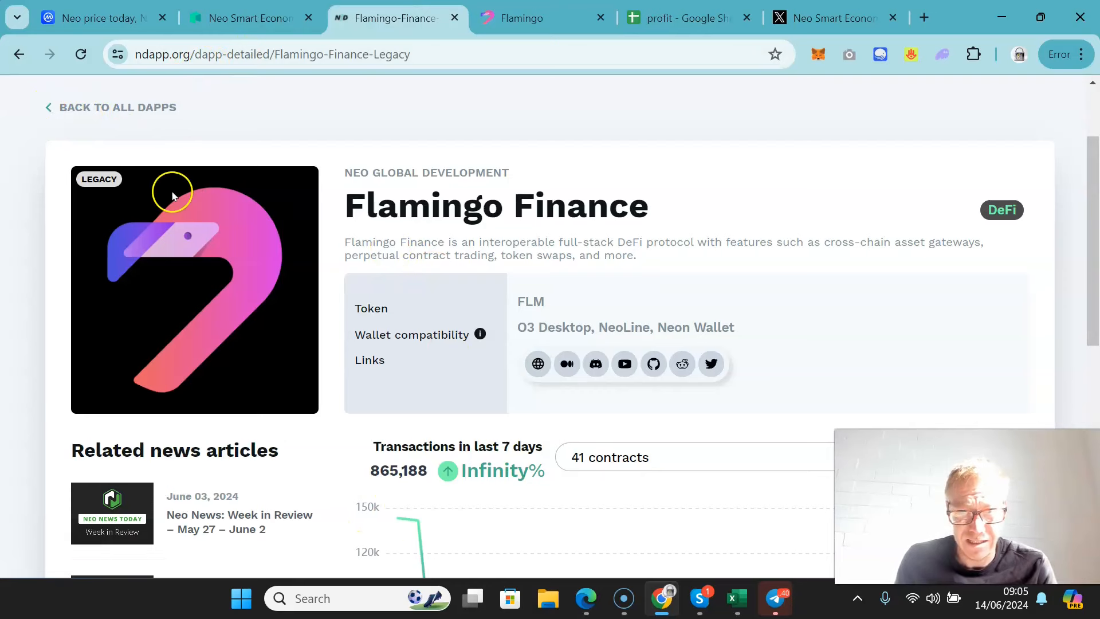
pyautogui.click(116, 107)
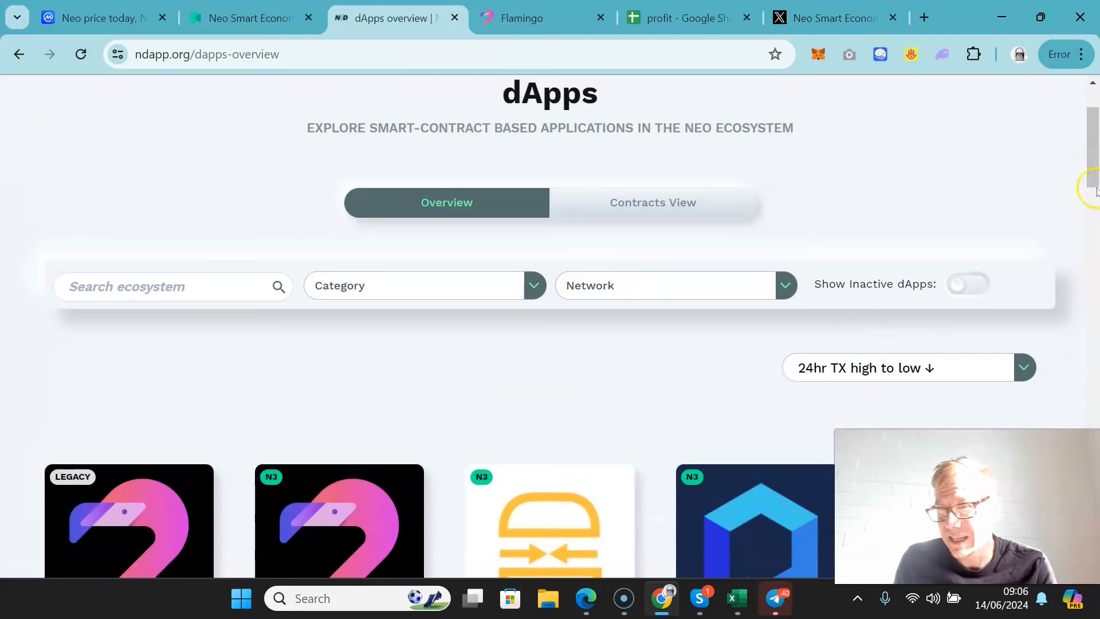
pyautogui.scroll(-3)
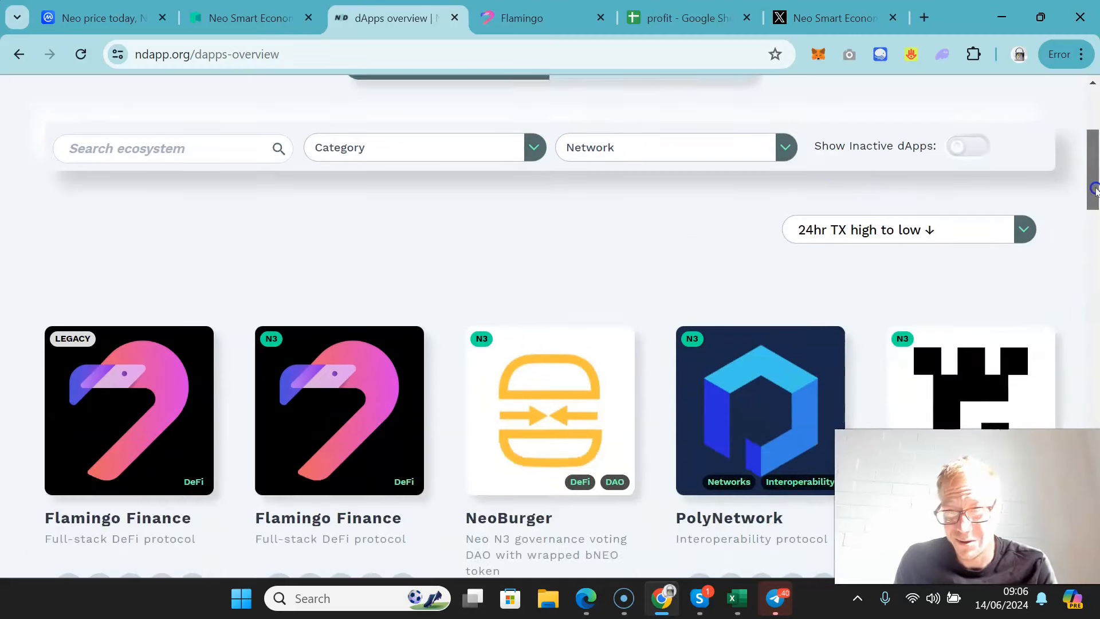
pyautogui.scroll(-3)
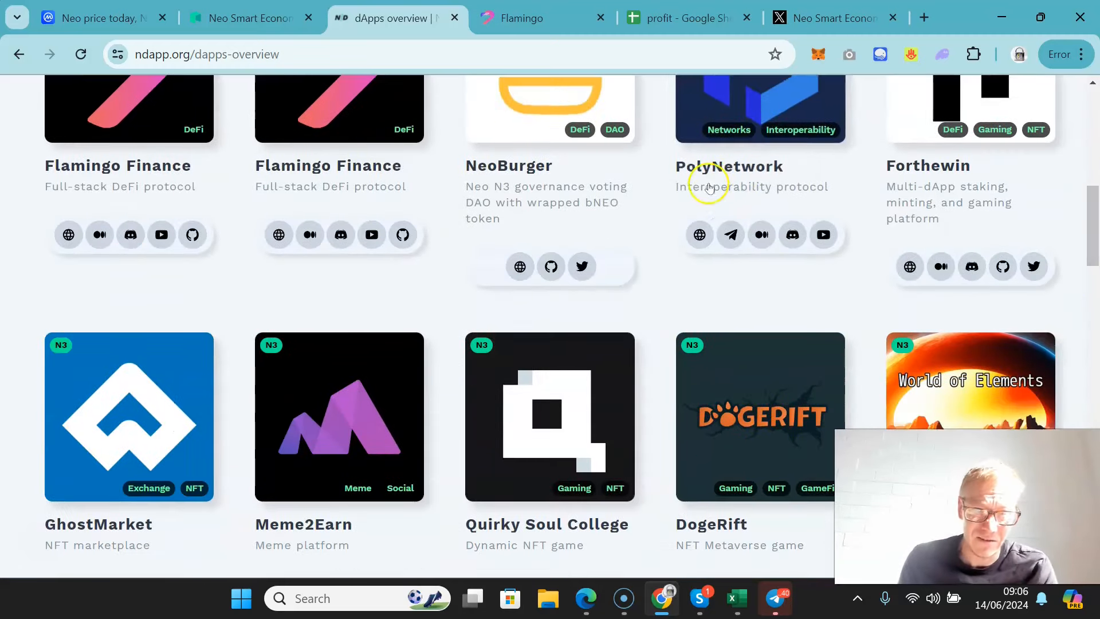
pyautogui.moveTo(694, 172)
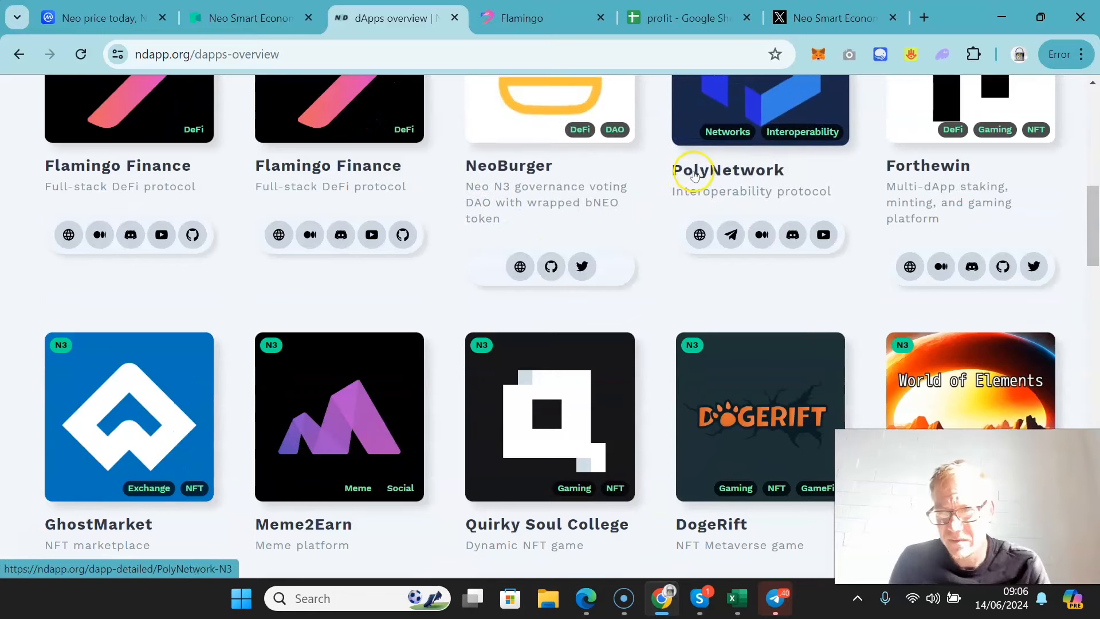
pyautogui.moveTo(911, 169)
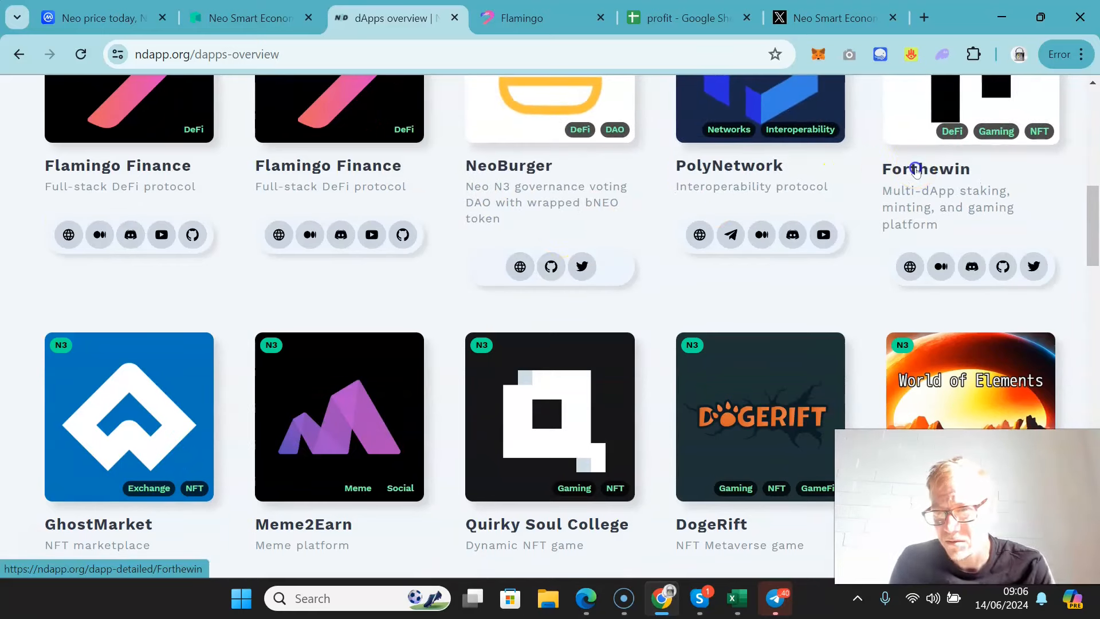
pyautogui.click(926, 169)
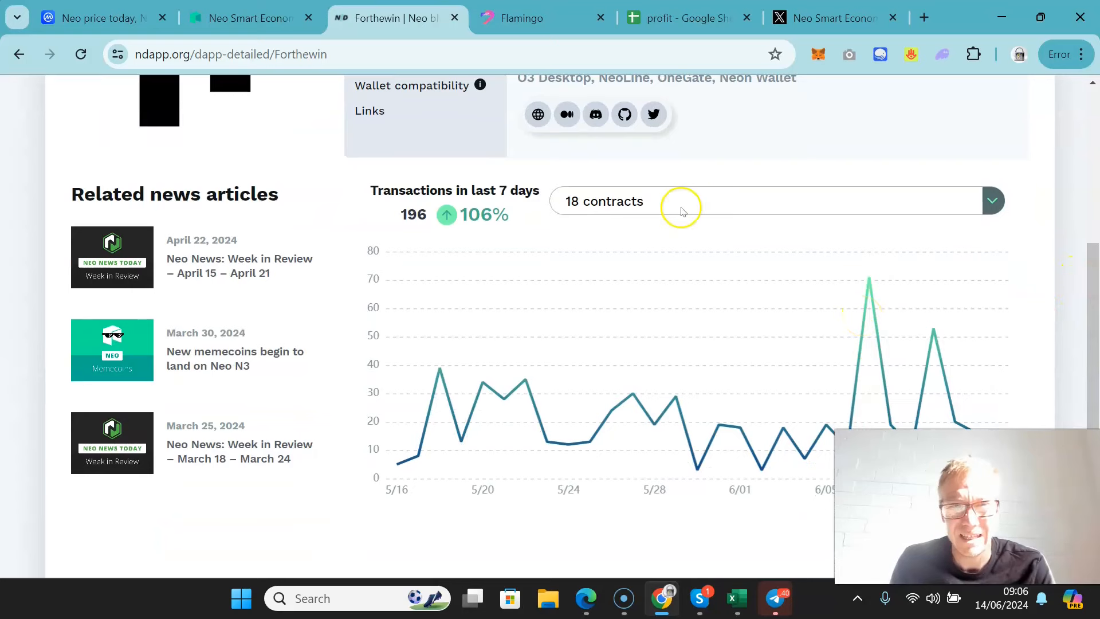
# Bring the neo.org tab back to the front, showing the Discover Neo menu
pyautogui.click(246, 17)
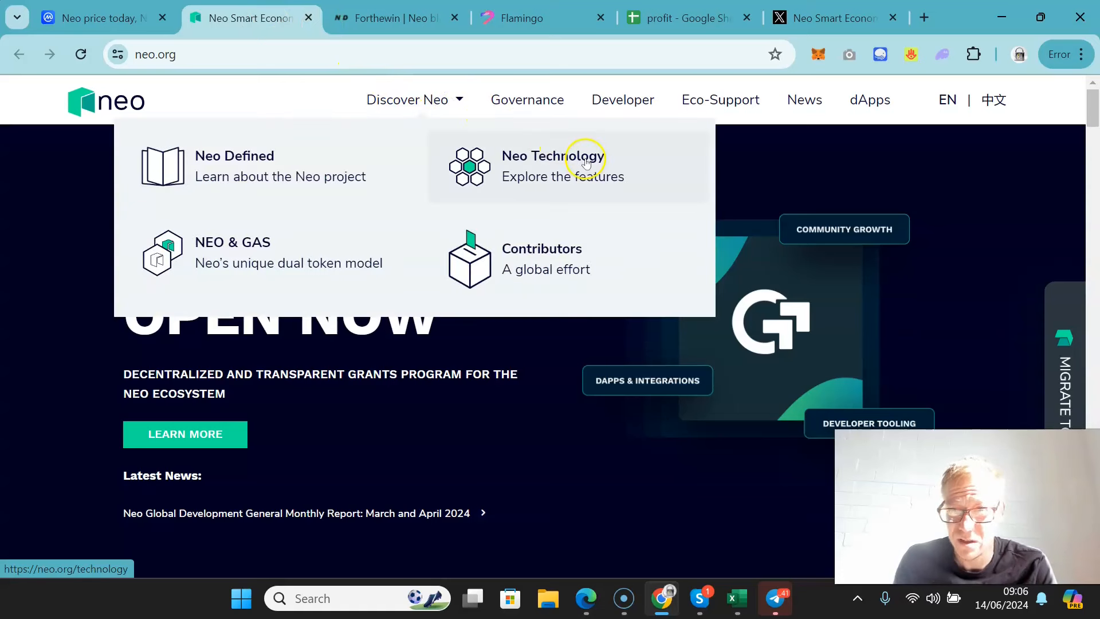
pyautogui.moveTo(754, 137)
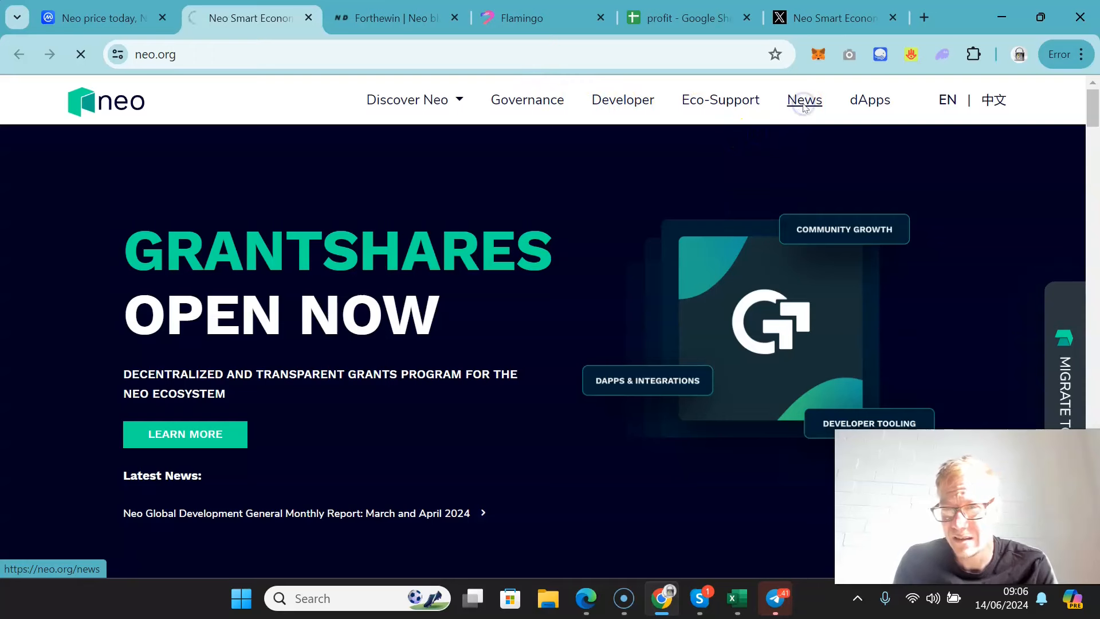
# Visit neo.org's News page, then switch to Neo Smart Economy's X profile
pyautogui.click(804, 100)
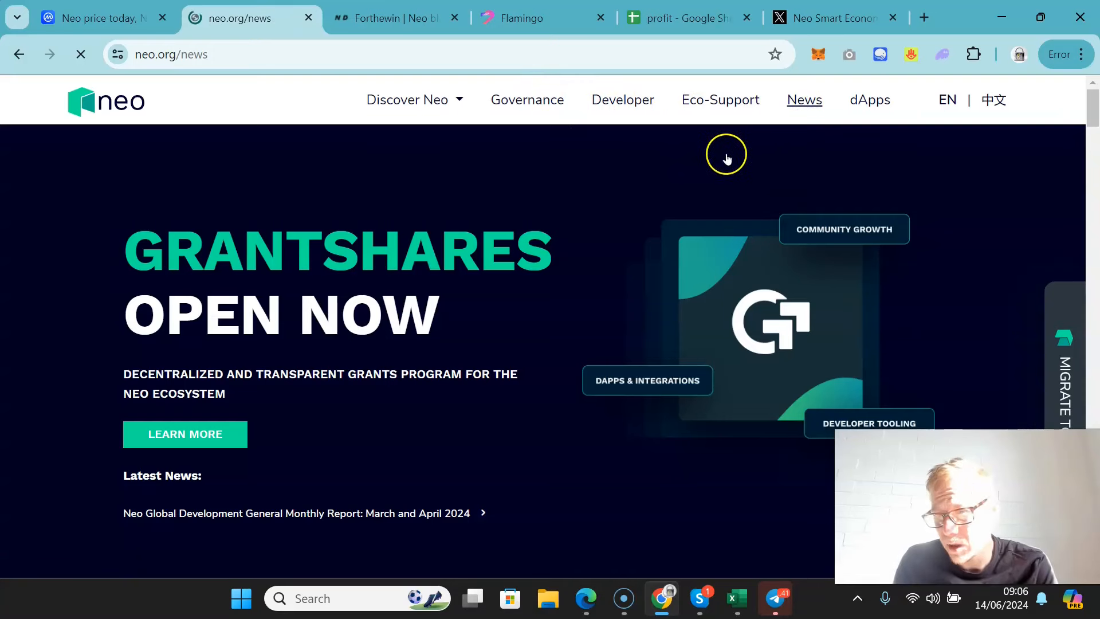
pyautogui.click(804, 100)
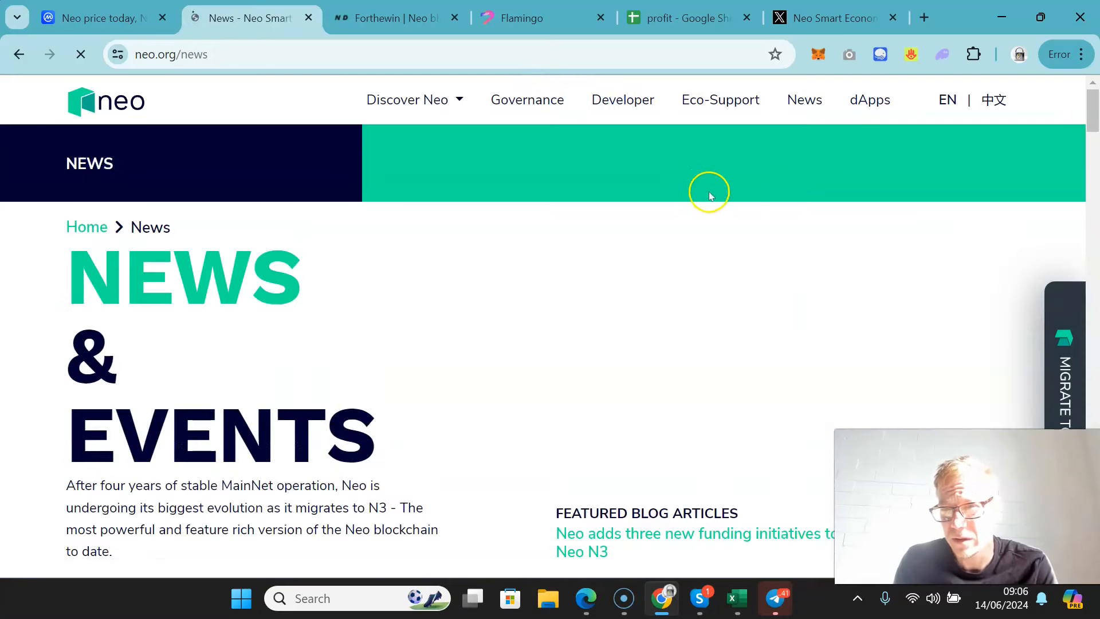
pyautogui.click(831, 18)
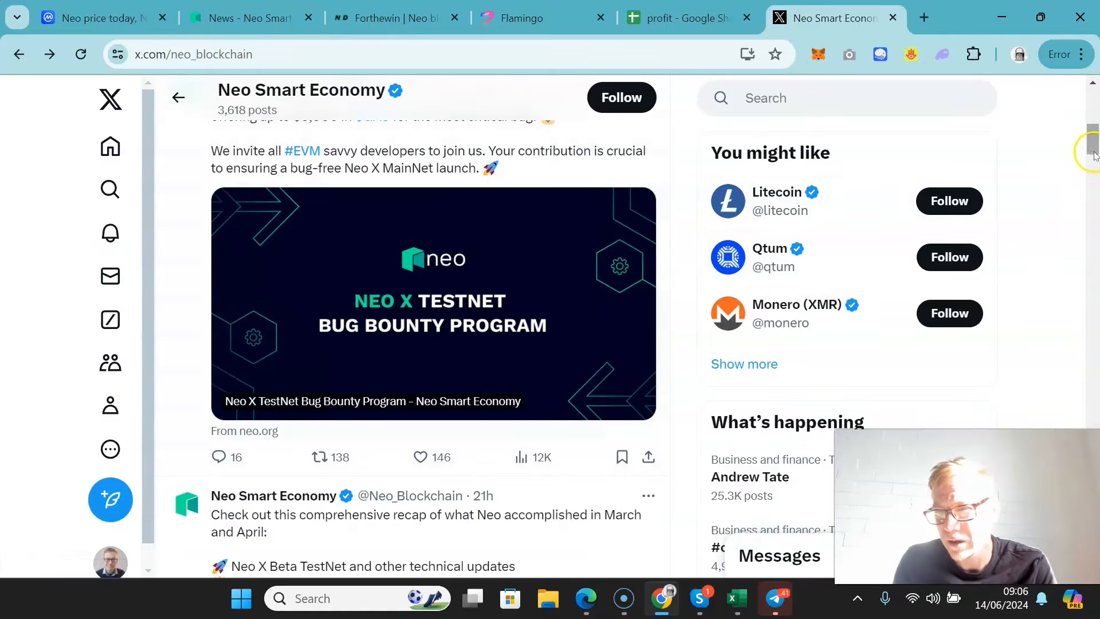
pyautogui.scroll(-3)
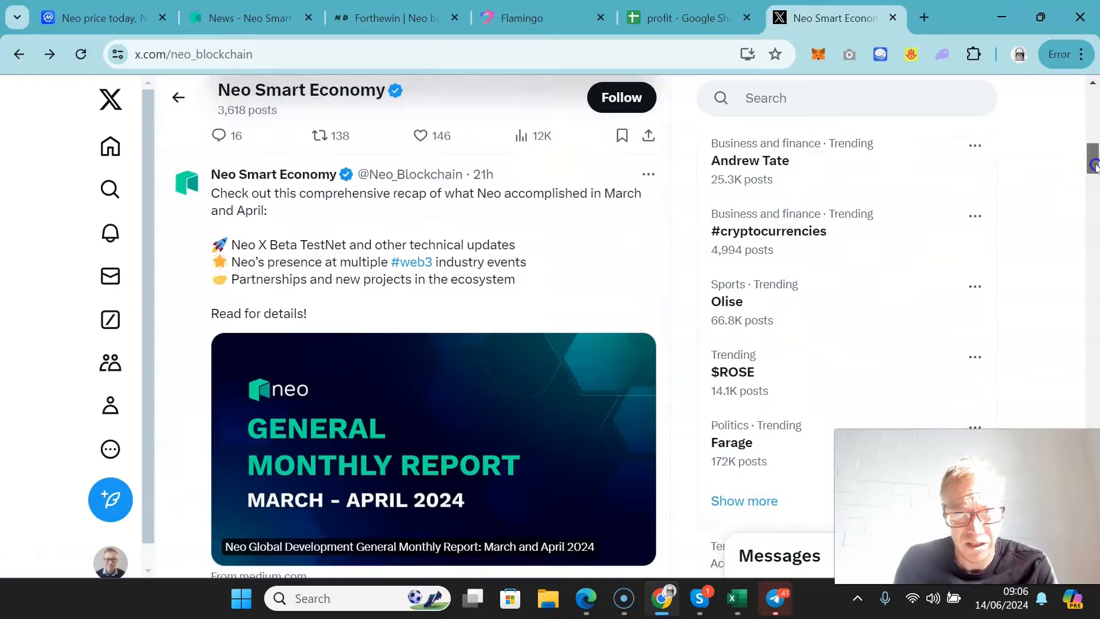
pyautogui.scroll(-3)
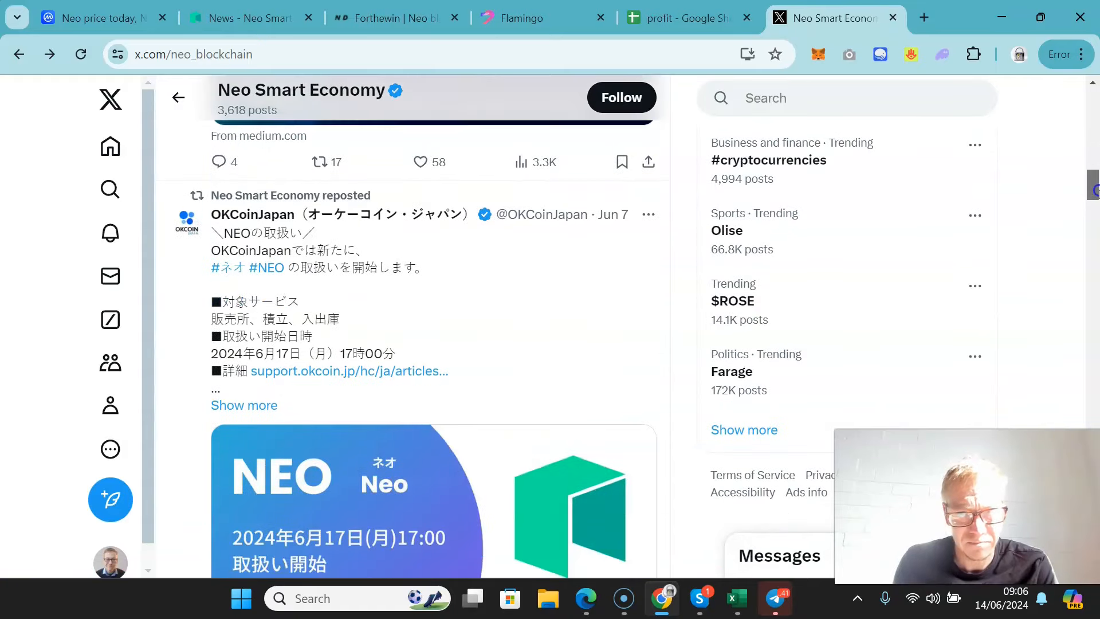
pyautogui.scroll(-3)
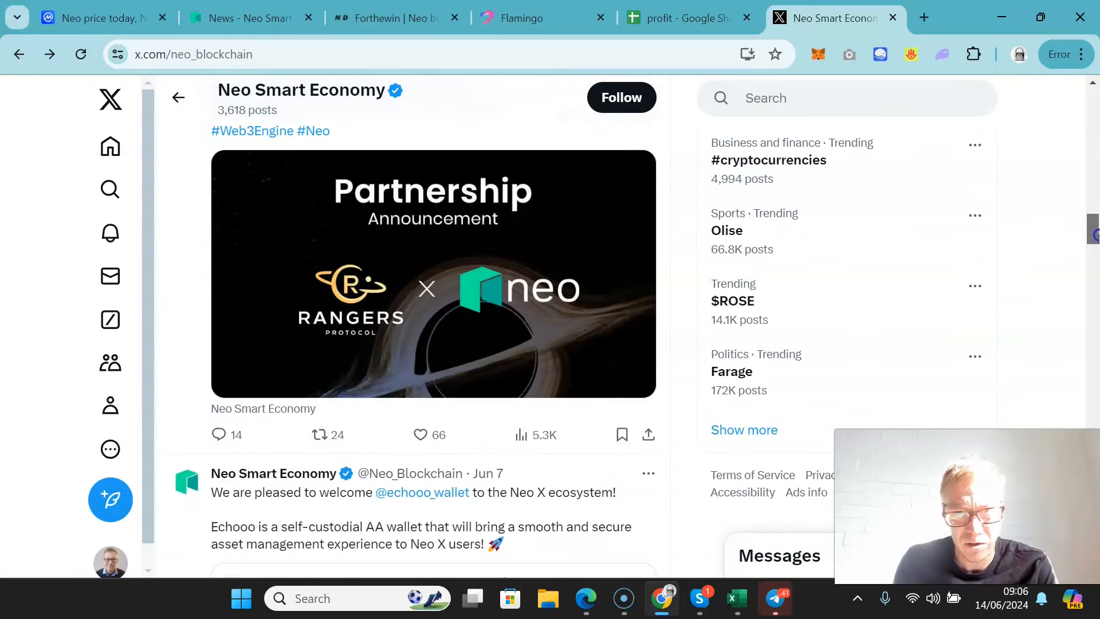
pyautogui.moveTo(1061, 199)
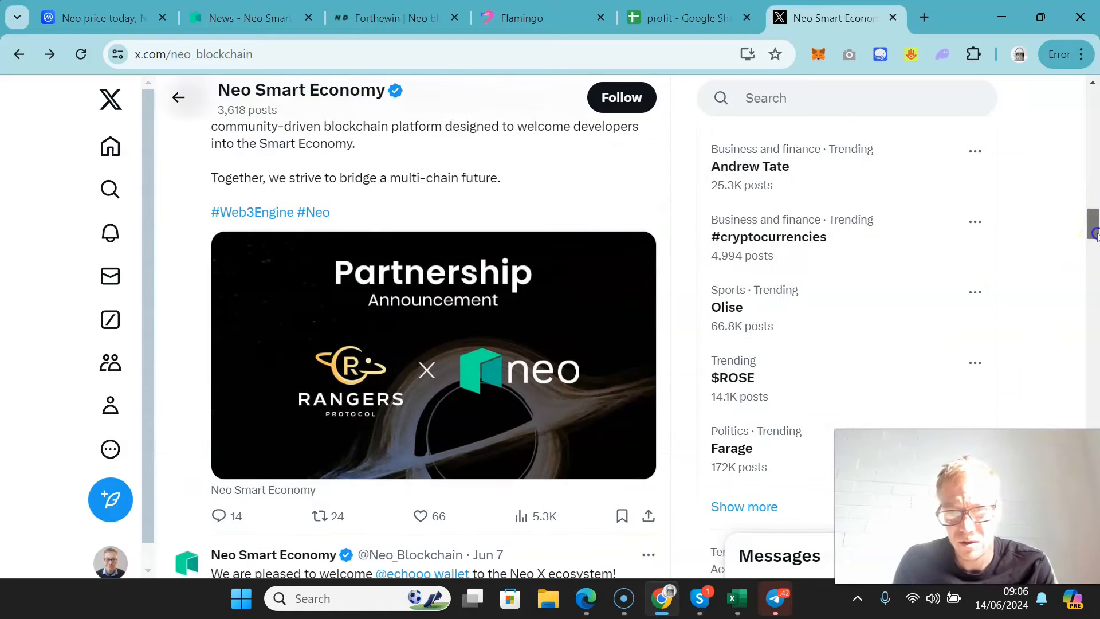
pyautogui.scroll(-3)
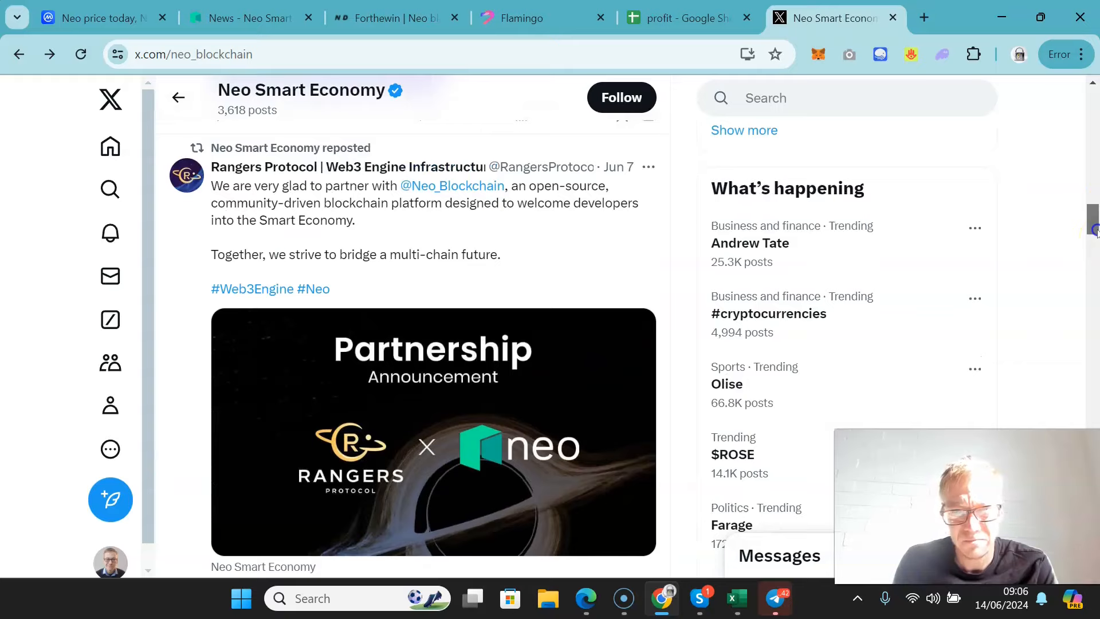
pyautogui.scroll(-3)
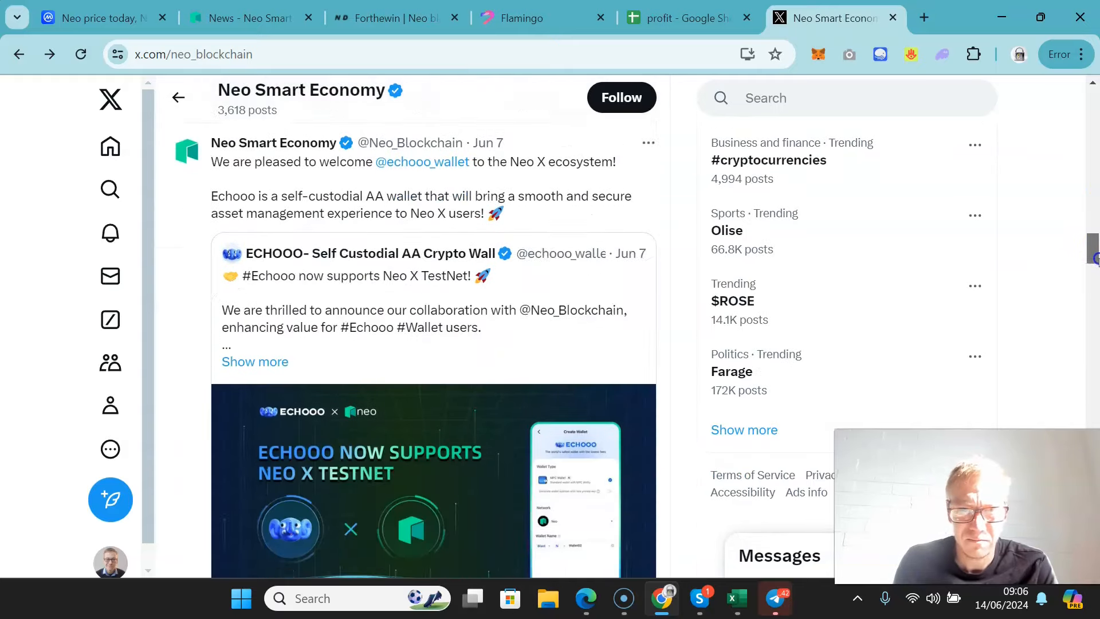
pyautogui.scroll(-3)
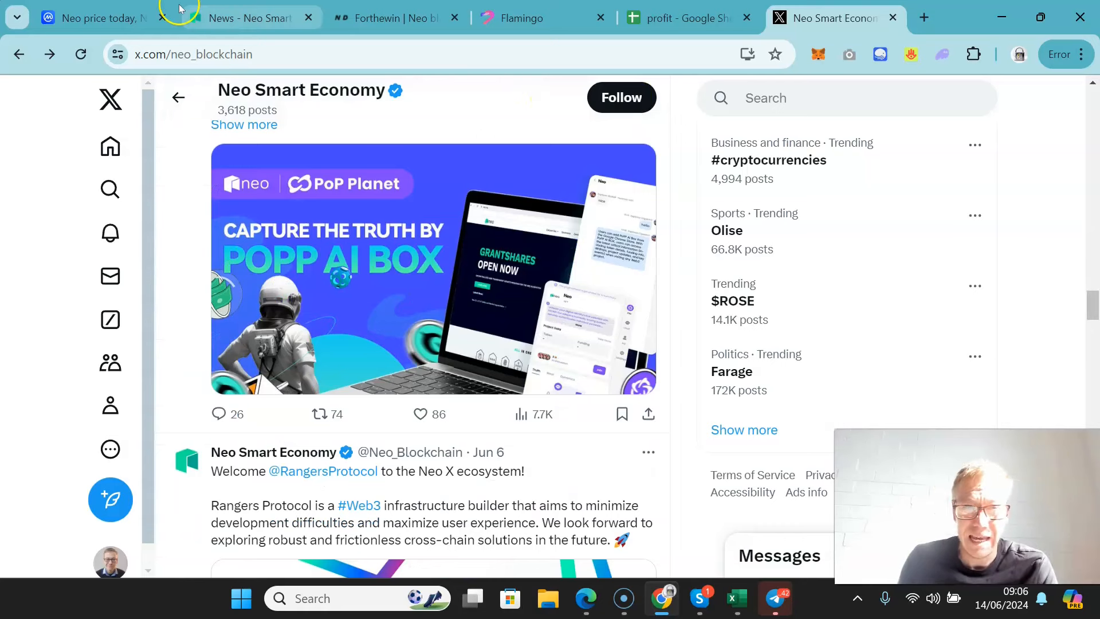
pyautogui.click(91, 18)
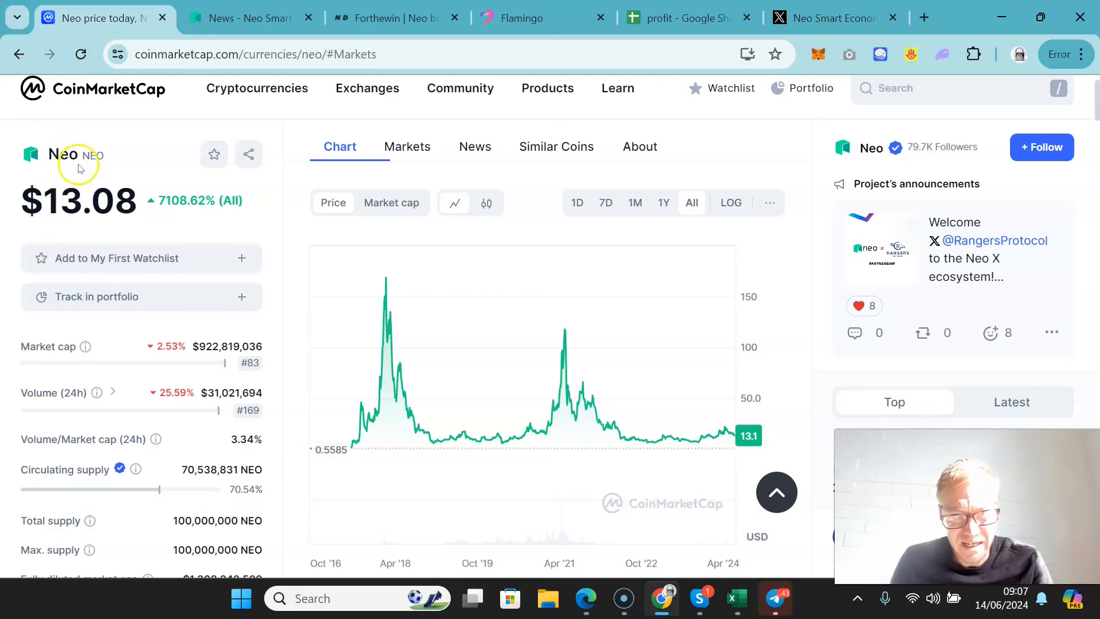
pyautogui.moveTo(127, 360)
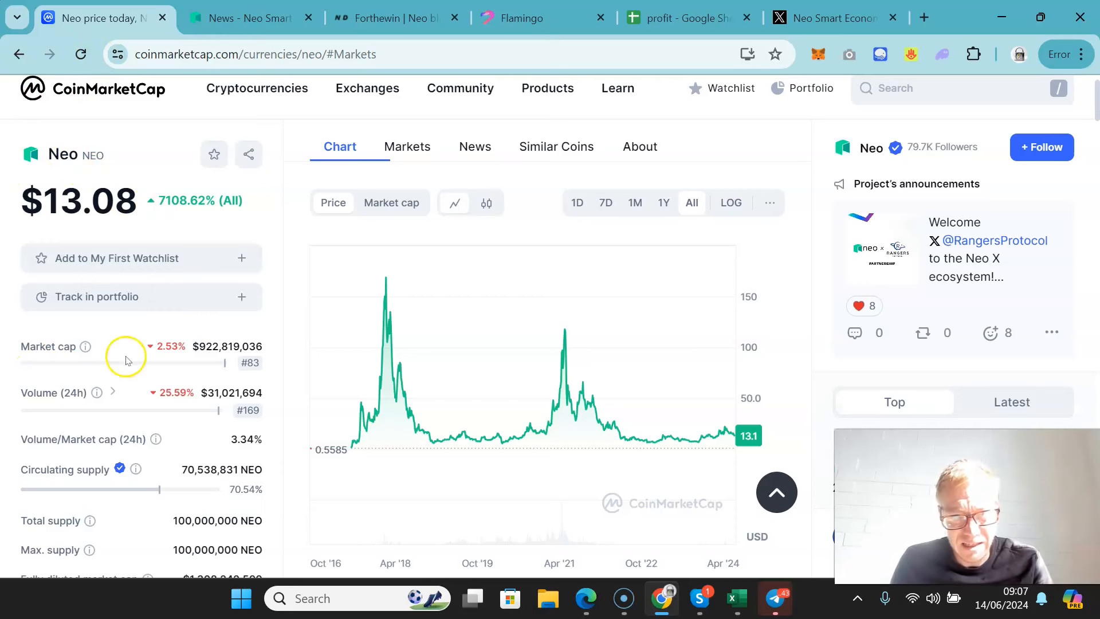
# Open the explorer.o3.network chain explorer from Neo's Network information sidebar
pyautogui.scroll(-3)
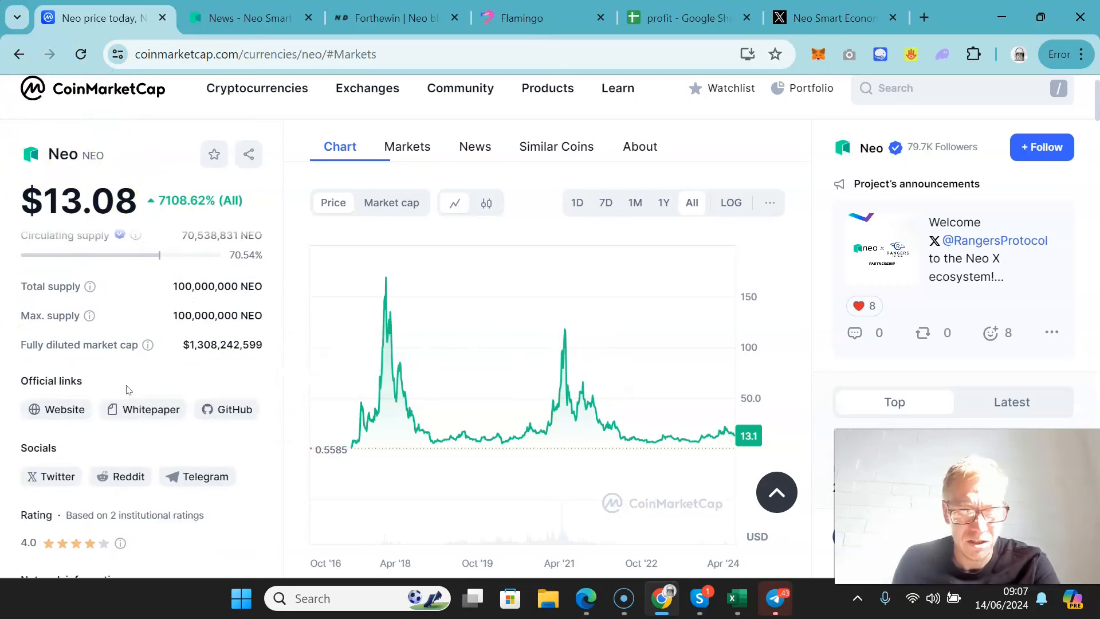
pyautogui.scroll(-3)
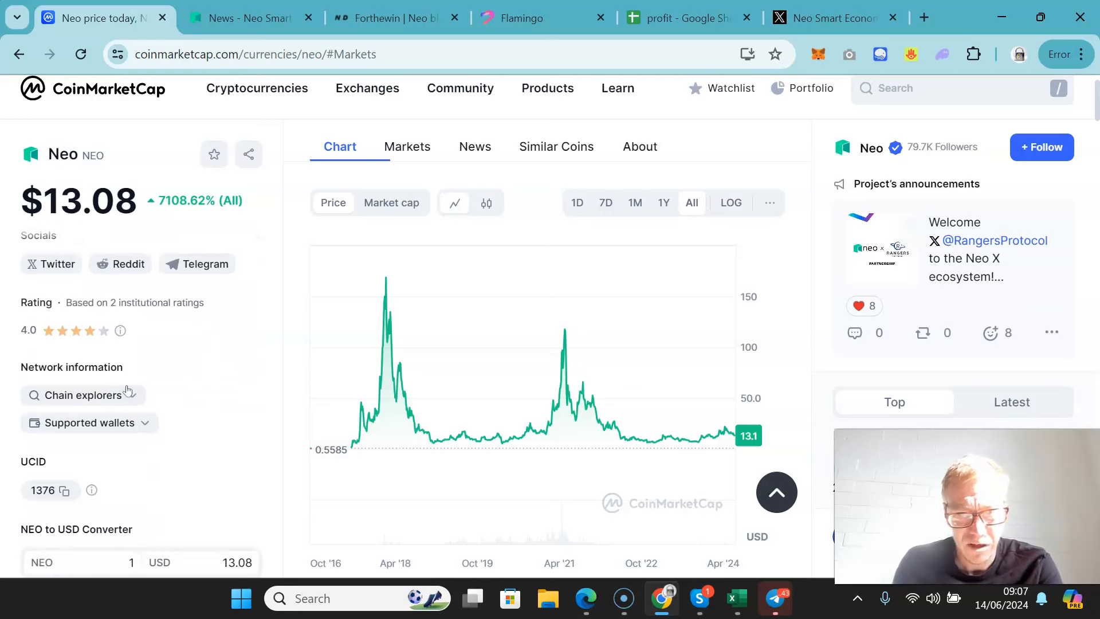
pyautogui.click(82, 394)
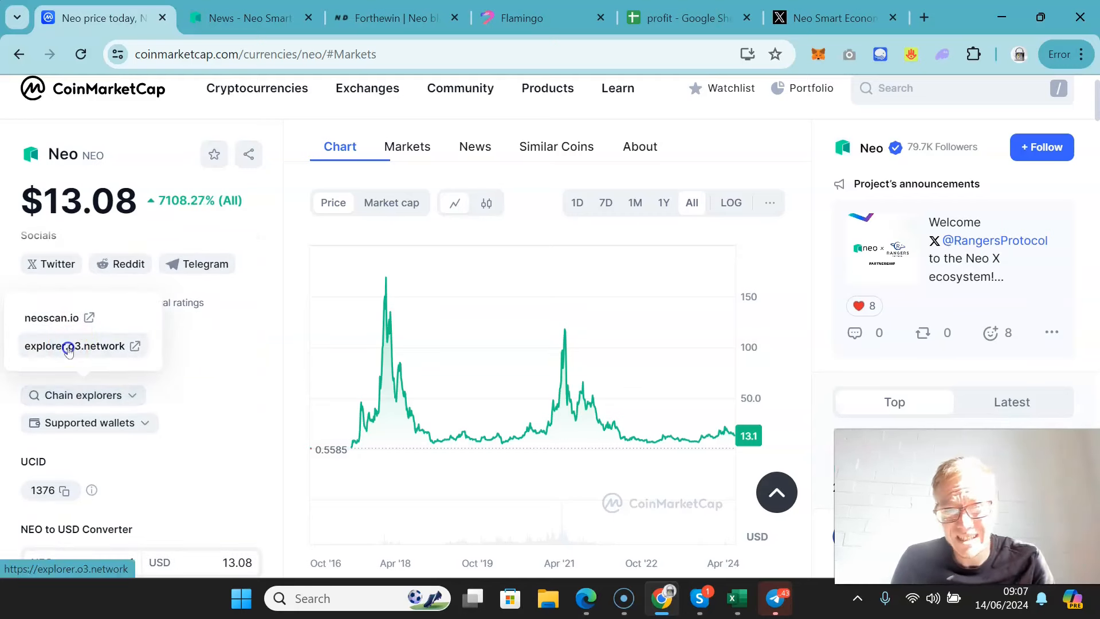
pyautogui.click(72, 346)
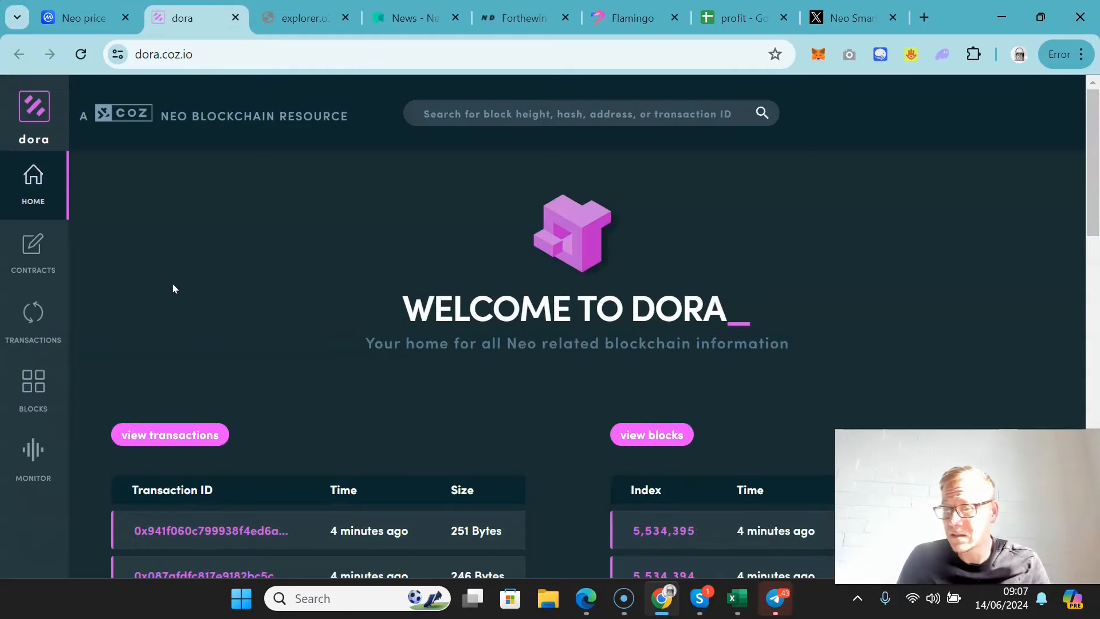
pyautogui.moveTo(1048, 106)
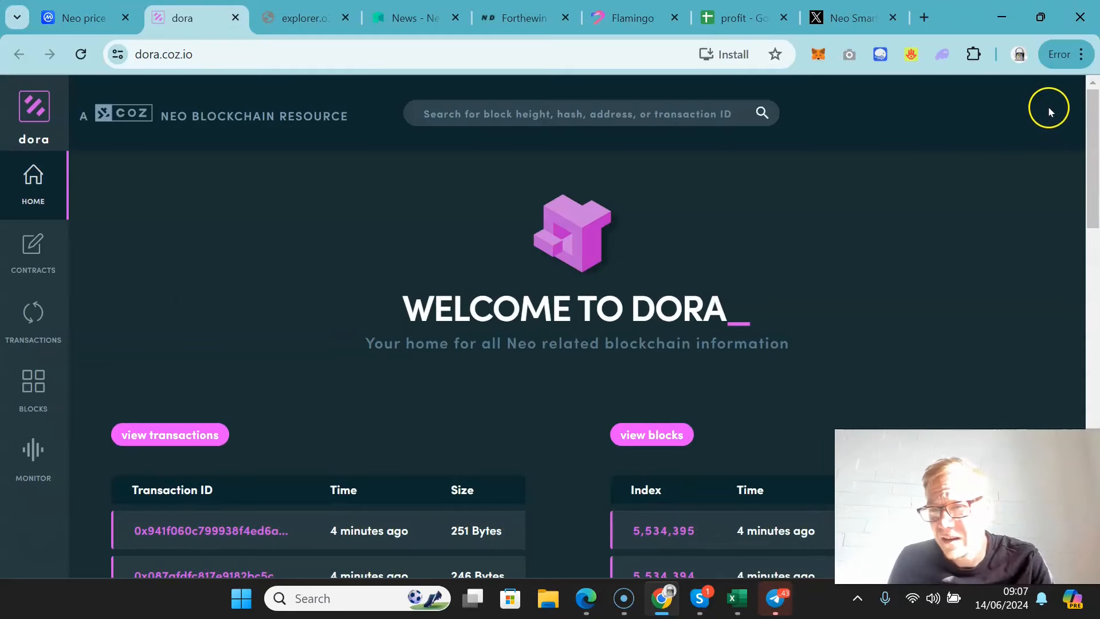
pyautogui.scroll(-3)
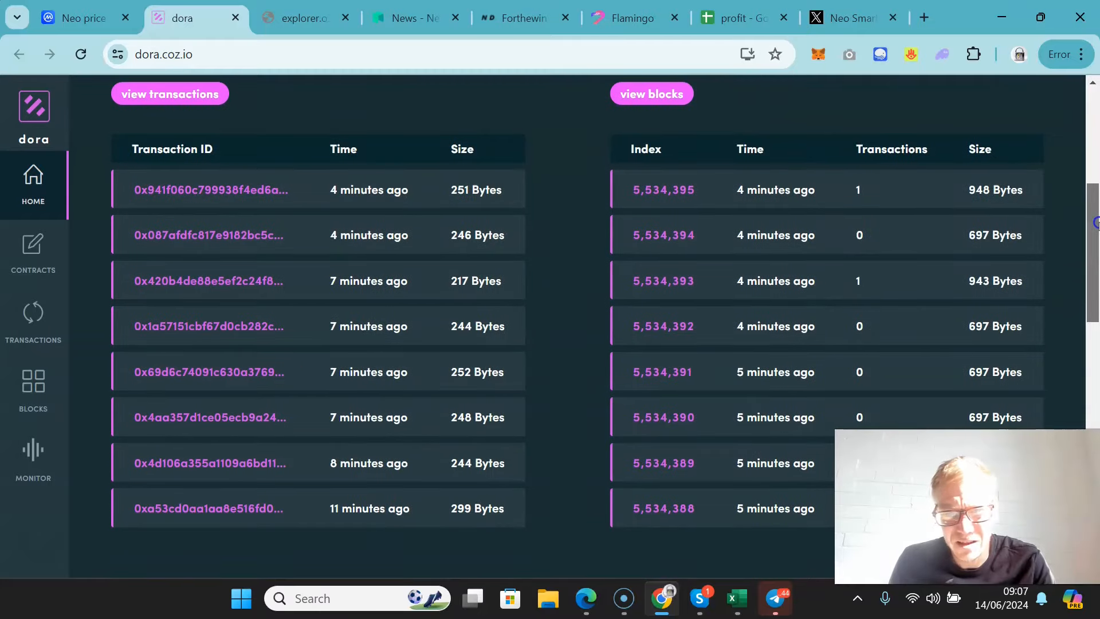
pyautogui.scroll(3)
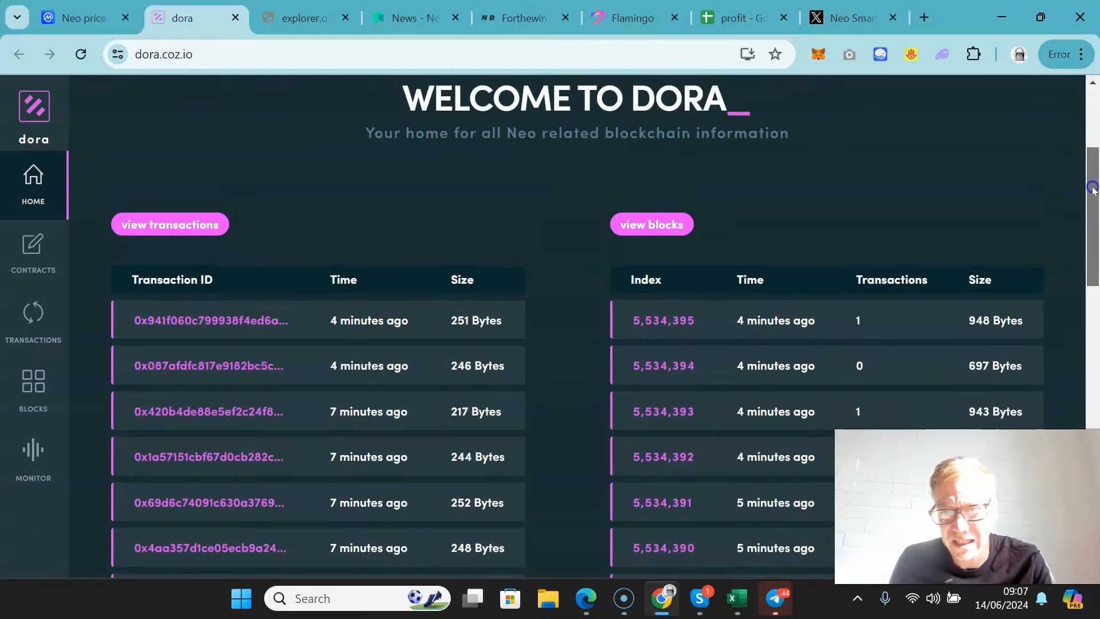
pyautogui.scroll(-3)
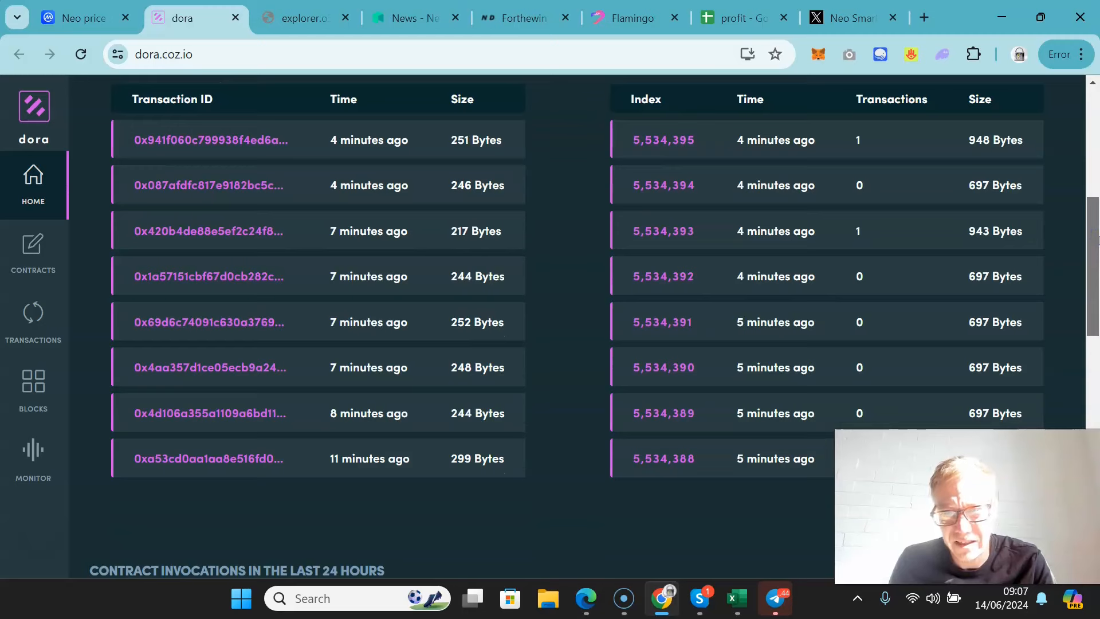
pyautogui.scroll(-3)
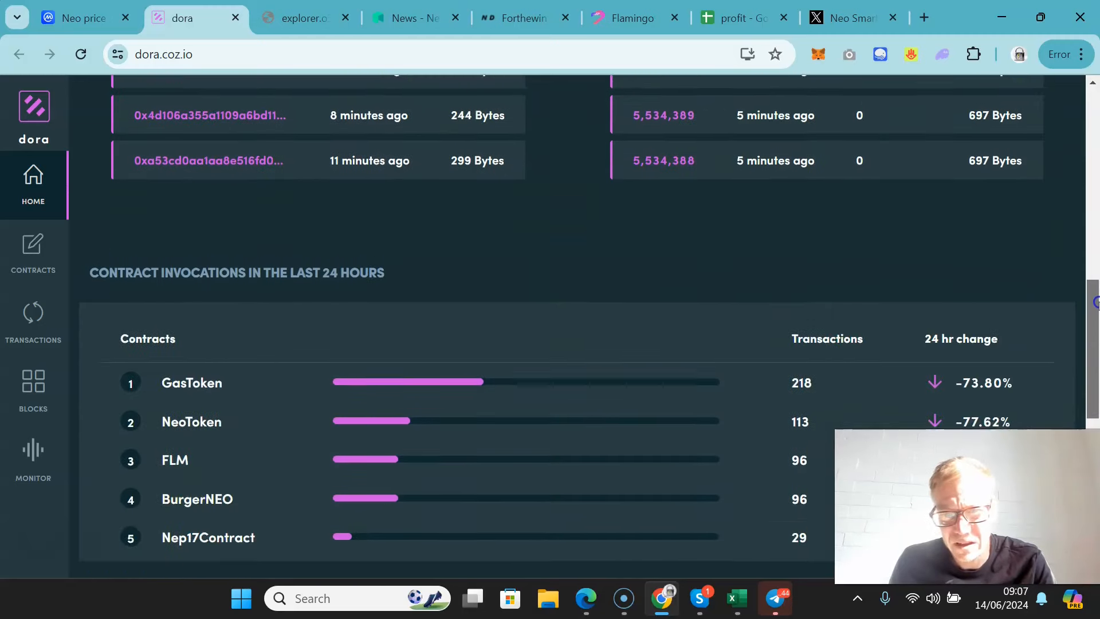
pyautogui.scroll(-3)
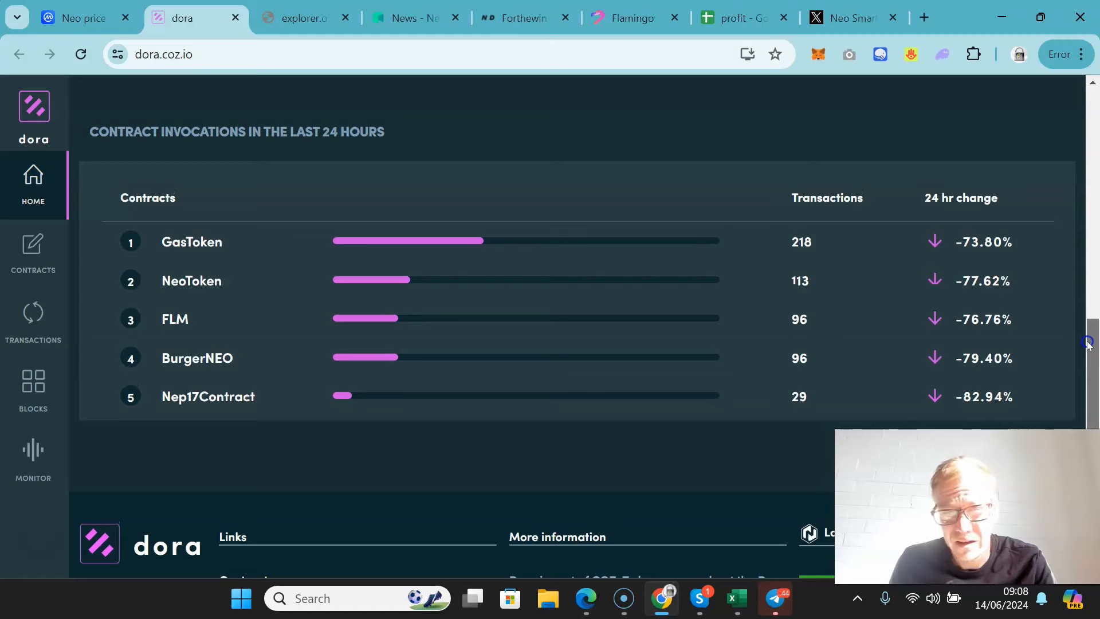
pyautogui.scroll(-3)
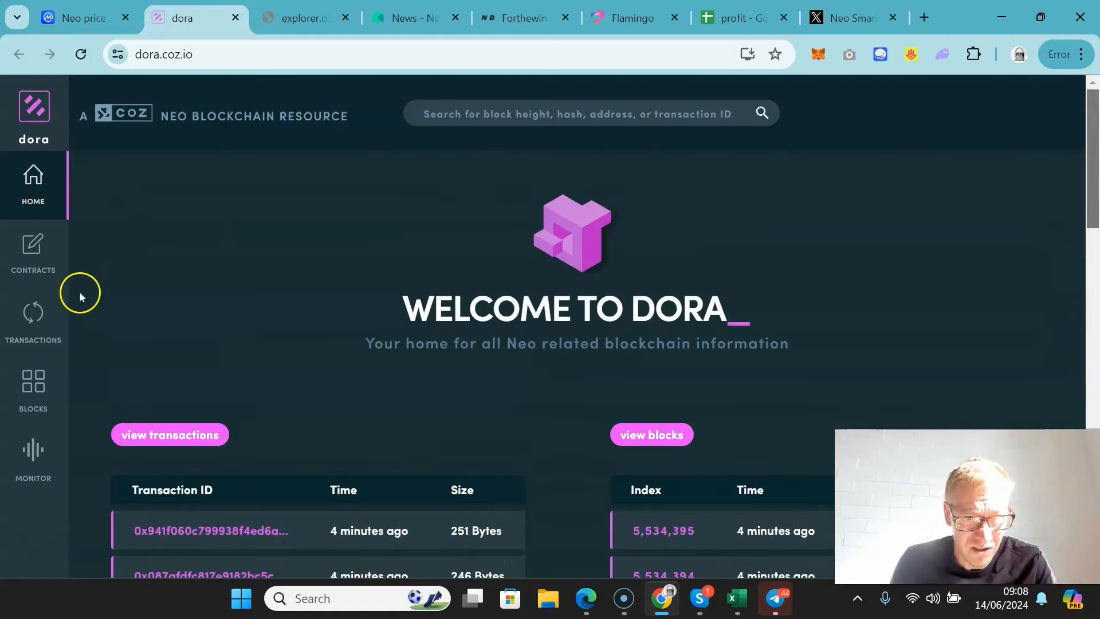
pyautogui.moveTo(33, 310)
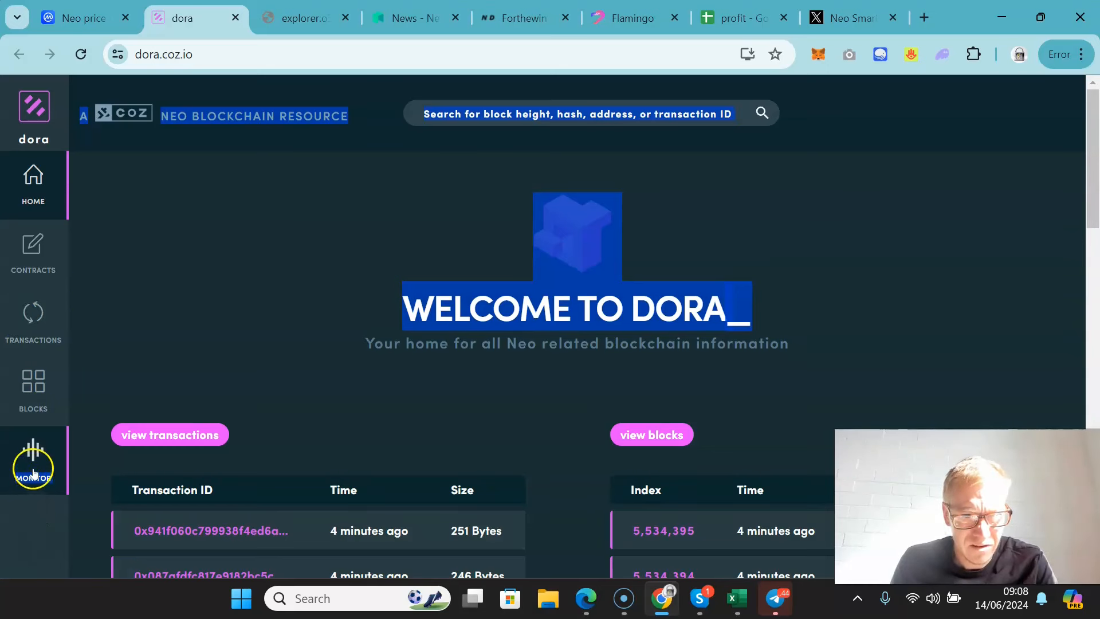
# Open Dora's Monitor page and scroll through the seed node endpoint table
pyautogui.click(33, 459)
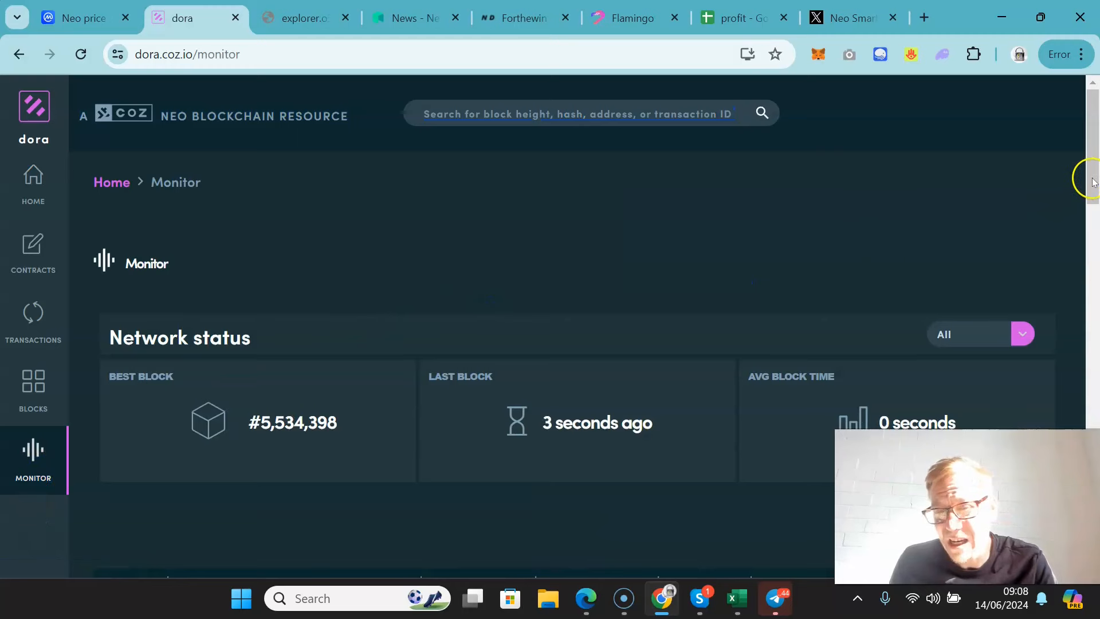
pyautogui.scroll(-3)
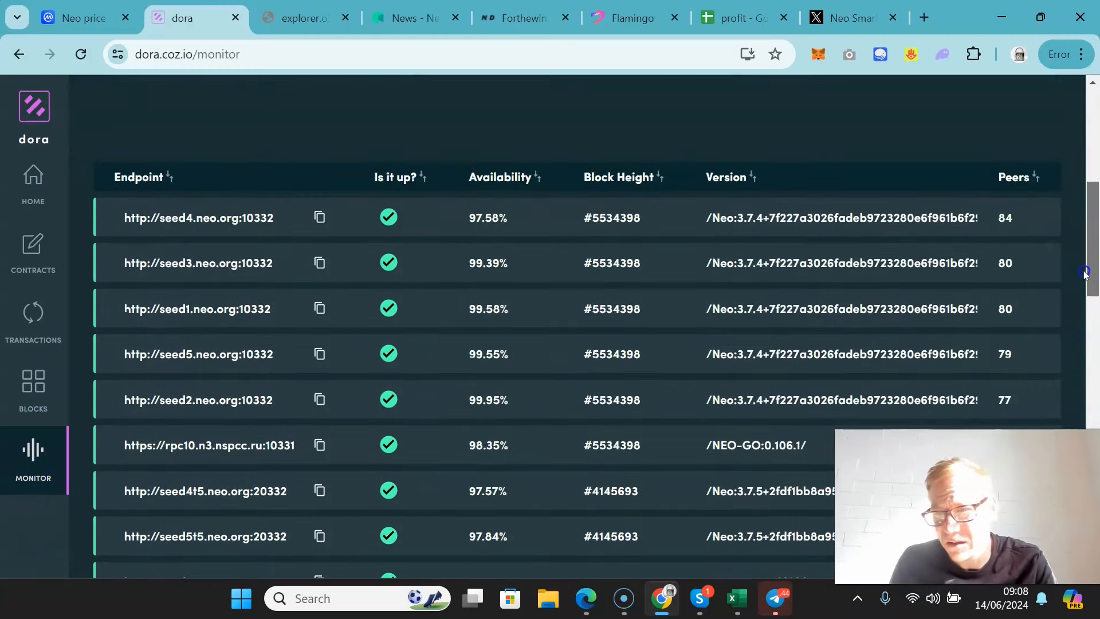
pyautogui.scroll(-3)
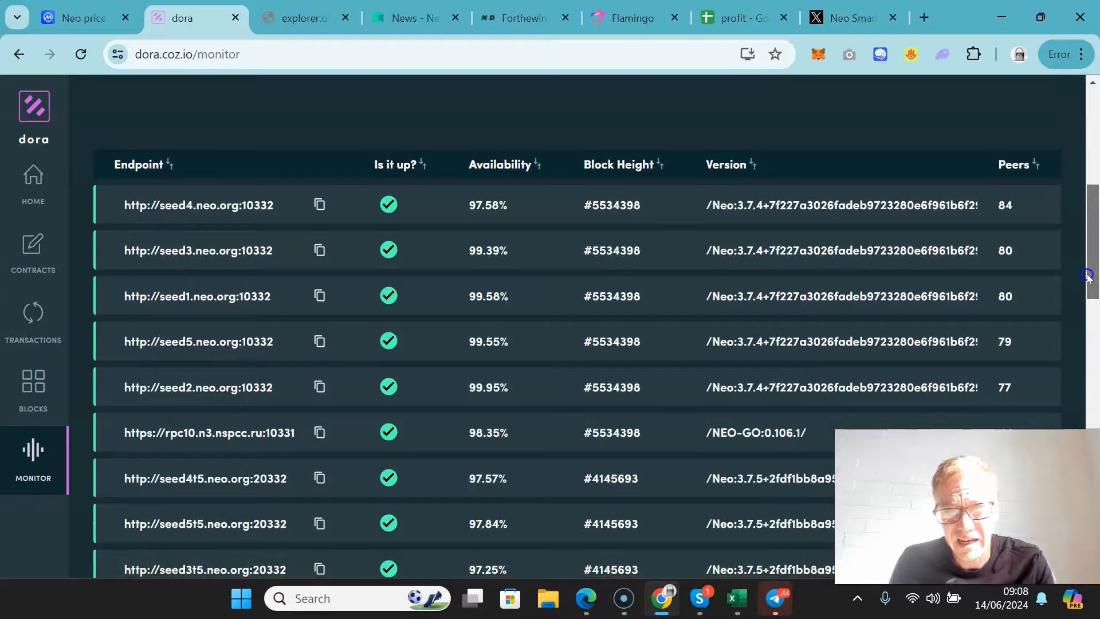
pyautogui.scroll(-3)
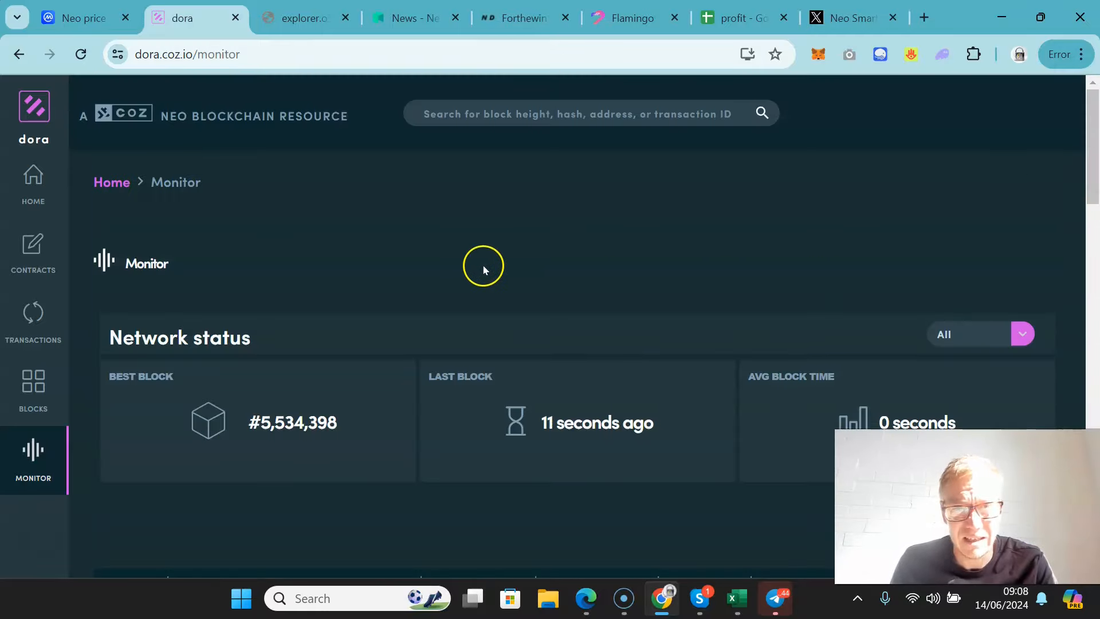
# Return to the 'Neo price' CoinMarketCap tab showing $13.08 and the all-time chart
pyautogui.click(83, 18)
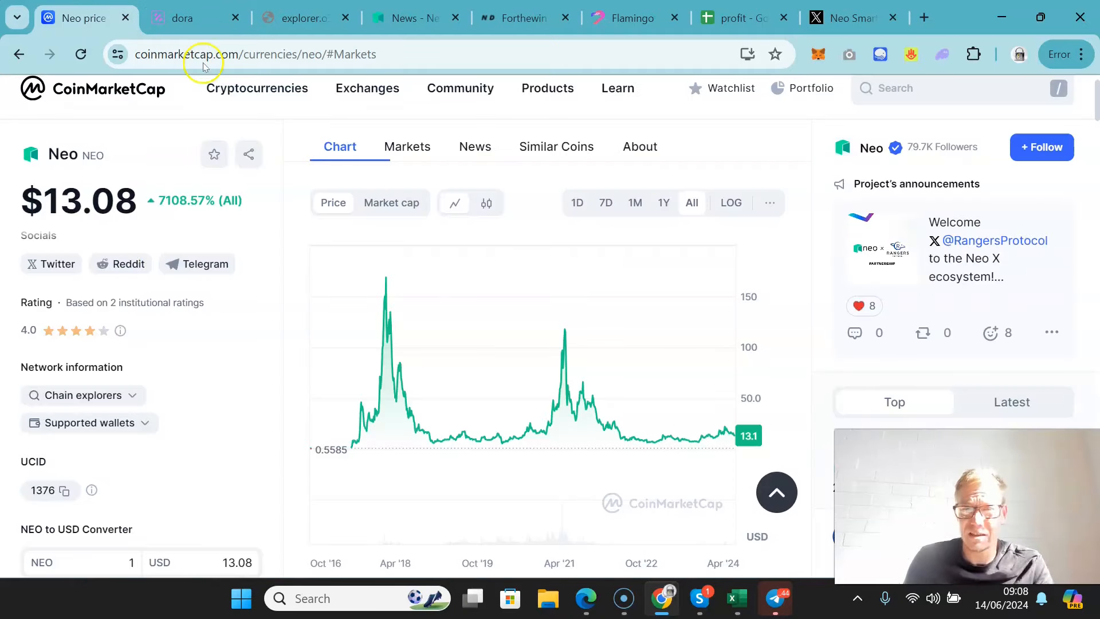
pyautogui.moveTo(611, 382)
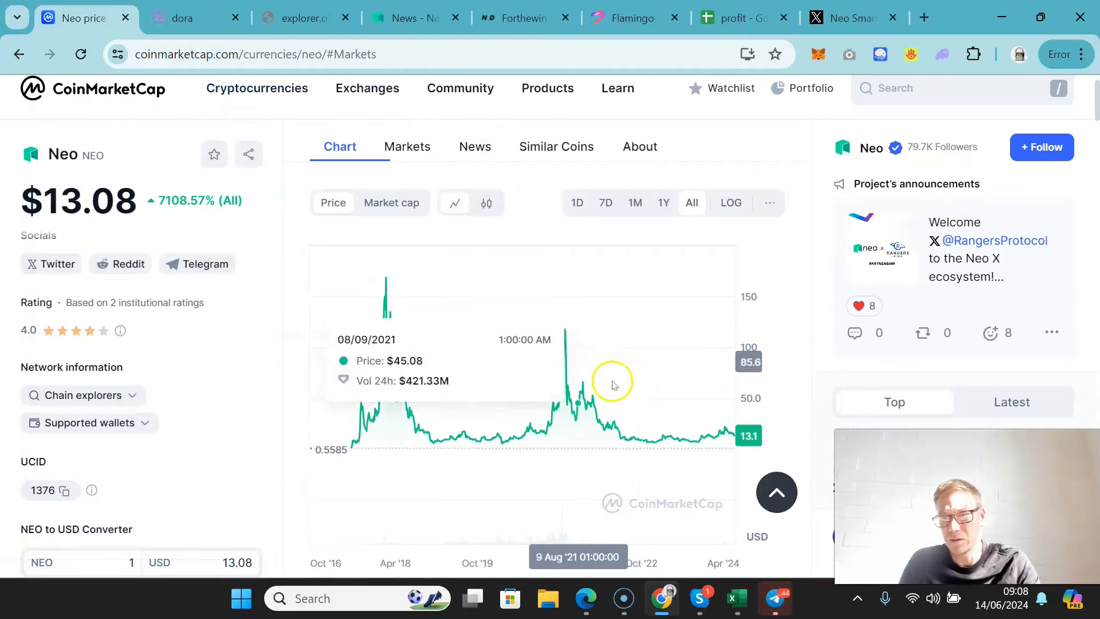
pyautogui.moveTo(295, 370)
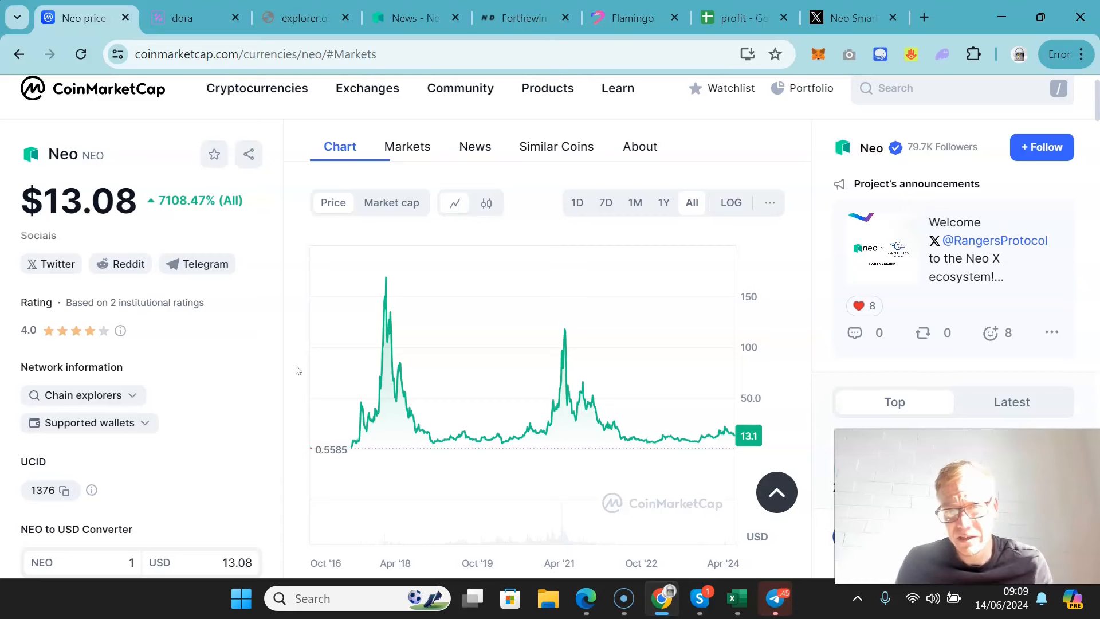
pyautogui.moveTo(394, 269)
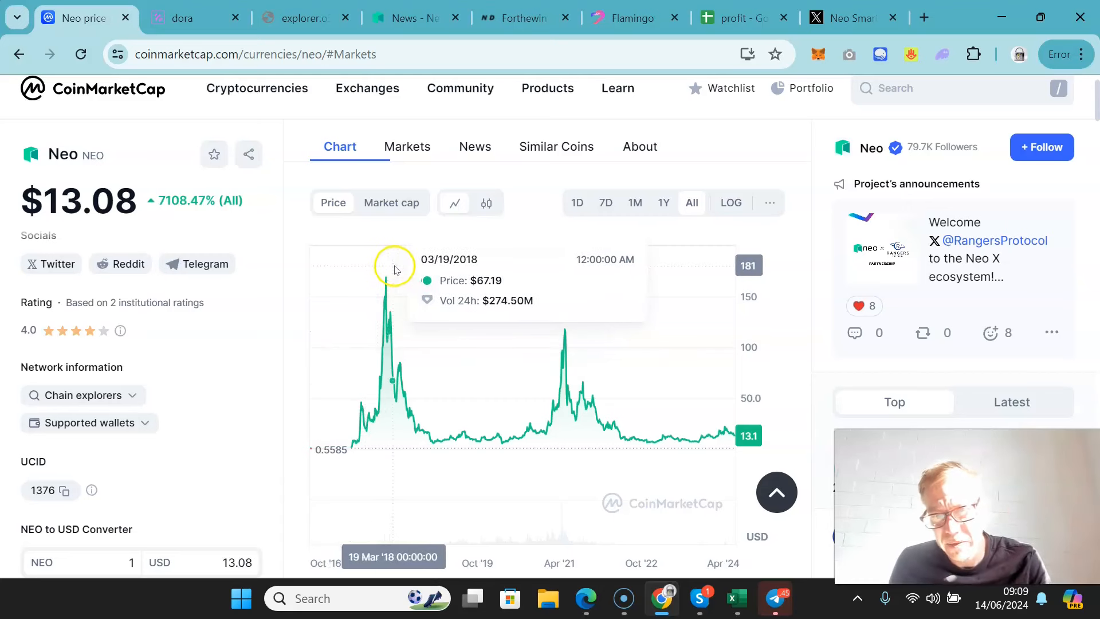
pyautogui.moveTo(666, 375)
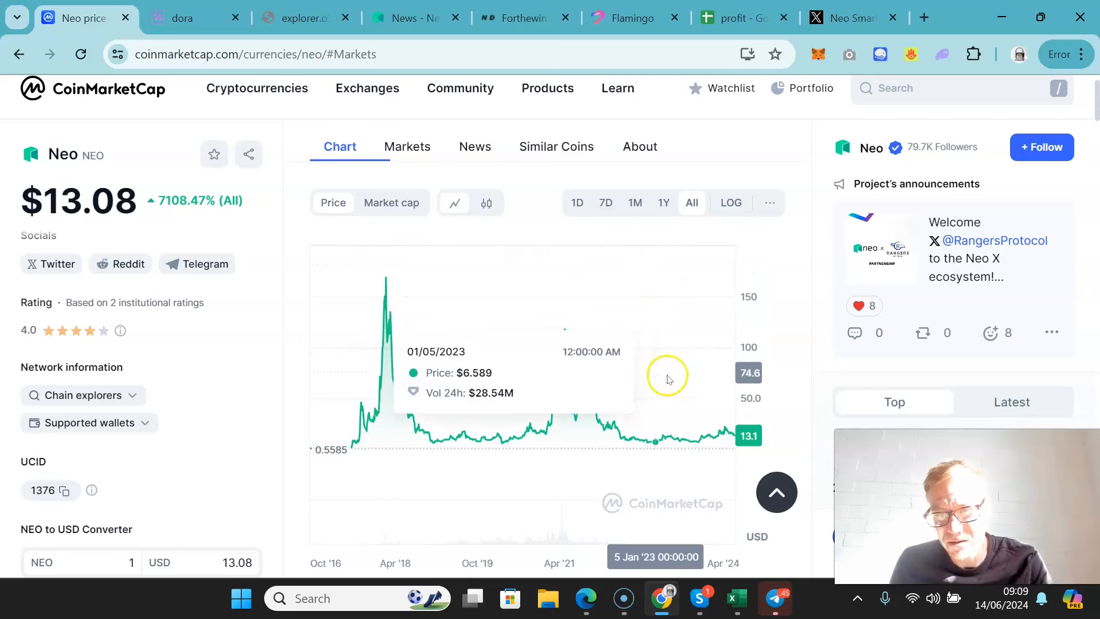
pyautogui.moveTo(706, 365)
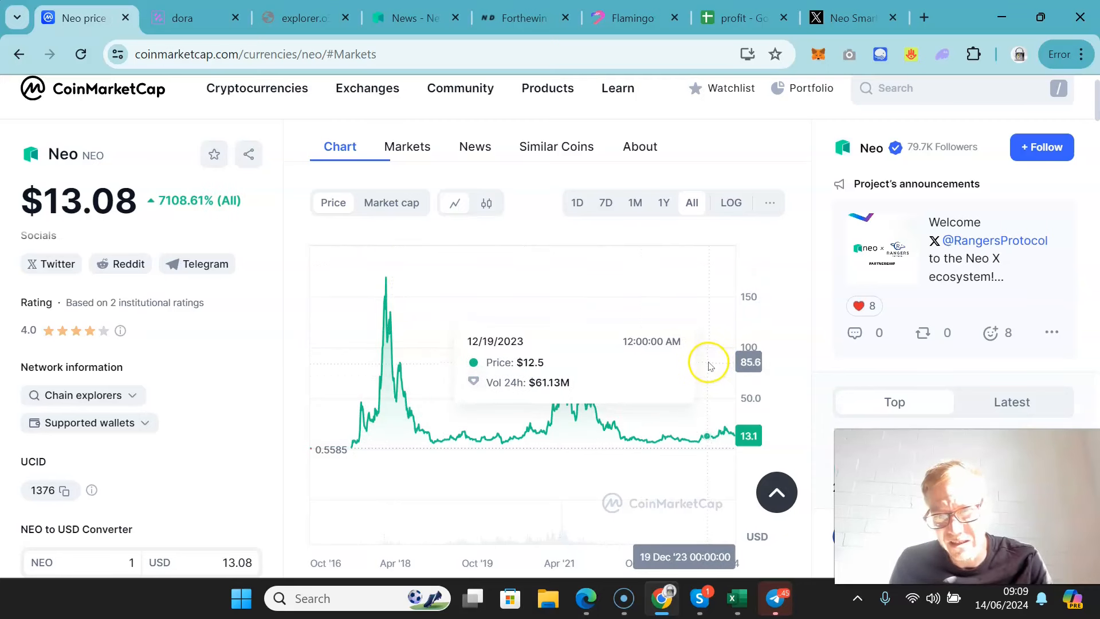
pyautogui.moveTo(556, 354)
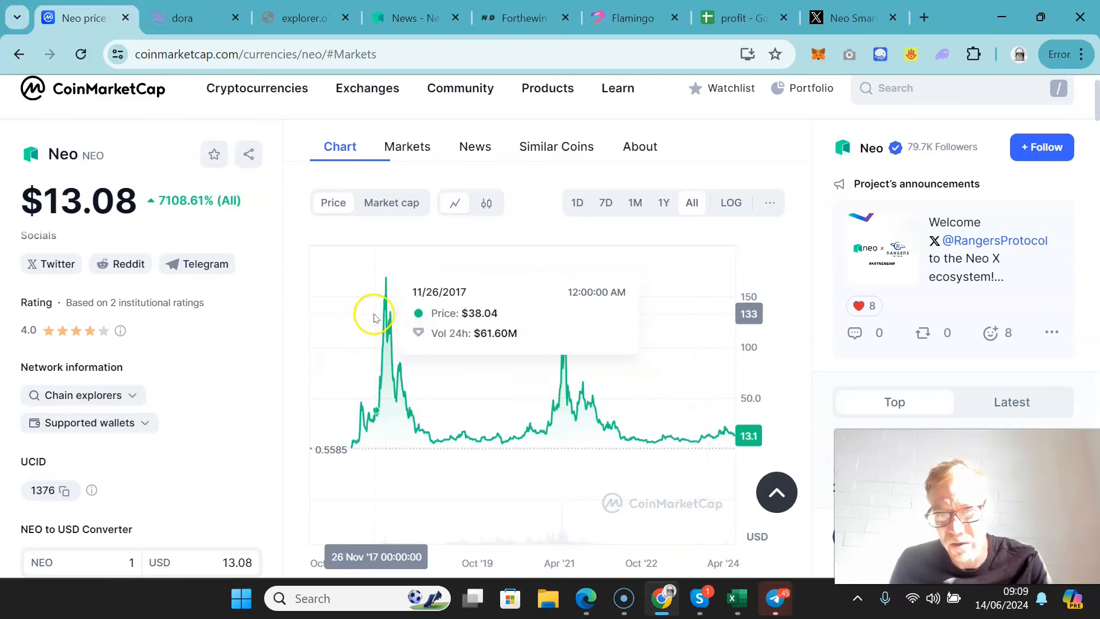
pyautogui.moveTo(227, 365)
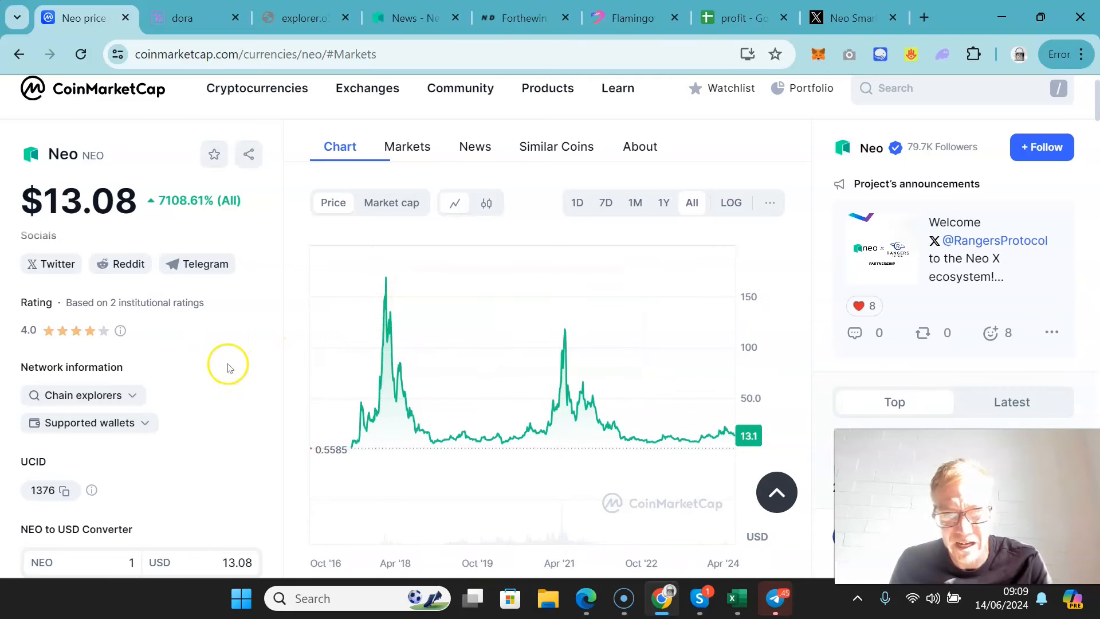
pyautogui.moveTo(447, 309)
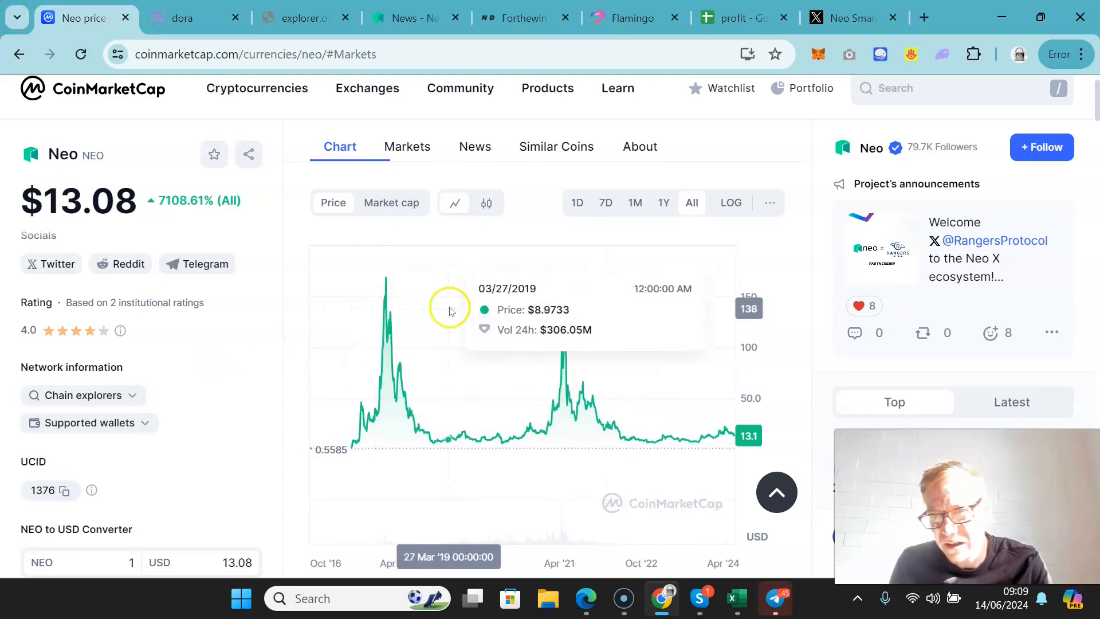
pyautogui.moveTo(587, 351)
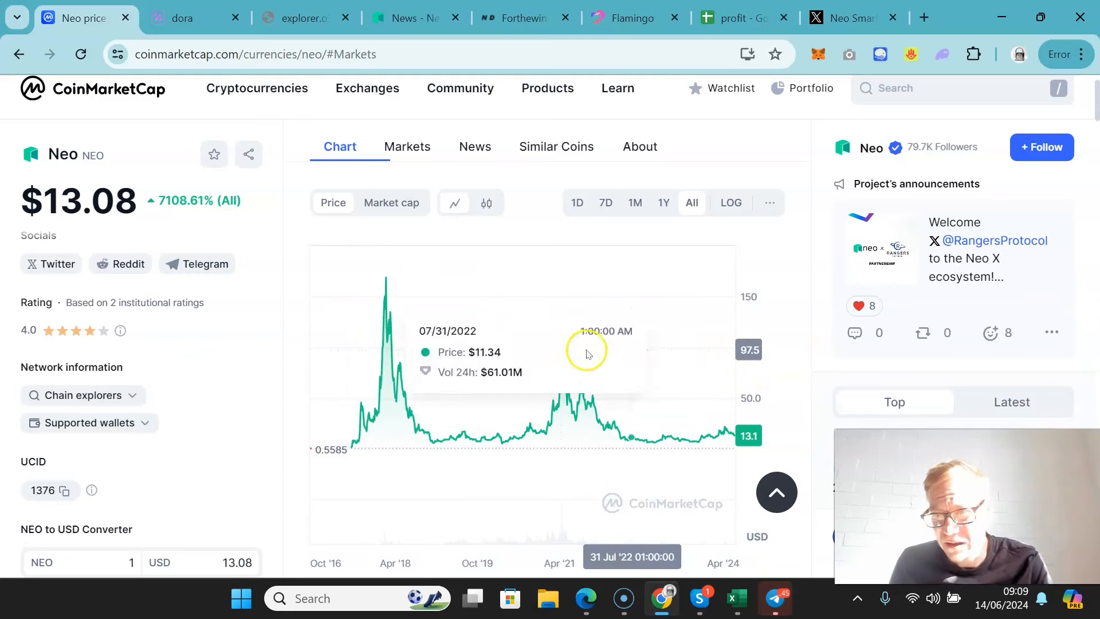
pyautogui.moveTo(562, 353)
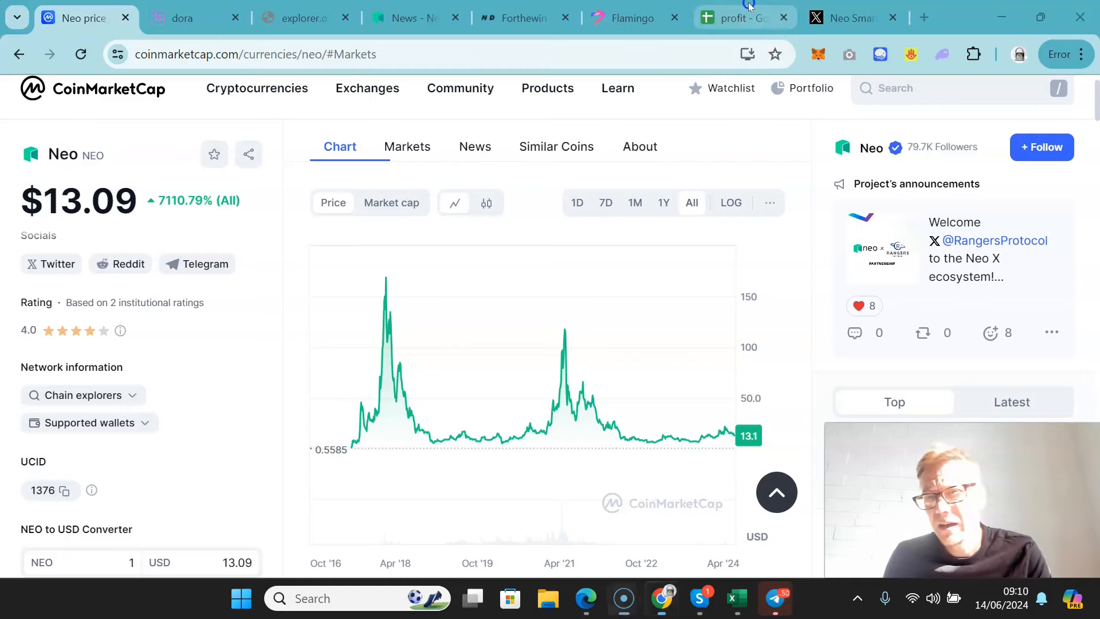
# Switch to the 'profit - Google Sheets' tab showing the $123,765.17 total profit
pyautogui.click(740, 18)
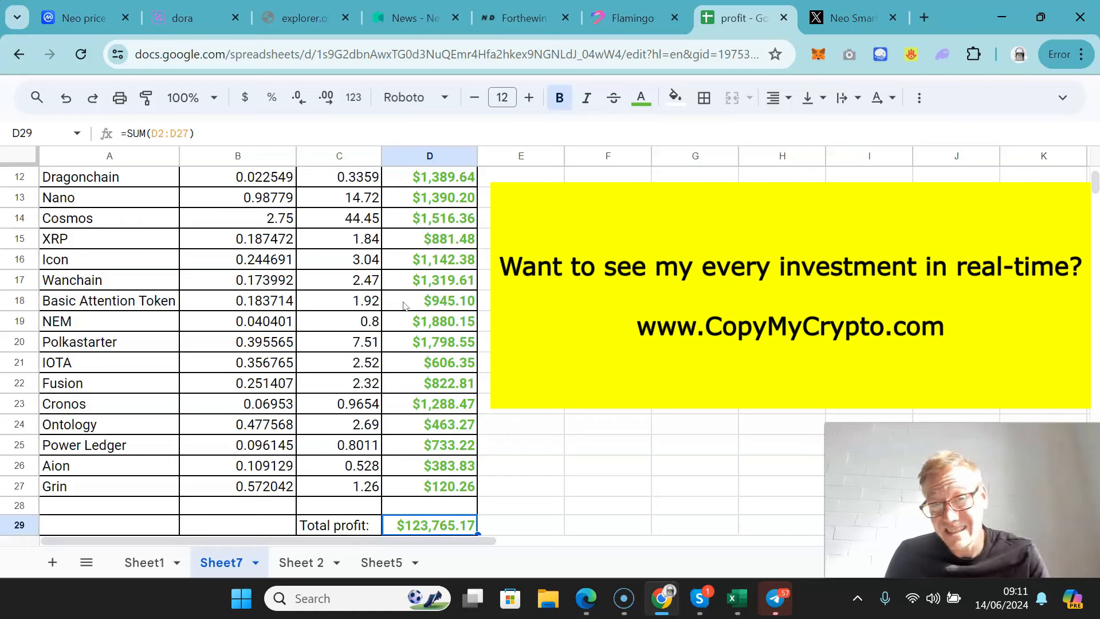
pyautogui.moveTo(198, 384)
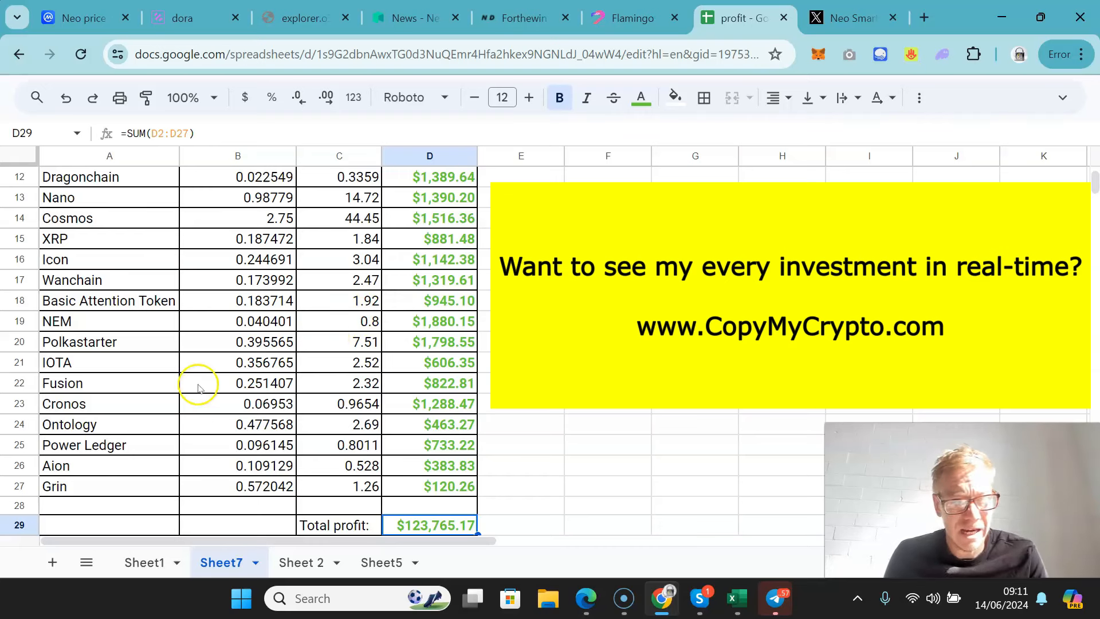